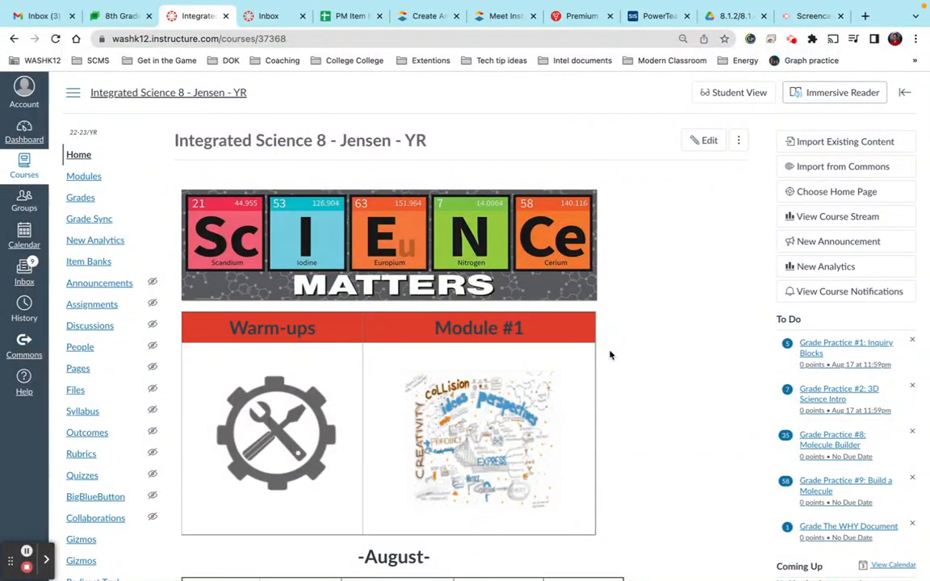
pyautogui.moveTo(497, 393)
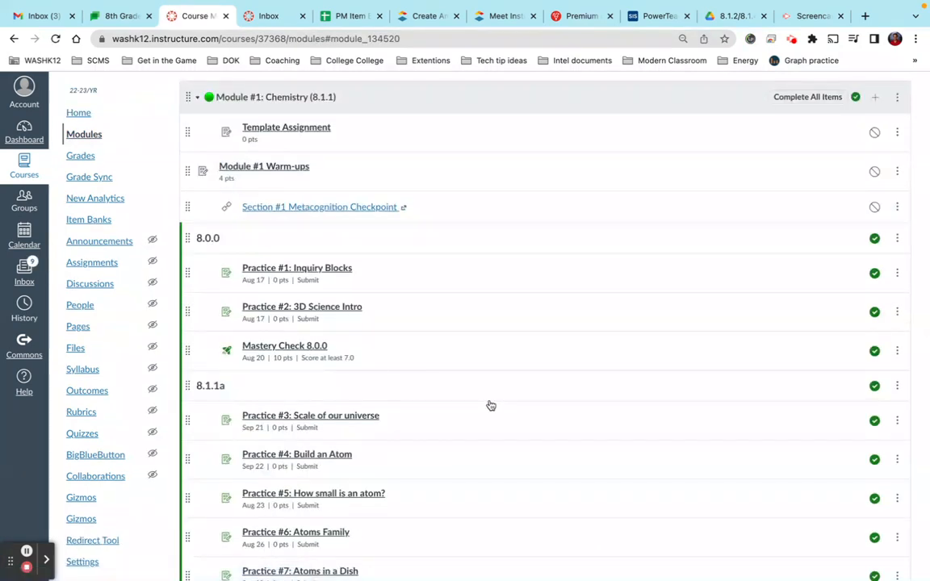
pyautogui.scroll(-3)
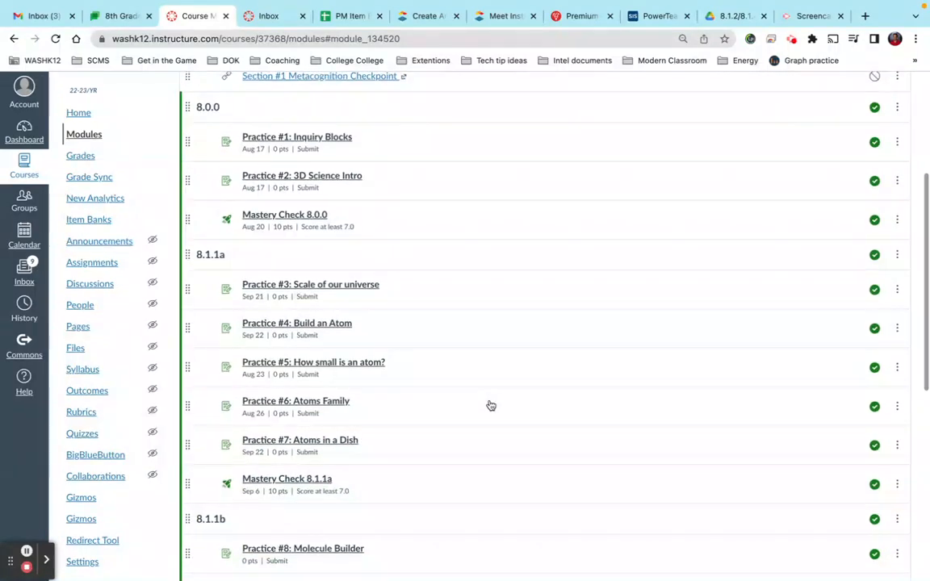
pyautogui.scroll(-3)
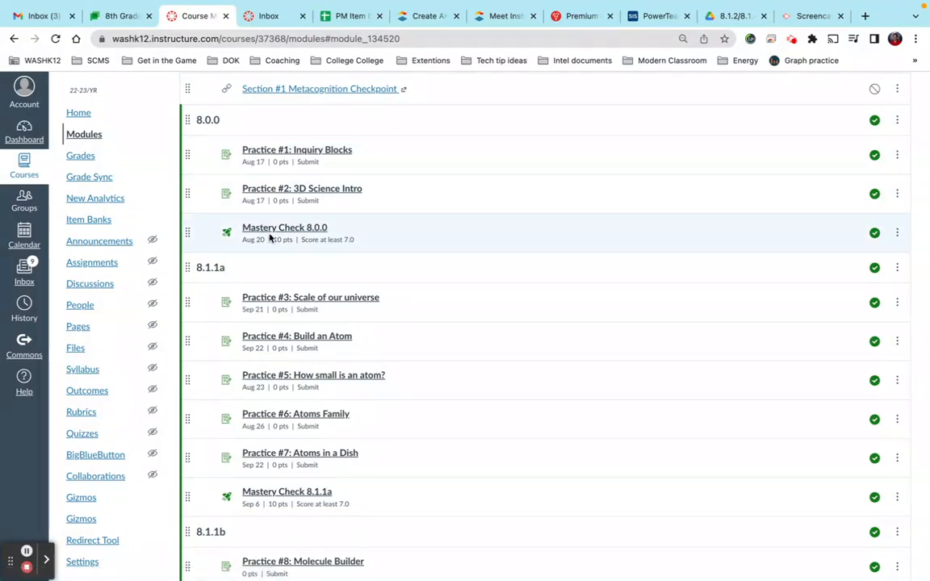
pyautogui.scroll(-3)
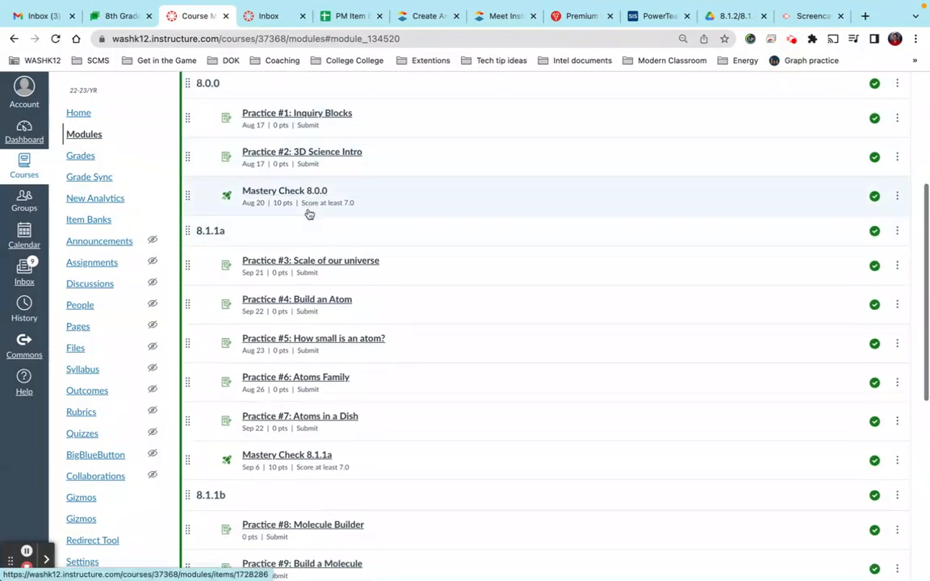
pyautogui.scroll(-3)
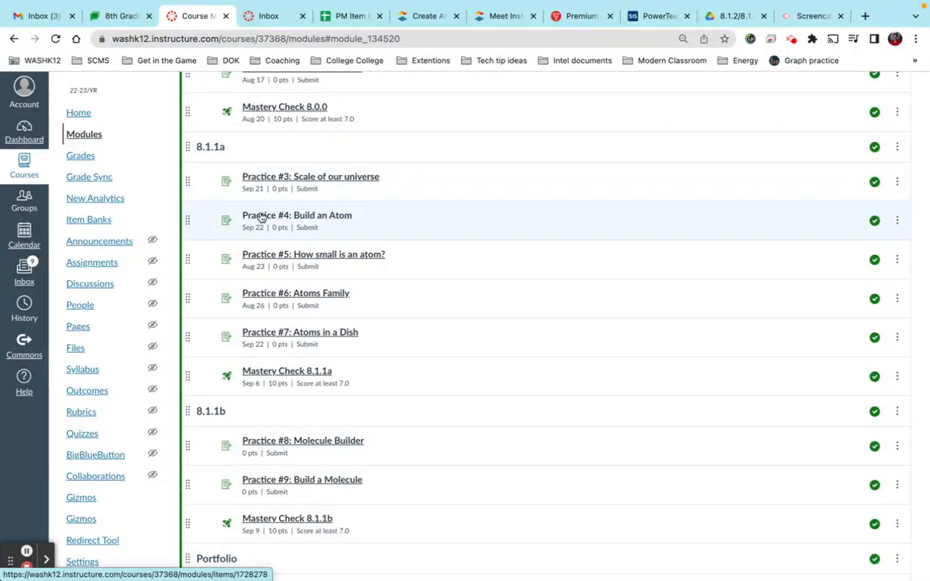
pyautogui.scroll(-3)
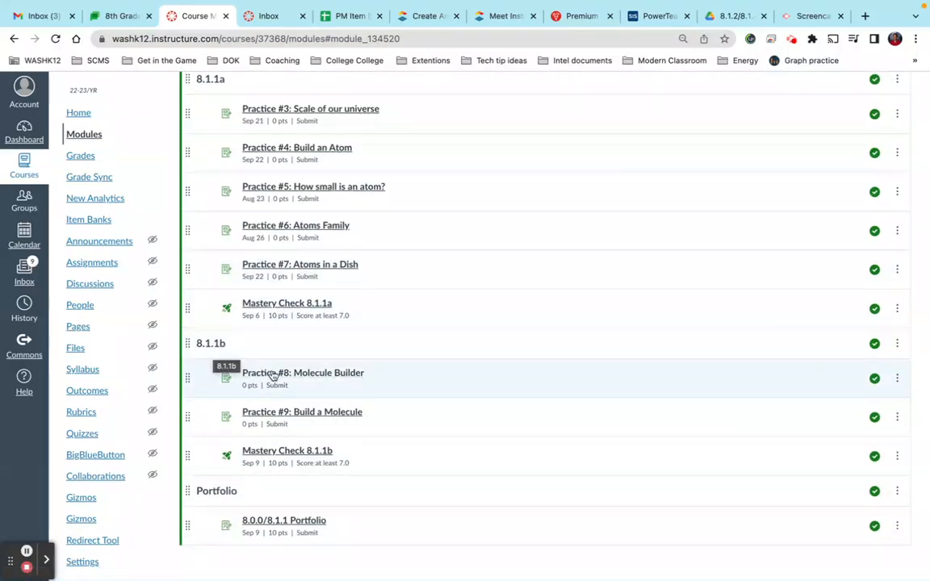
pyautogui.scroll(-3)
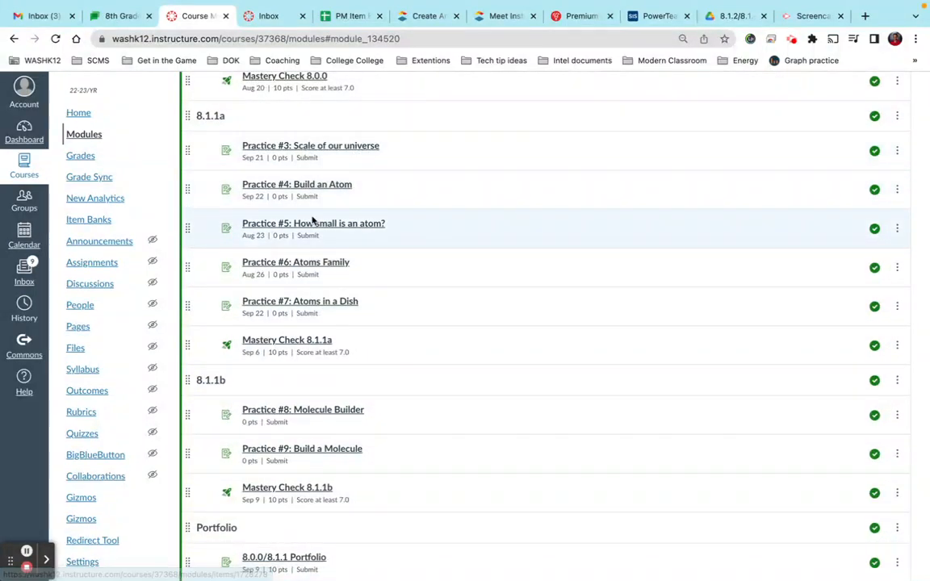
pyautogui.moveTo(313, 223)
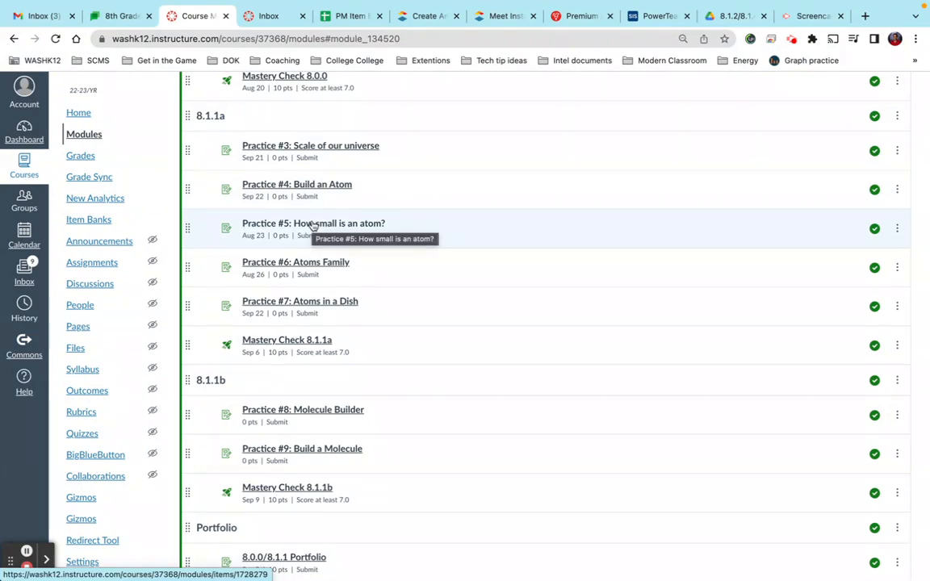
pyautogui.moveTo(298, 146)
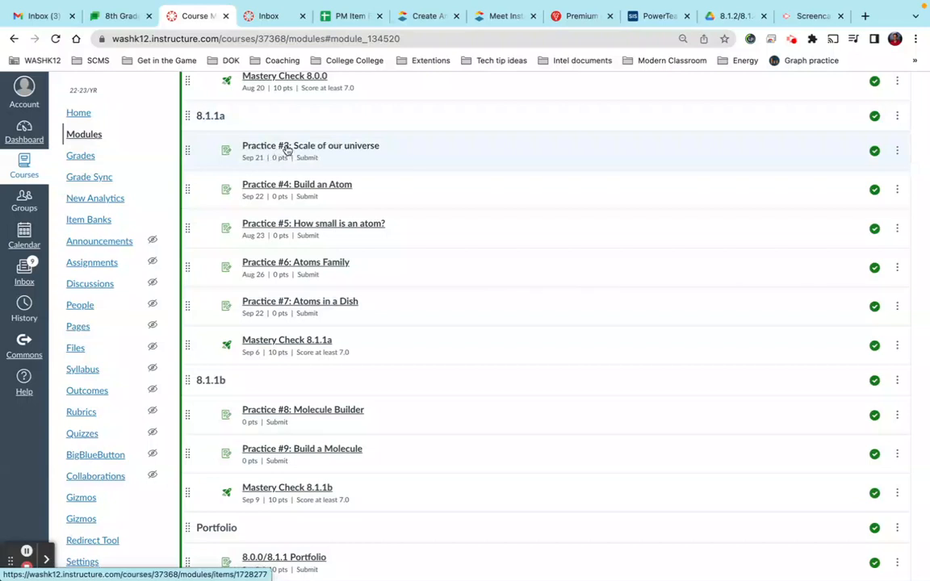
pyautogui.moveTo(310, 145)
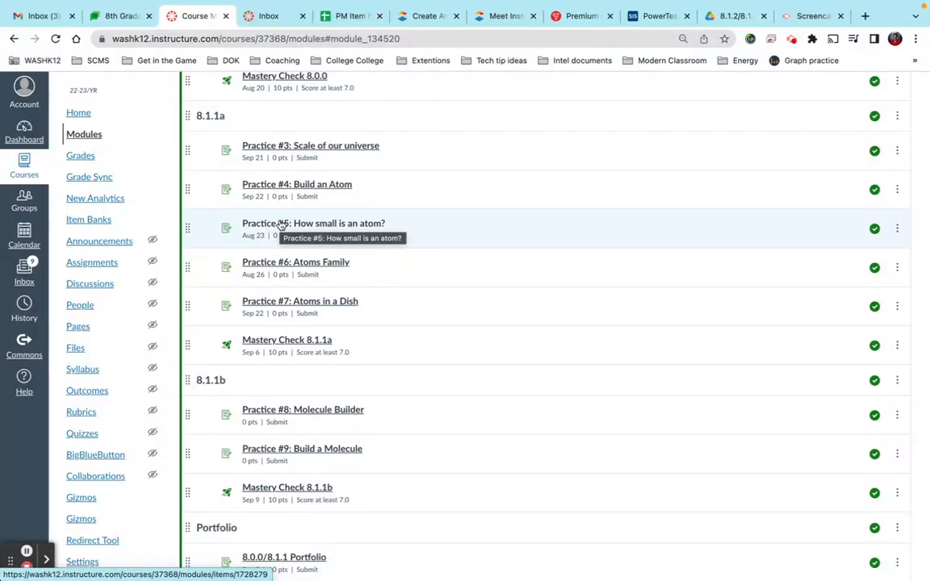
pyautogui.moveTo(294, 261)
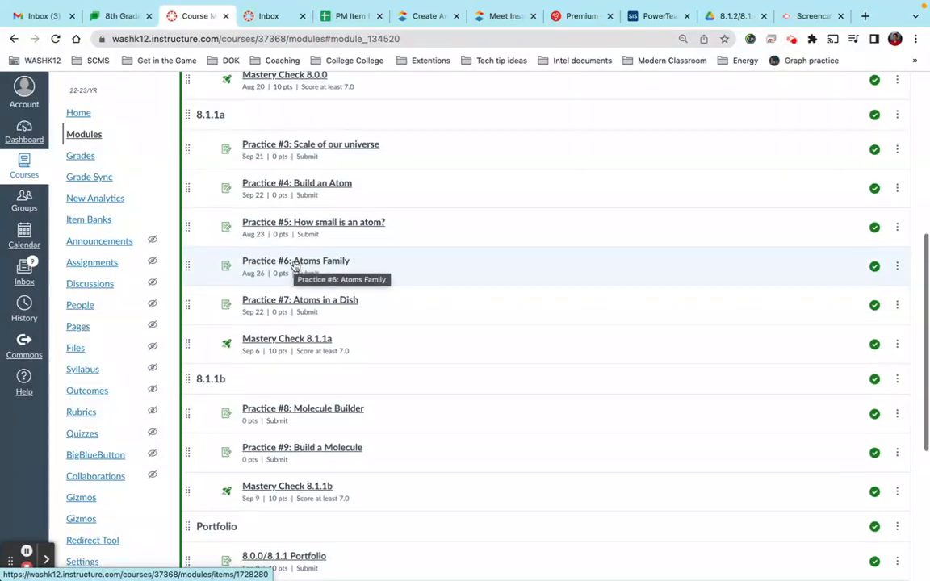
pyautogui.scroll(-3)
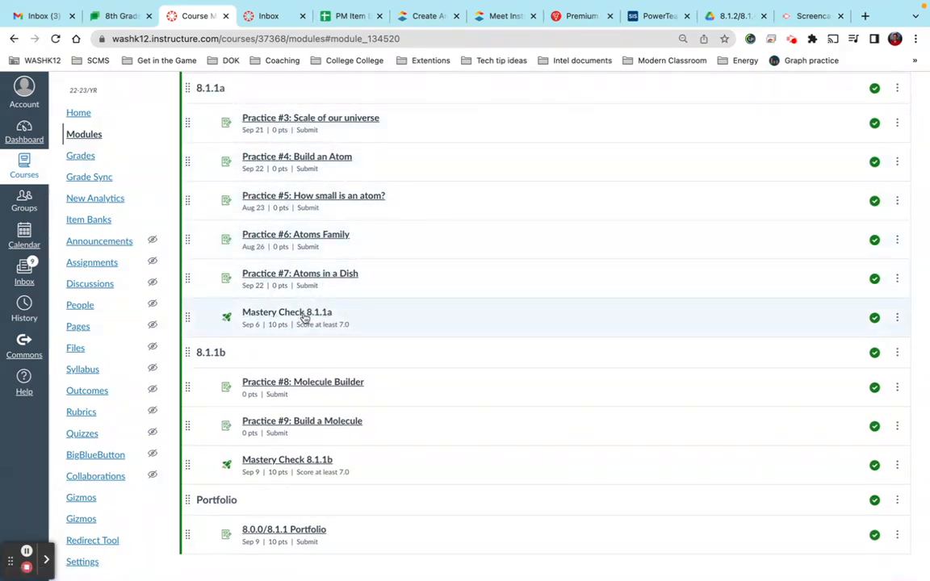
pyautogui.moveTo(287, 312)
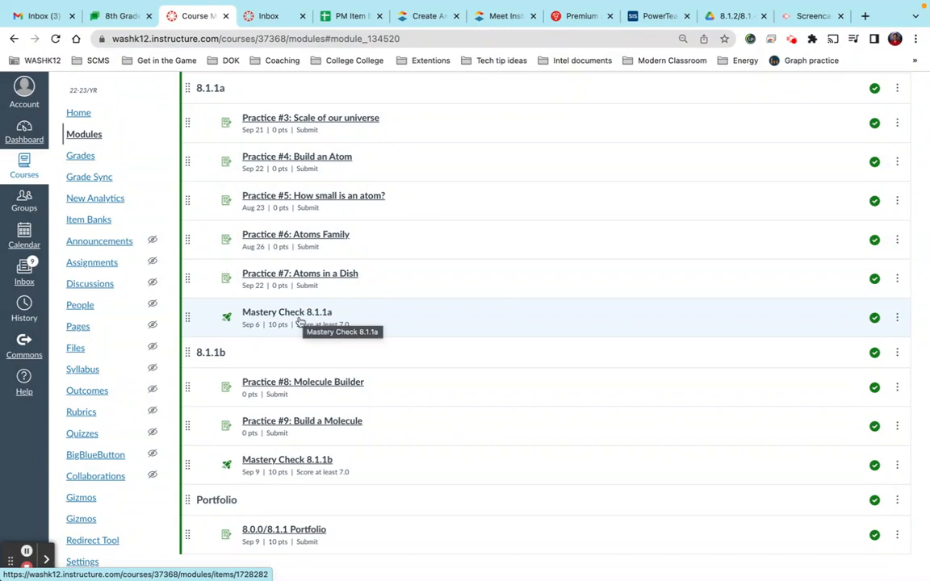
pyautogui.moveTo(281, 332)
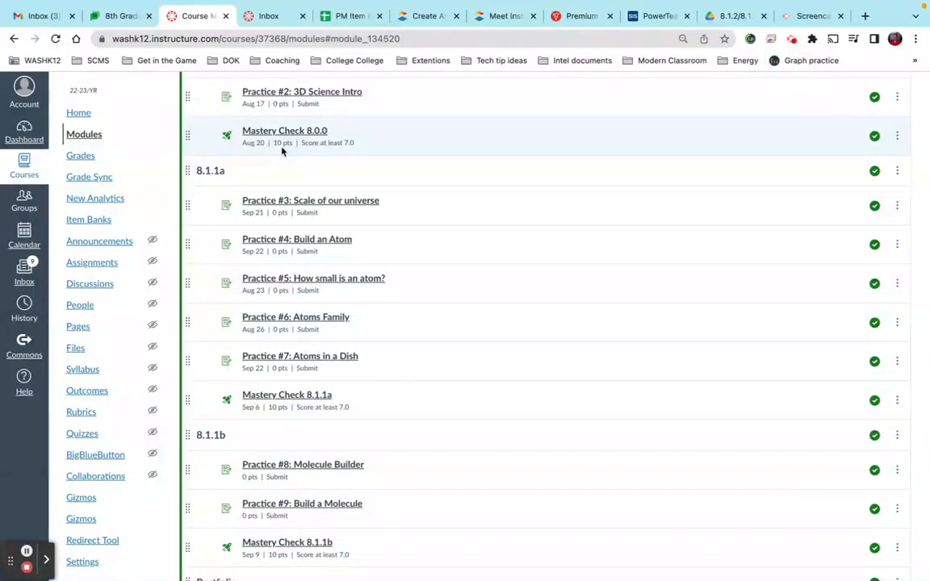
# Open the Mastery Check 8.1.1a assessment from the Chemistry module list.
pyautogui.scroll(-3)
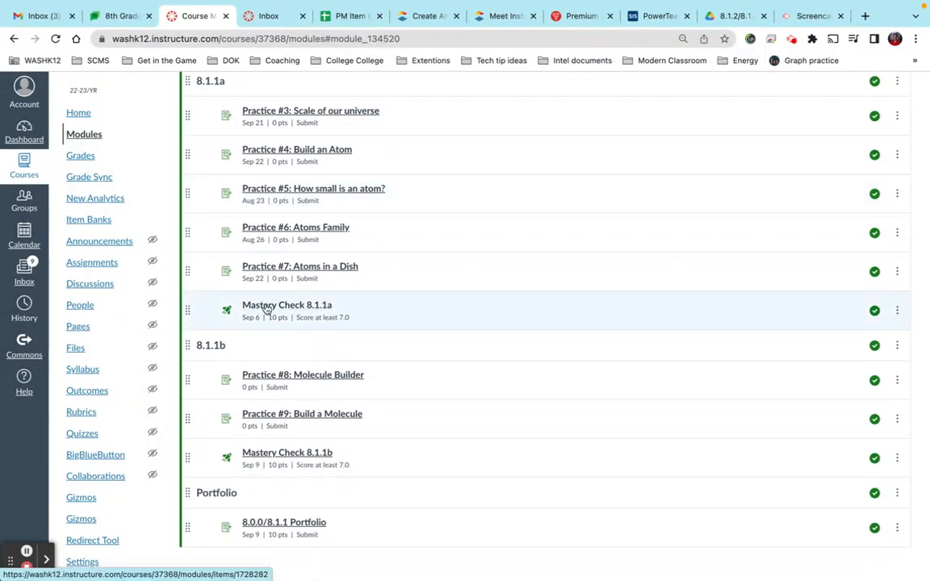
pyautogui.moveTo(313, 313)
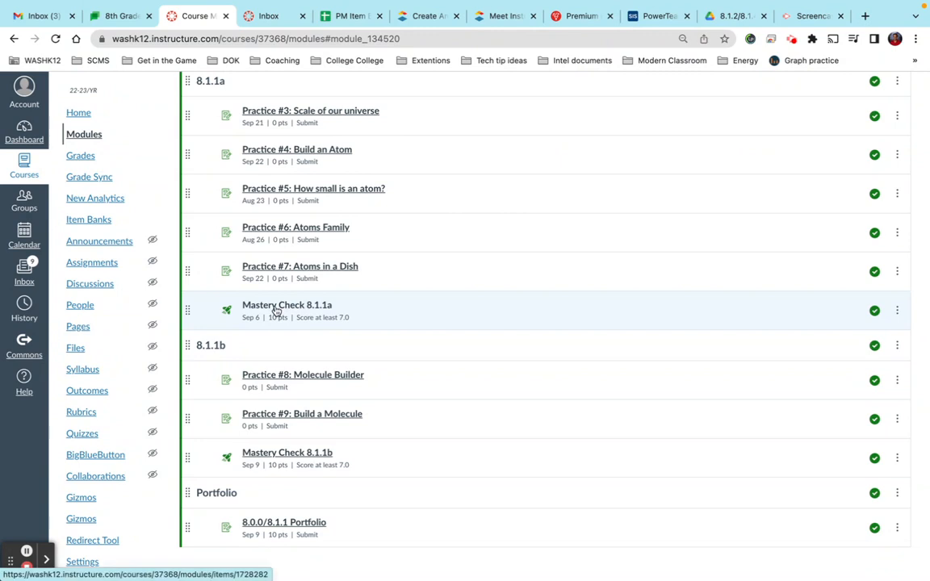
pyautogui.moveTo(287, 304)
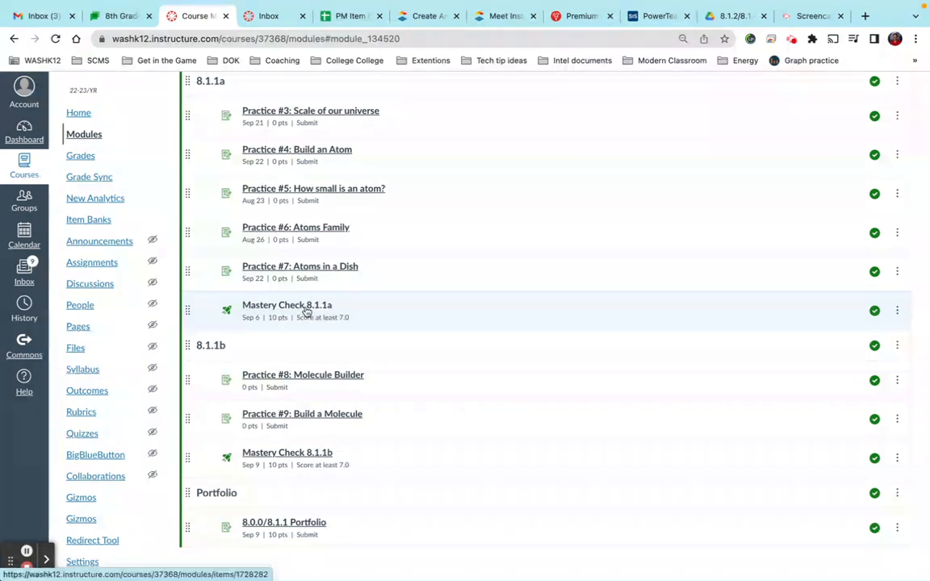
pyautogui.moveTo(287, 304)
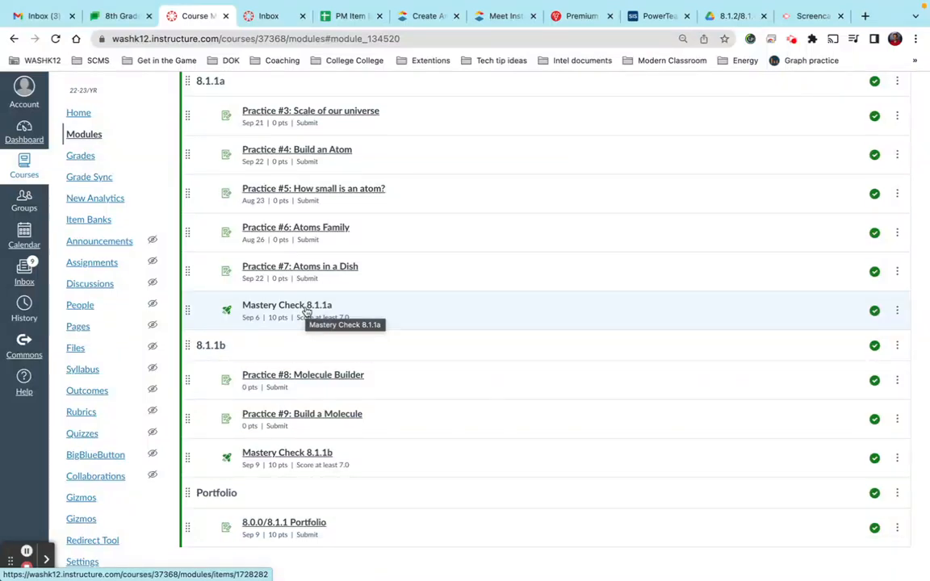
pyautogui.moveTo(288, 337)
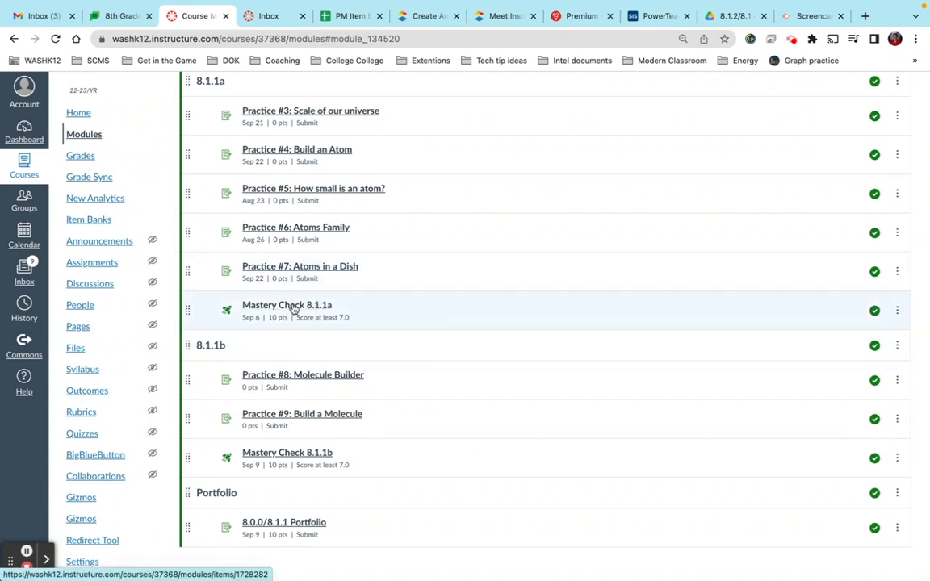
pyautogui.moveTo(288, 304)
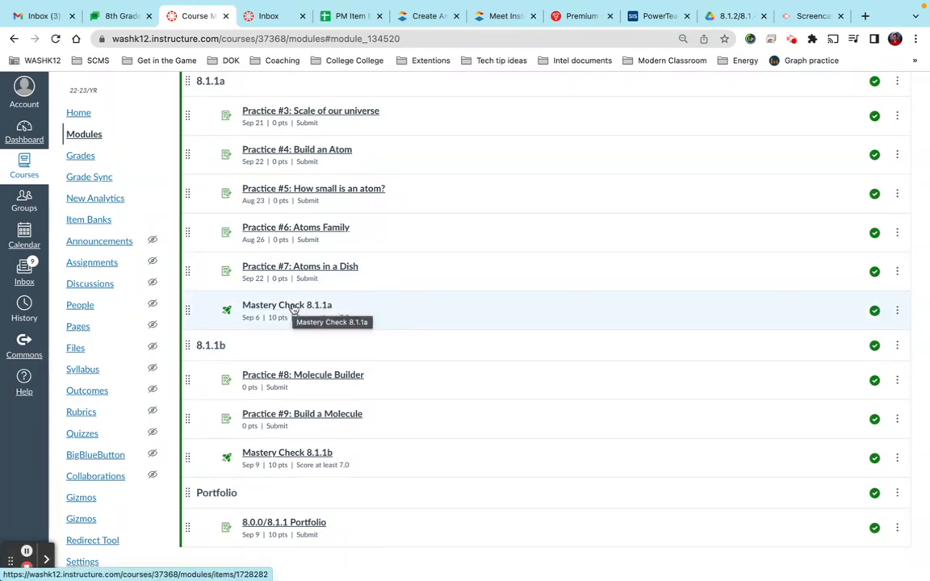
pyautogui.click(287, 304)
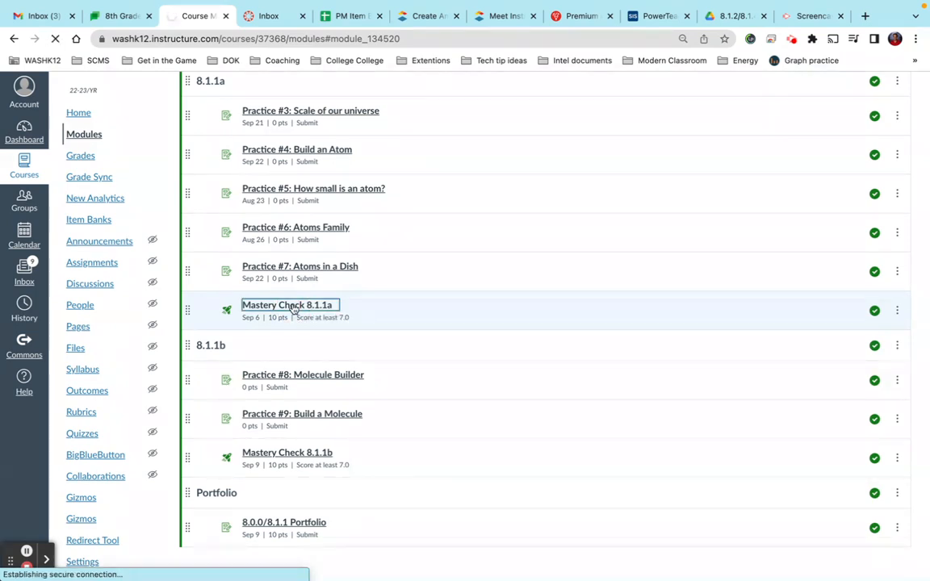
# Launch the New Quizzes Build view for Mastery Check 8.1.1a from its Edit Assignment page.
pyautogui.click(288, 305)
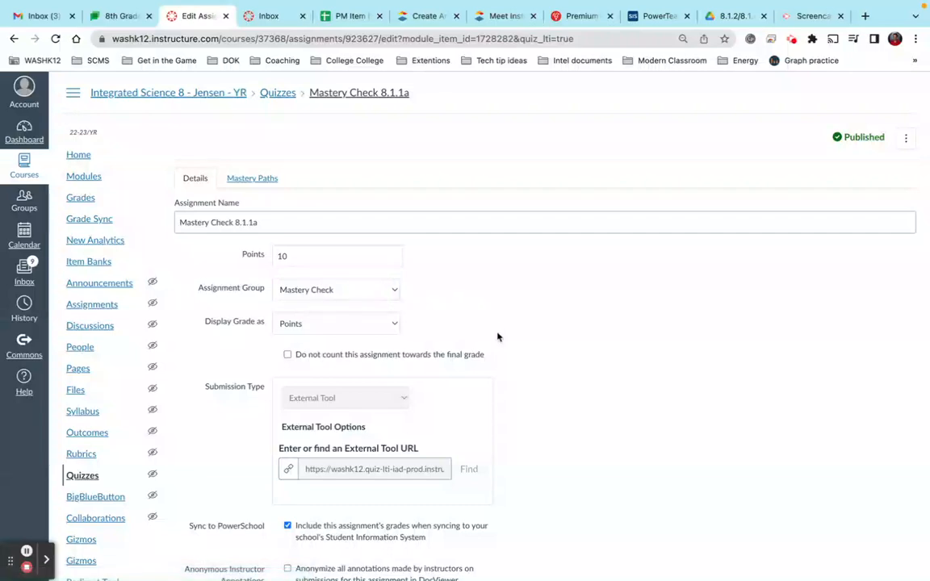
pyautogui.scroll(-3)
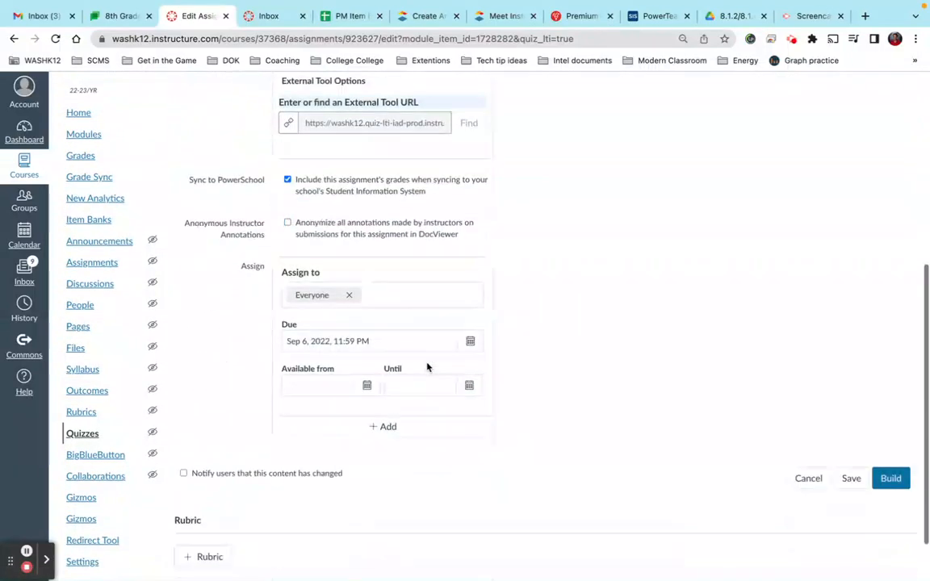
pyautogui.click(891, 478)
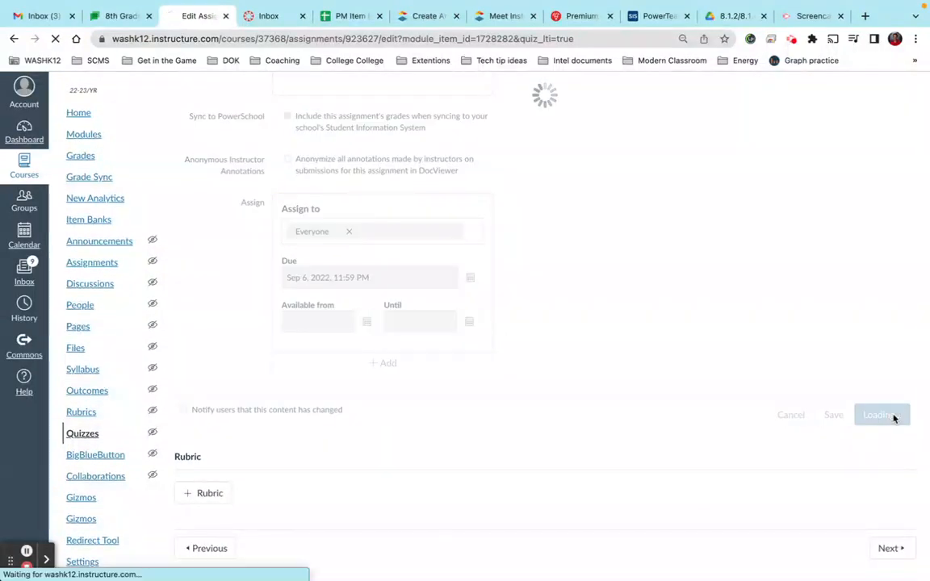
pyautogui.click(834, 414)
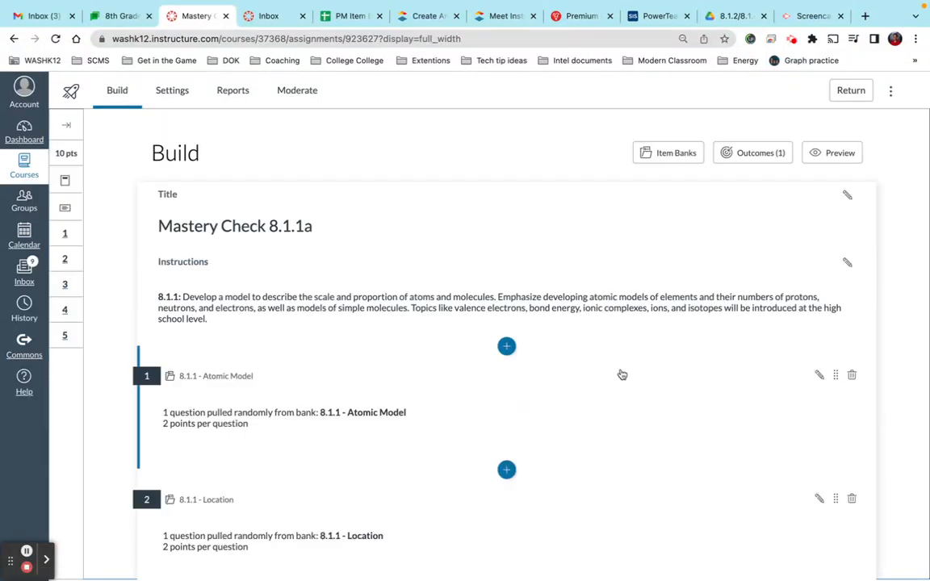
pyautogui.scroll(-3)
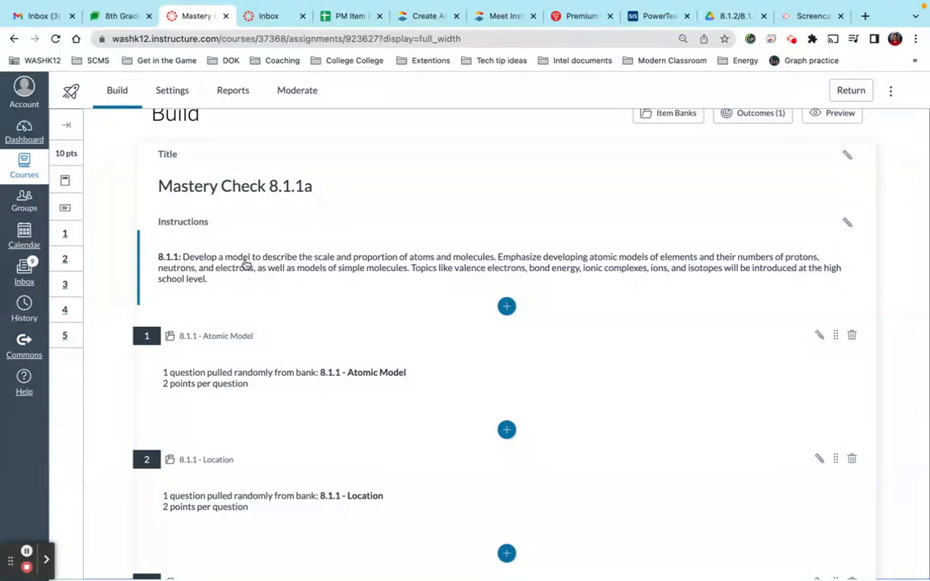
pyautogui.scroll(-3)
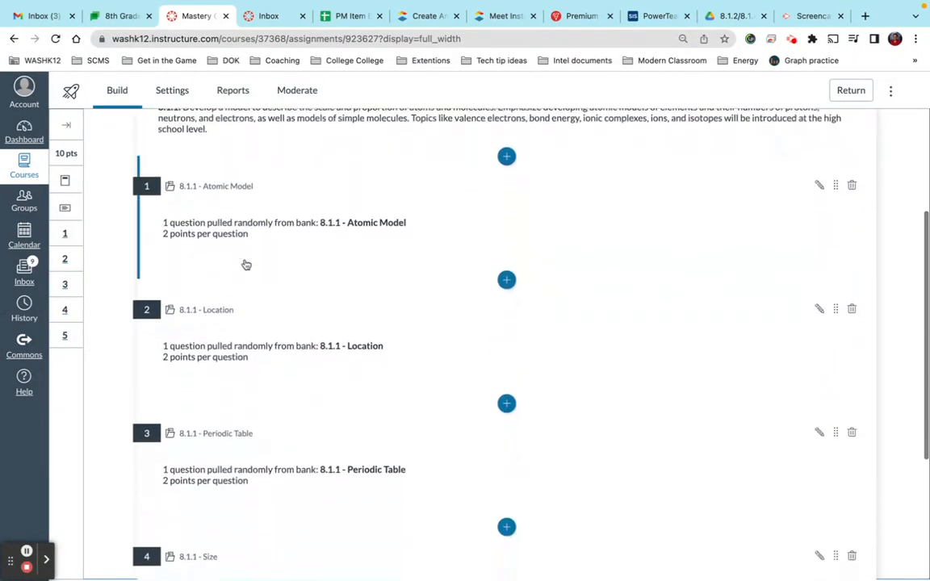
pyautogui.scroll(-3)
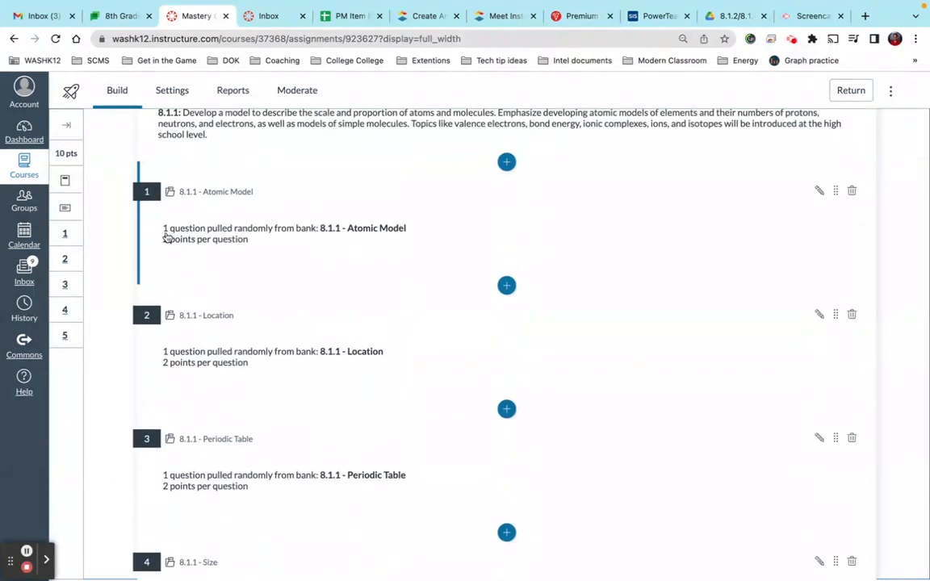
pyautogui.moveTo(323, 236)
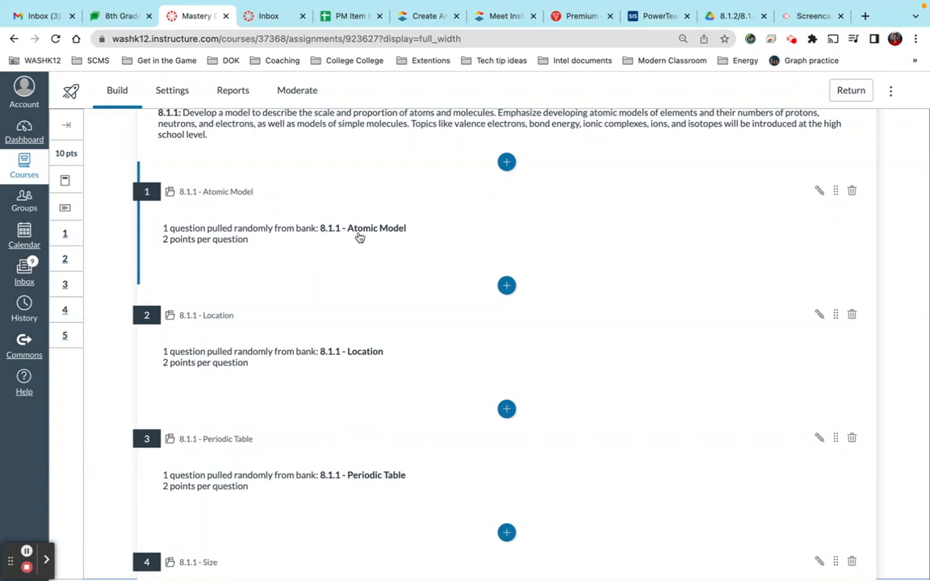
pyautogui.moveTo(255, 246)
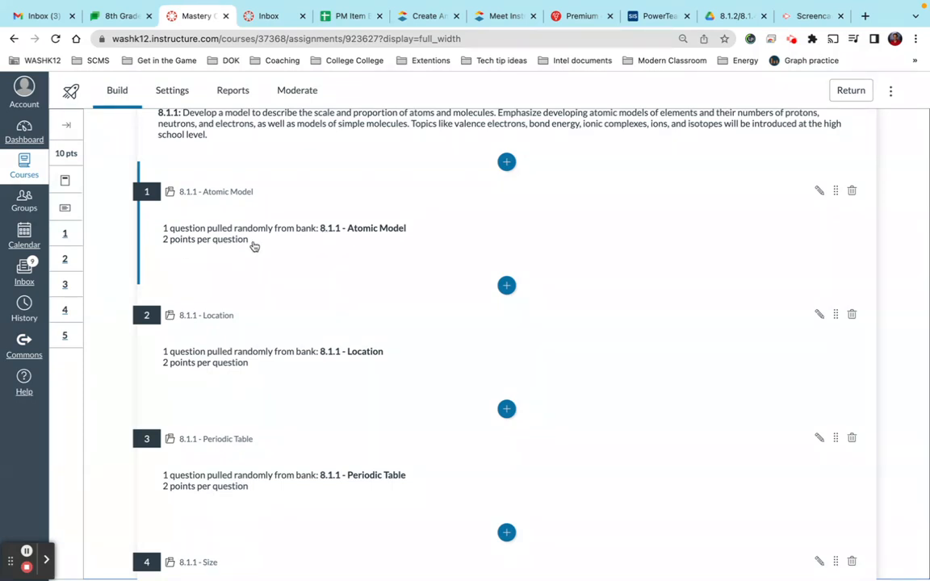
pyautogui.scroll(-3)
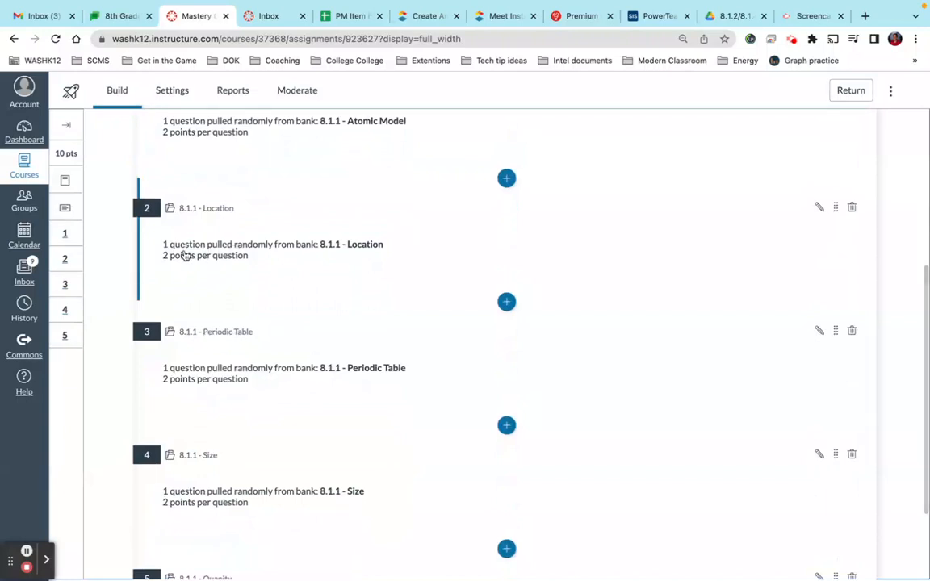
pyautogui.scroll(-3)
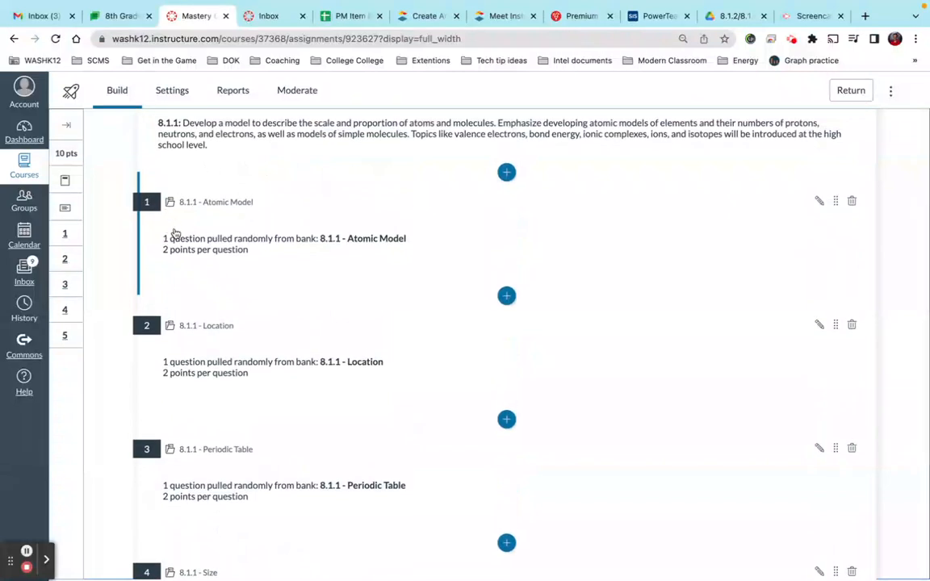
pyautogui.moveTo(178, 238)
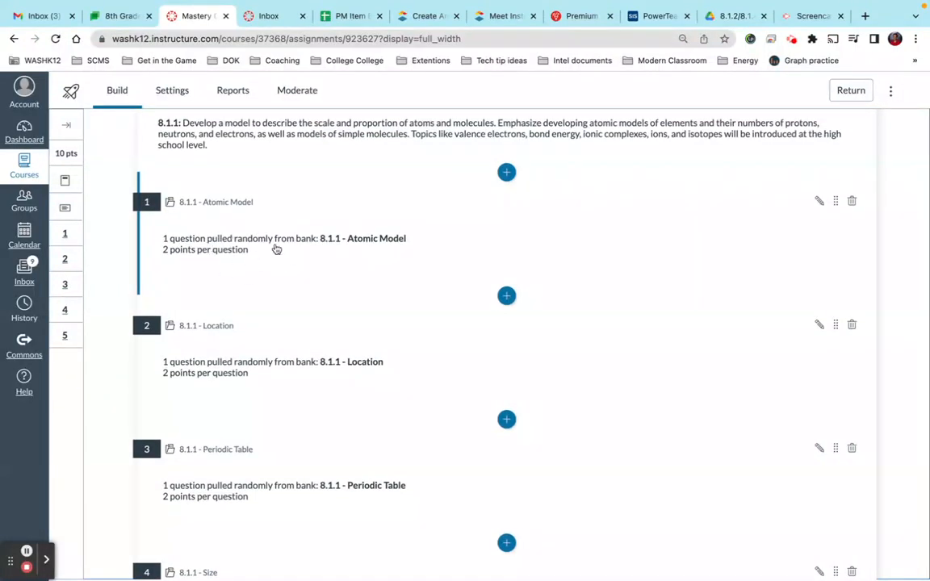
pyautogui.scroll(-3)
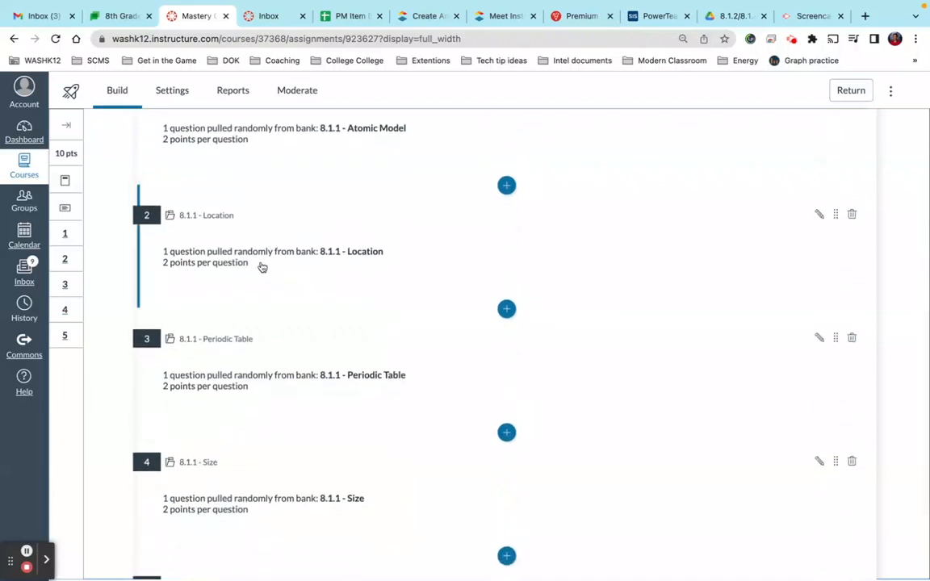
pyautogui.scroll(-3)
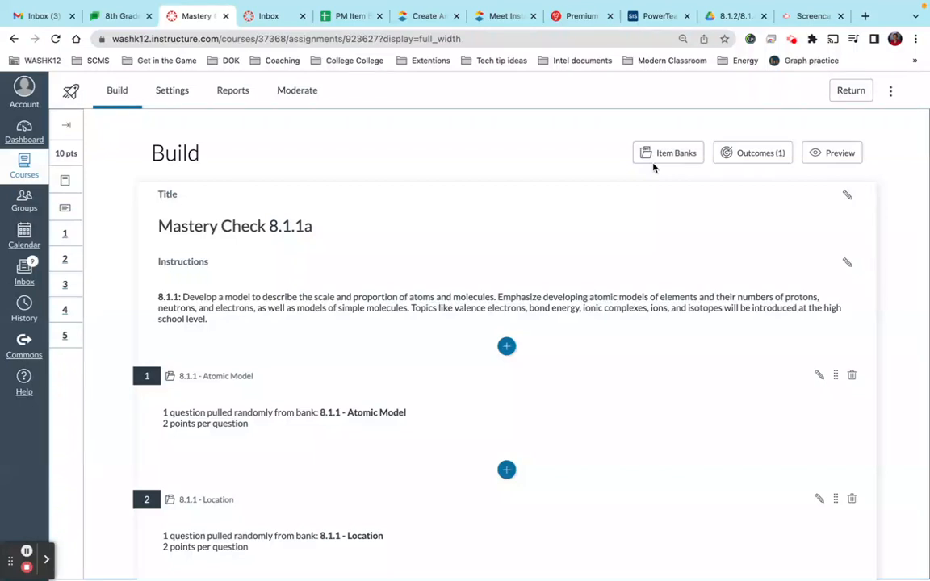
pyautogui.scroll(-3)
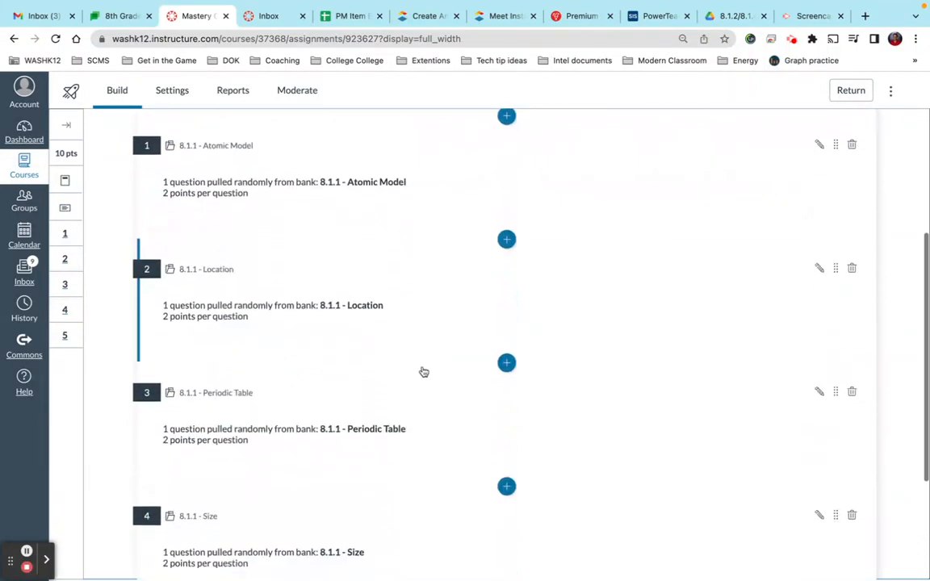
pyautogui.scroll(-3)
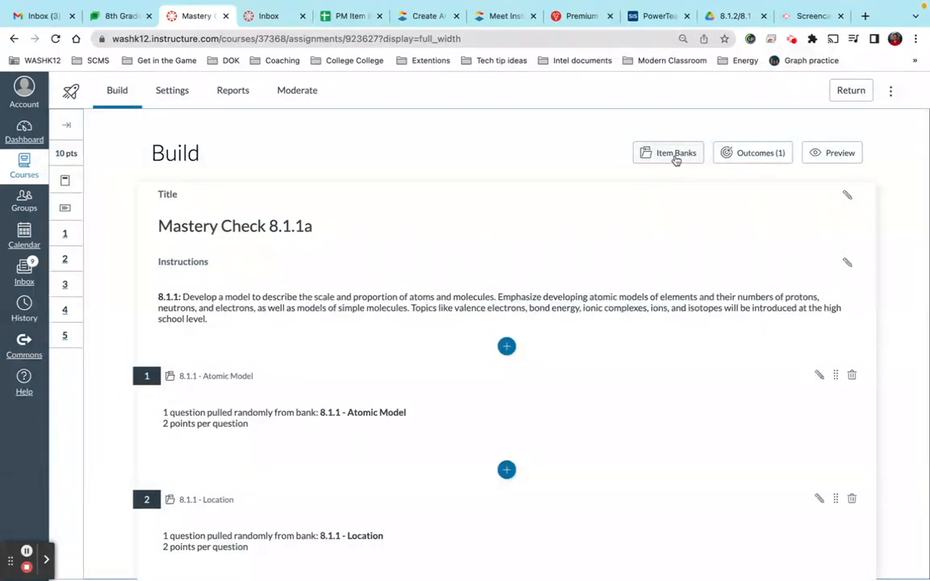
# Show the Item Banks panel filtered to All Banks, listing the 8.1.1 and 8.1.2 topic banks.
pyautogui.click(669, 152)
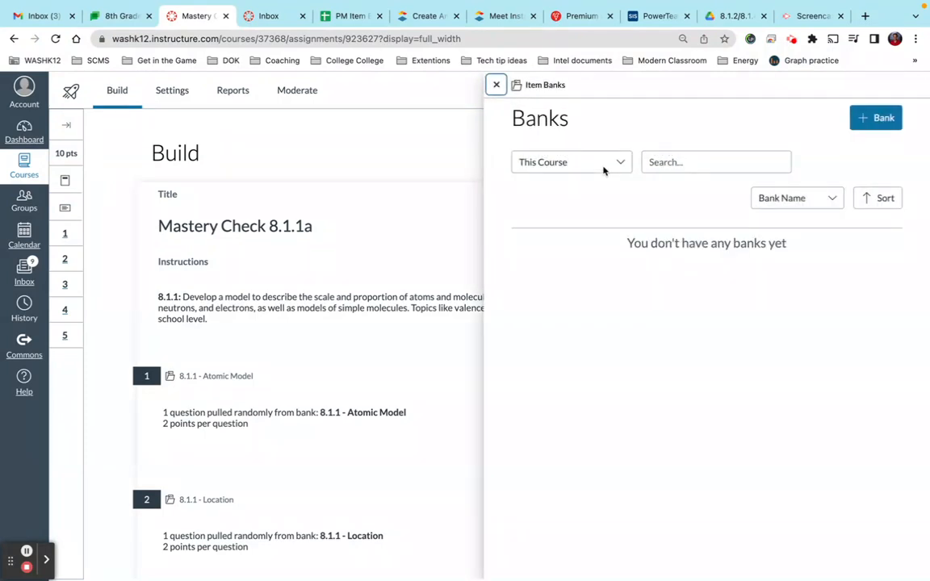
pyautogui.click(572, 162)
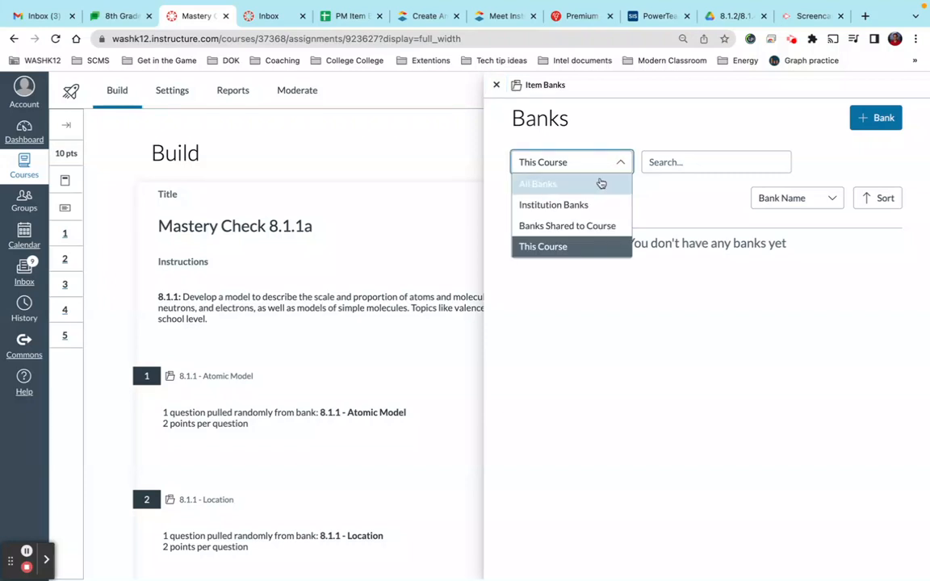
pyautogui.click(538, 184)
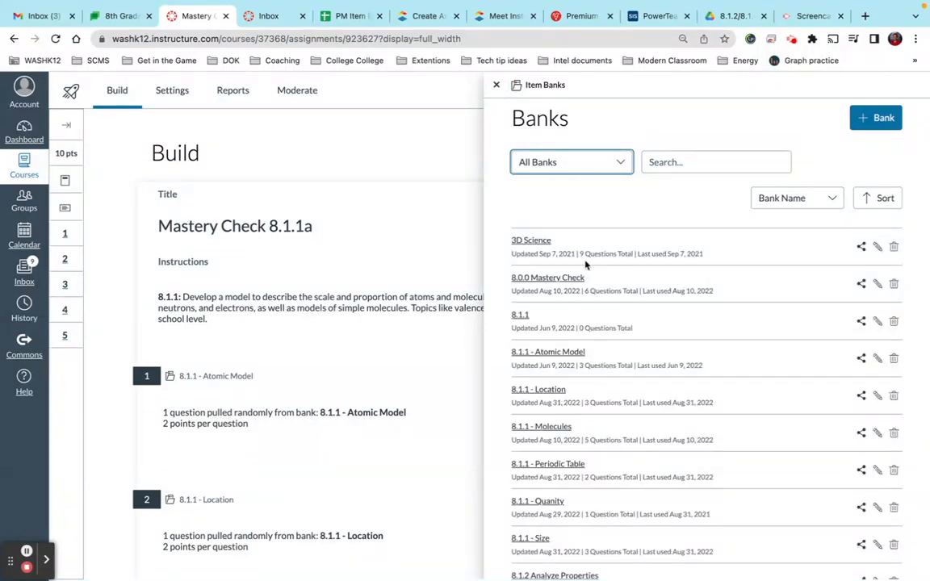
pyautogui.scroll(-3)
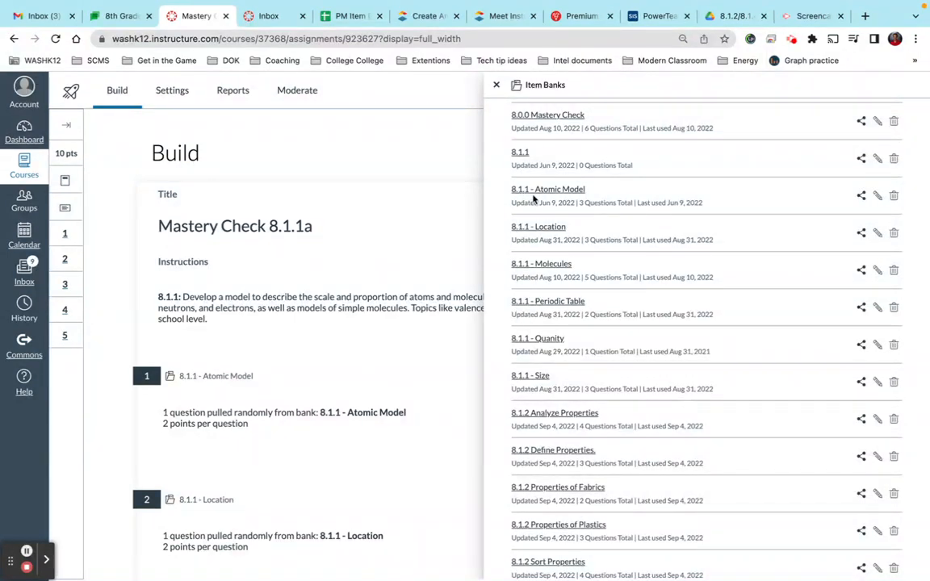
pyautogui.moveTo(533, 197)
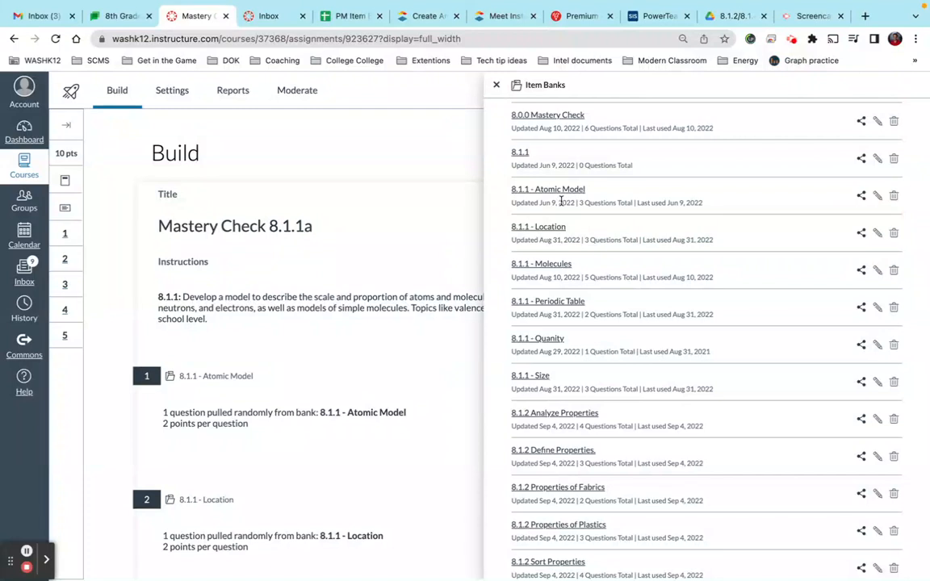
pyautogui.scroll(-3)
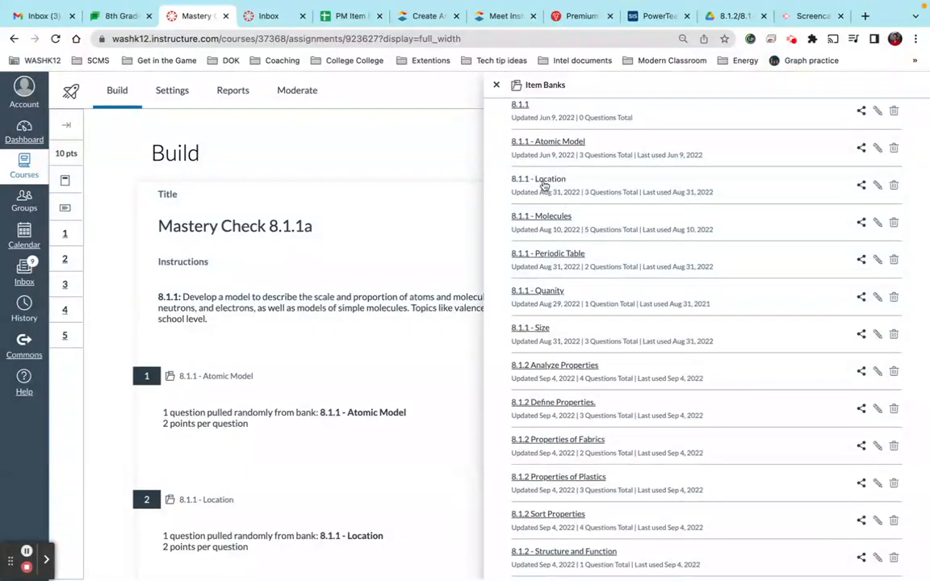
pyautogui.moveTo(548, 187)
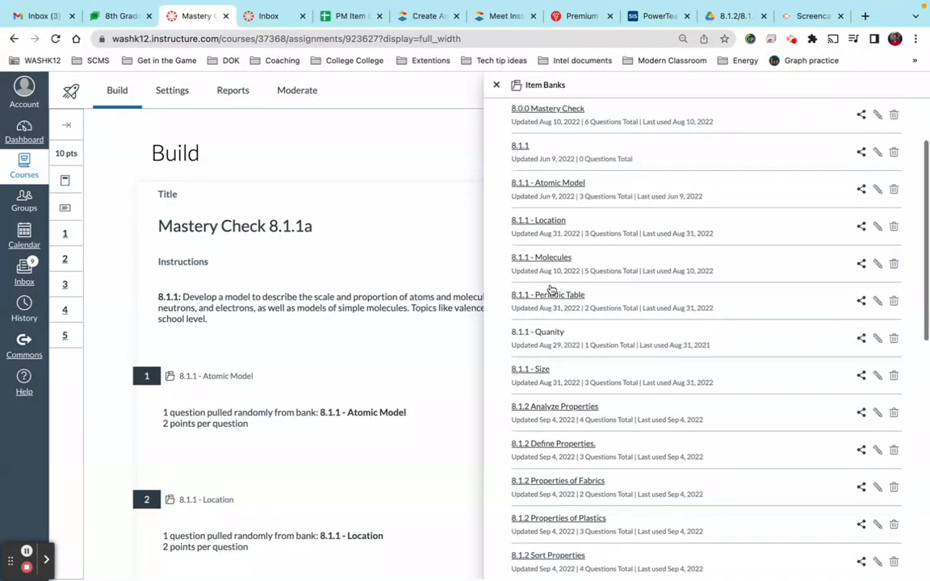
# Review the 8.1.1 - Atomic Model bank's categorization questions on atom model strengths and weaknesses.
pyautogui.click(547, 183)
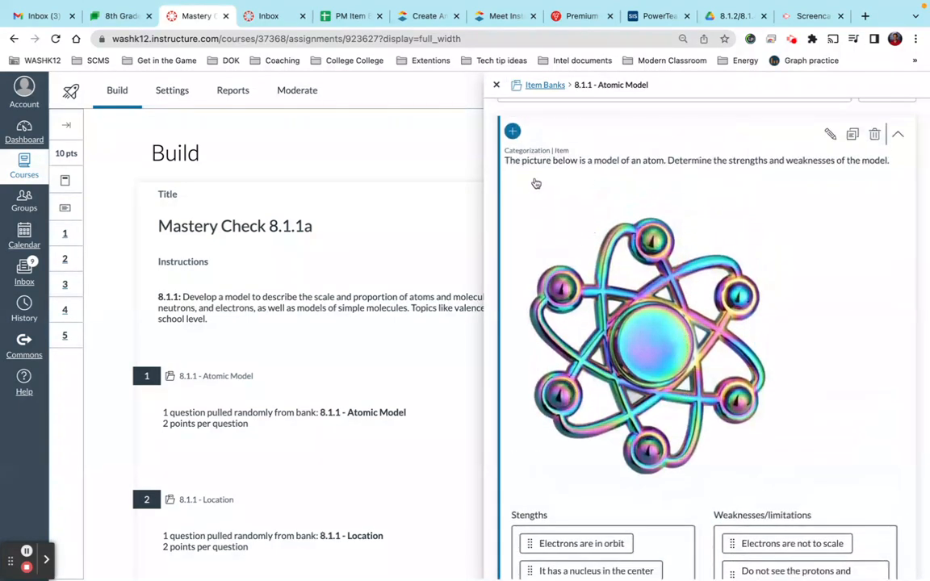
pyautogui.moveTo(688, 417)
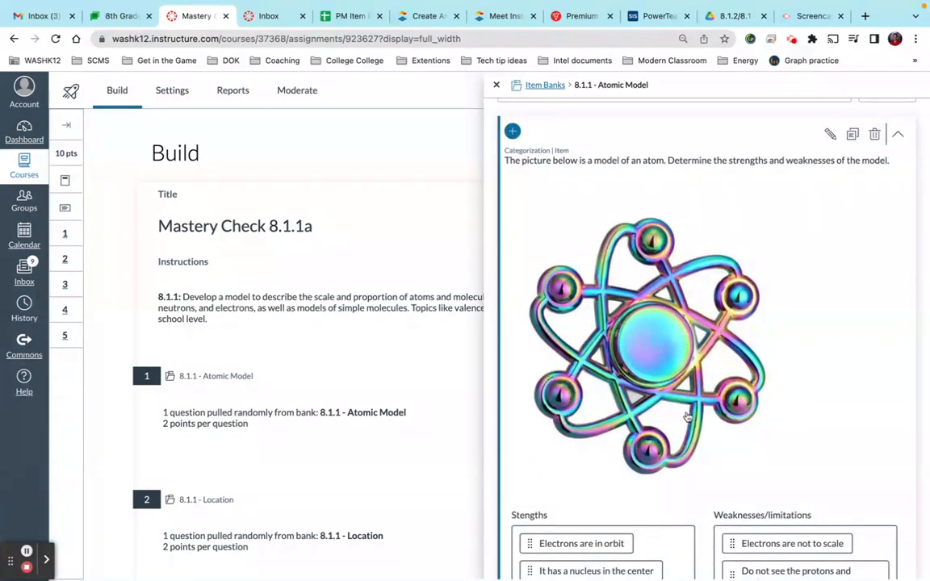
pyautogui.moveTo(654, 305)
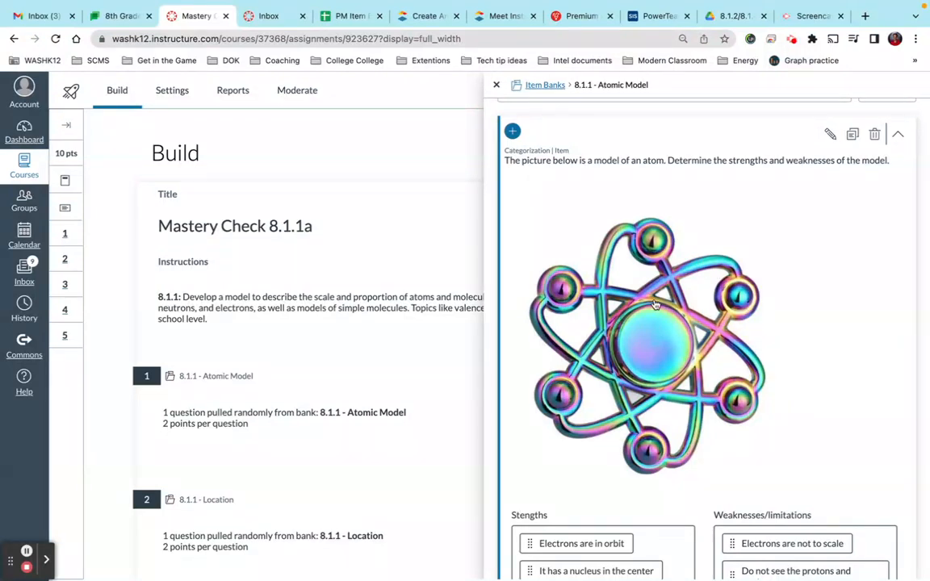
pyautogui.scroll(-3)
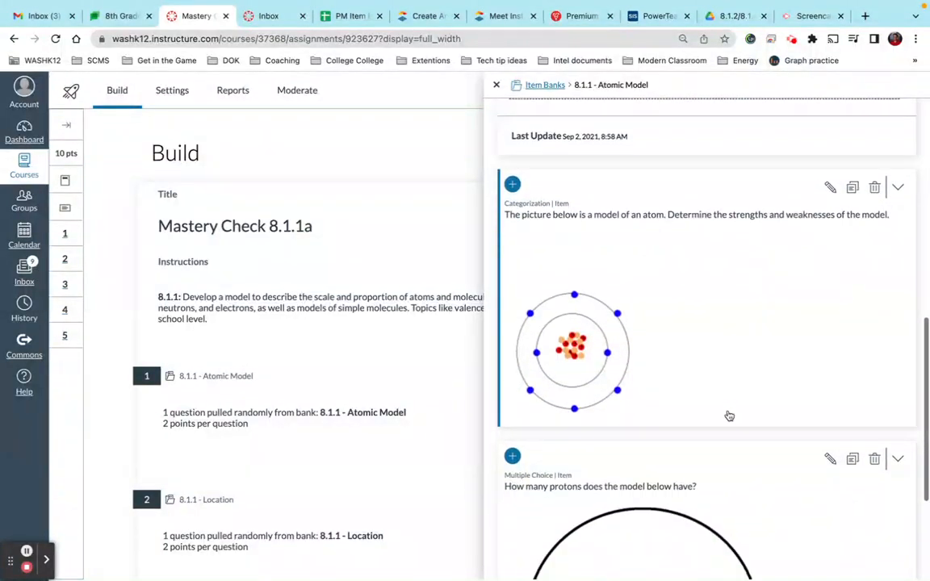
pyautogui.click(898, 188)
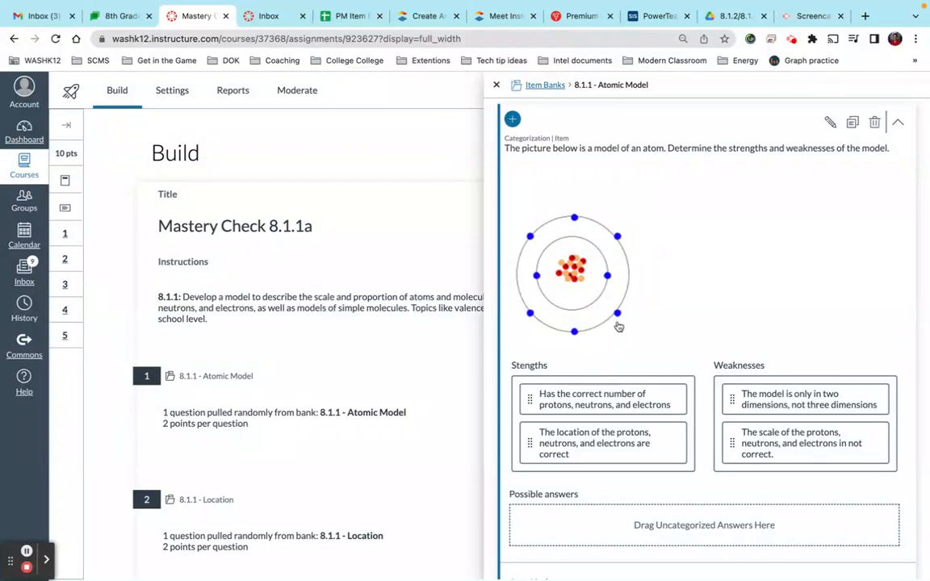
pyautogui.moveTo(712, 198)
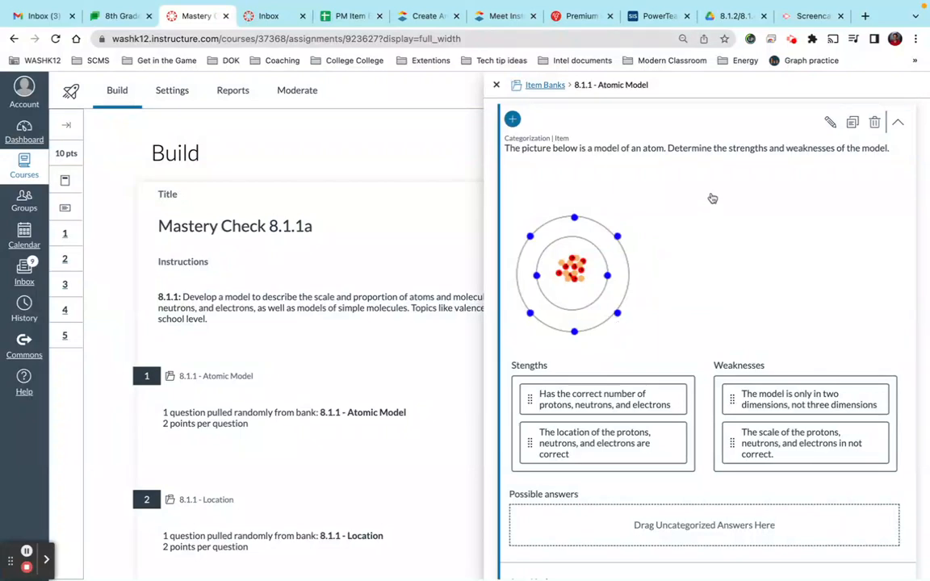
pyautogui.scroll(-3)
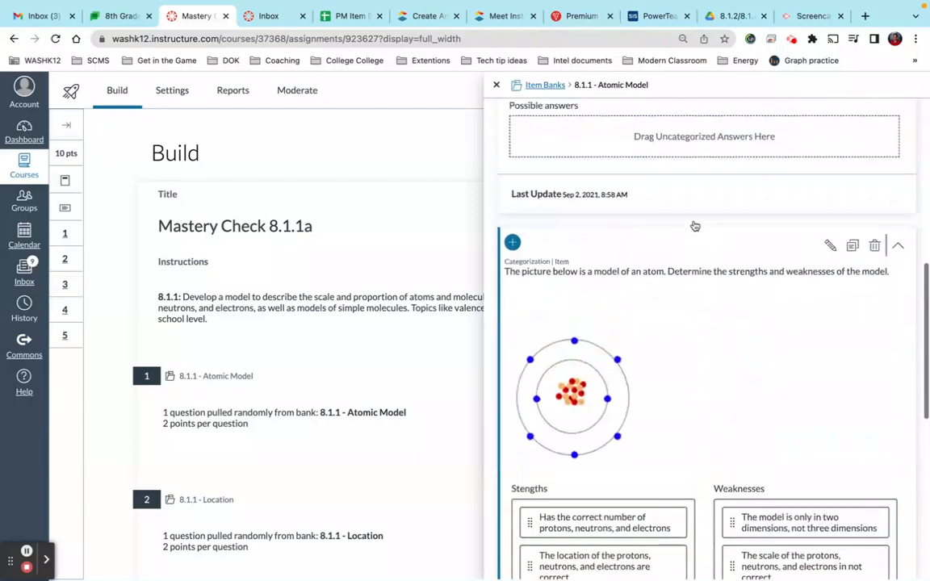
pyautogui.scroll(-3)
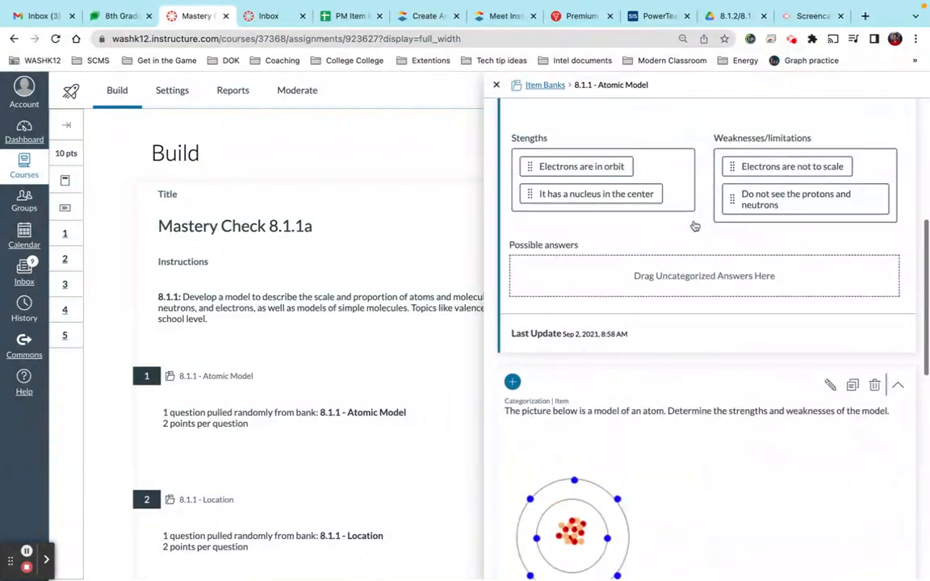
pyautogui.scroll(-3)
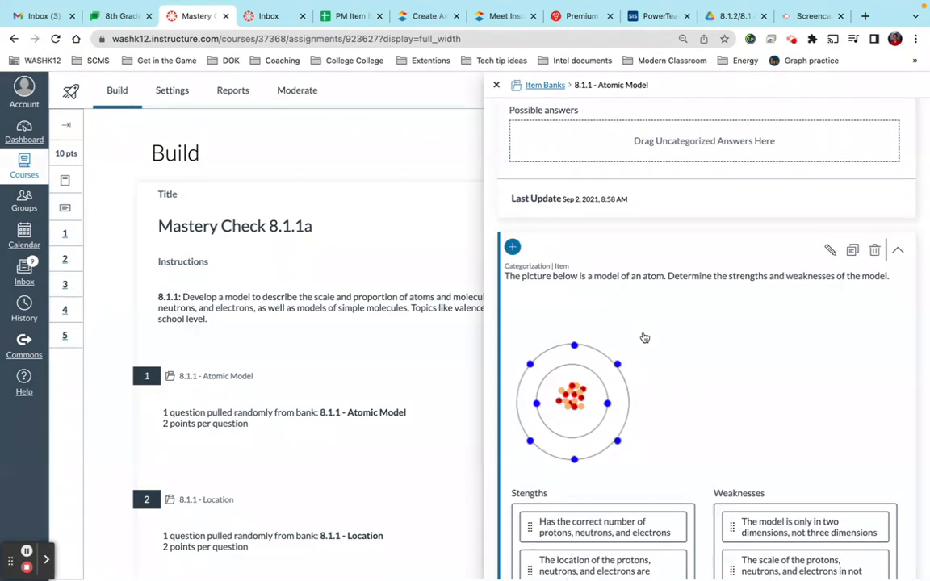
pyautogui.scroll(-3)
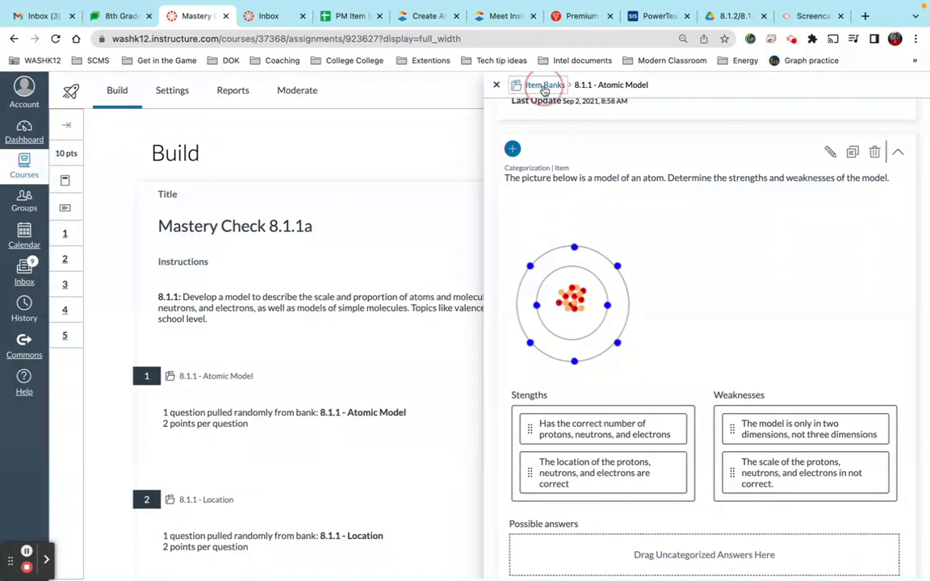
# Create a new item bank named 'Test Bank for video' from the Item Banks list.
pyautogui.click(543, 84)
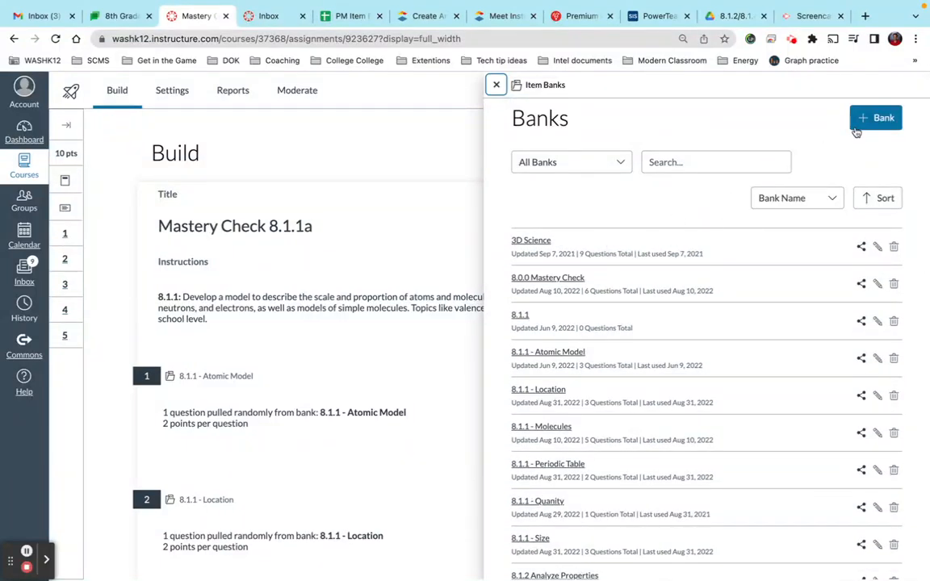
pyautogui.click(875, 116)
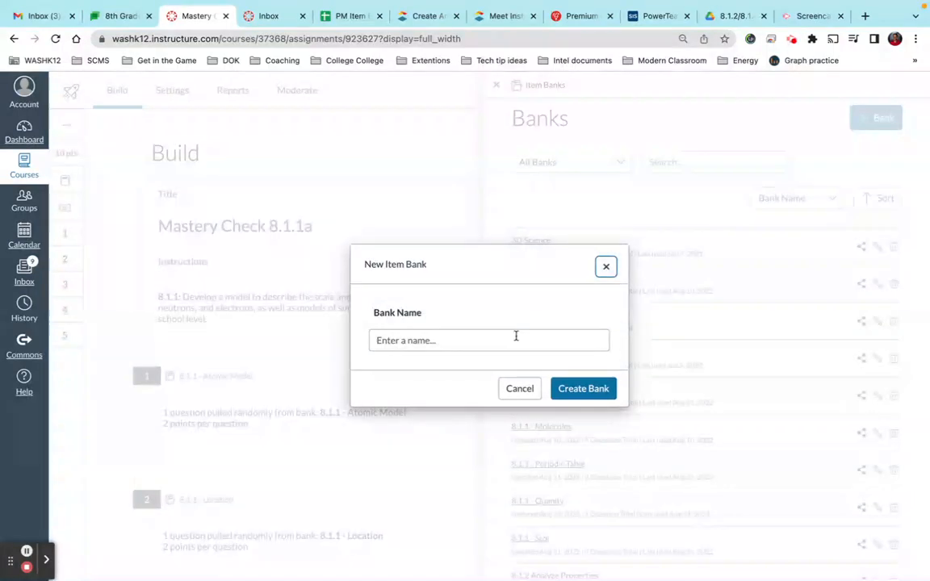
pyautogui.write('TEst')
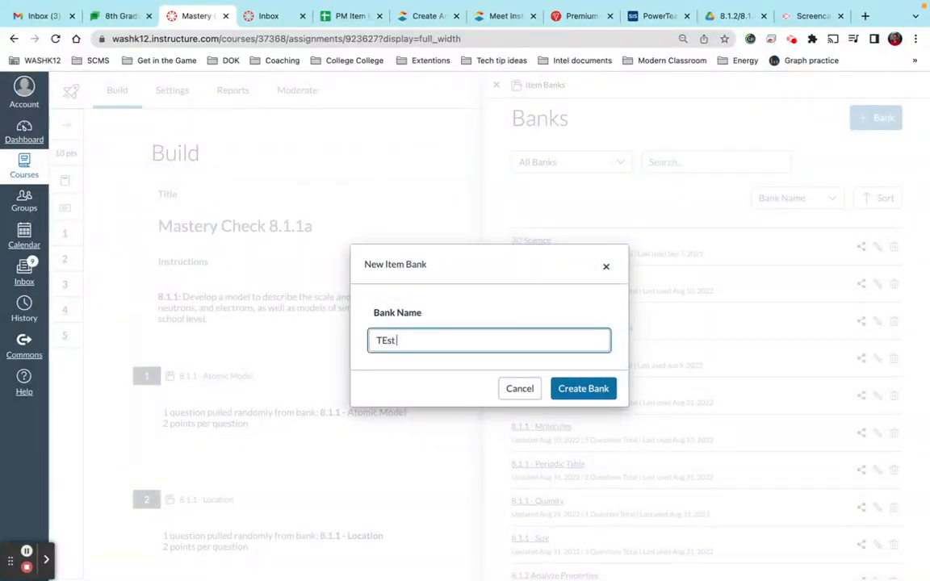
pyautogui.write('Test Bank for video')
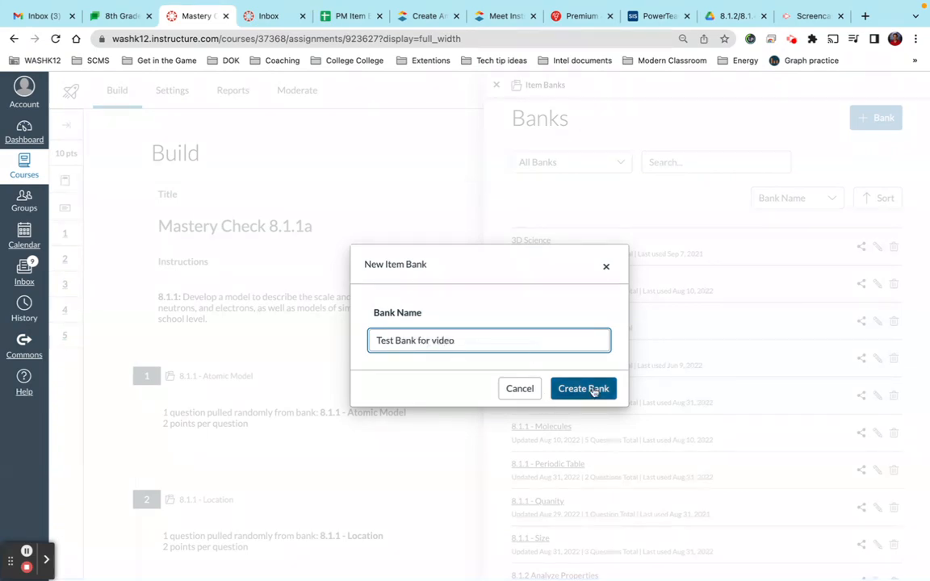
pyautogui.click(583, 388)
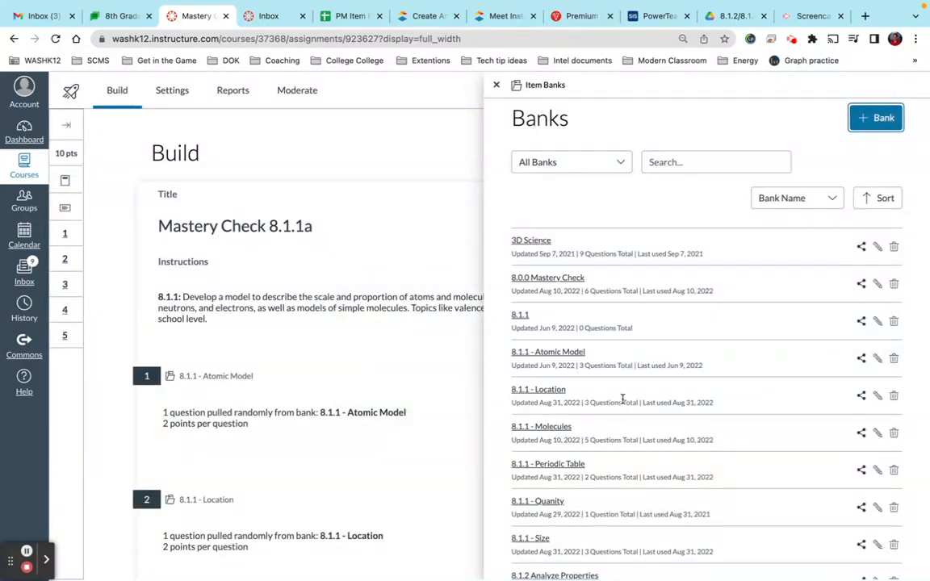
# Open the newly created, empty Test Bank for video.
pyautogui.scroll(-3)
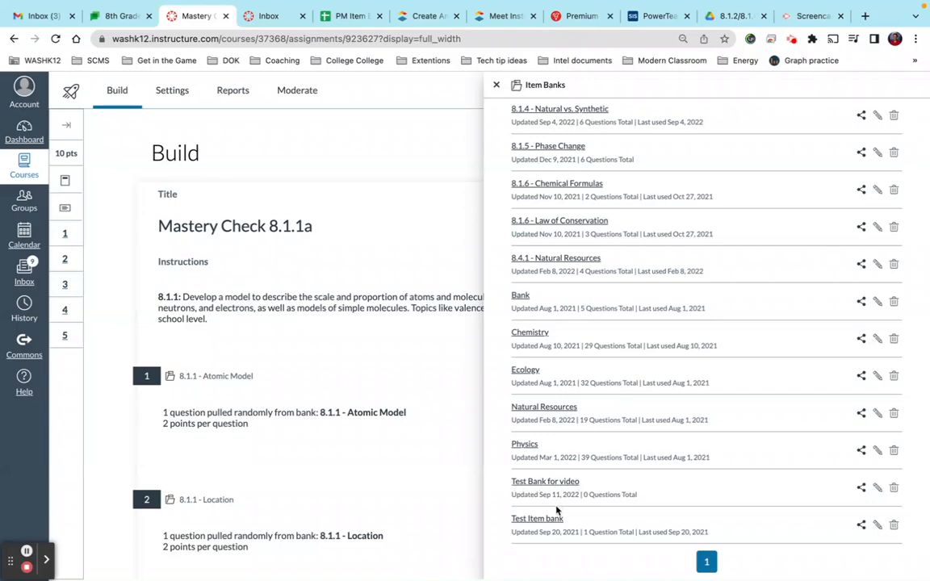
pyautogui.click(545, 481)
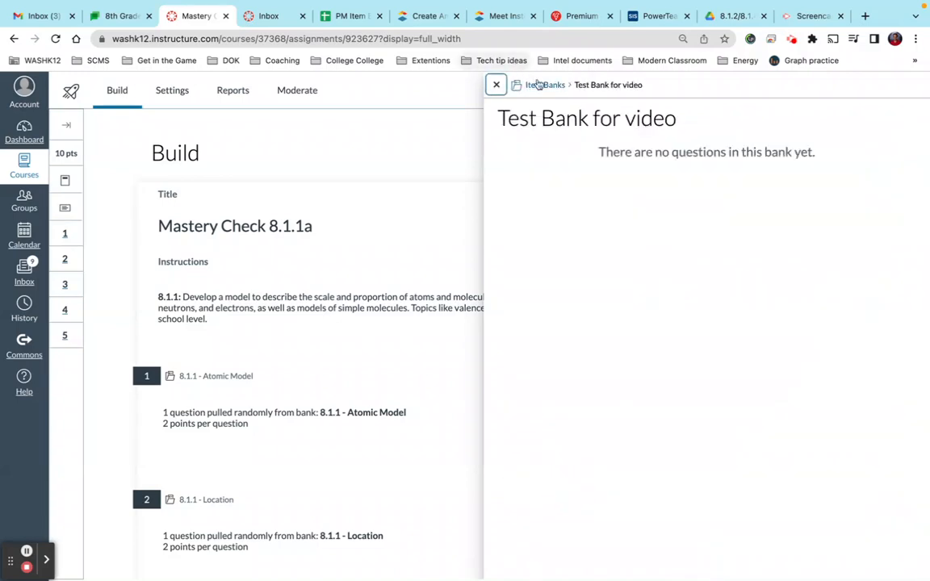
pyautogui.click(546, 84)
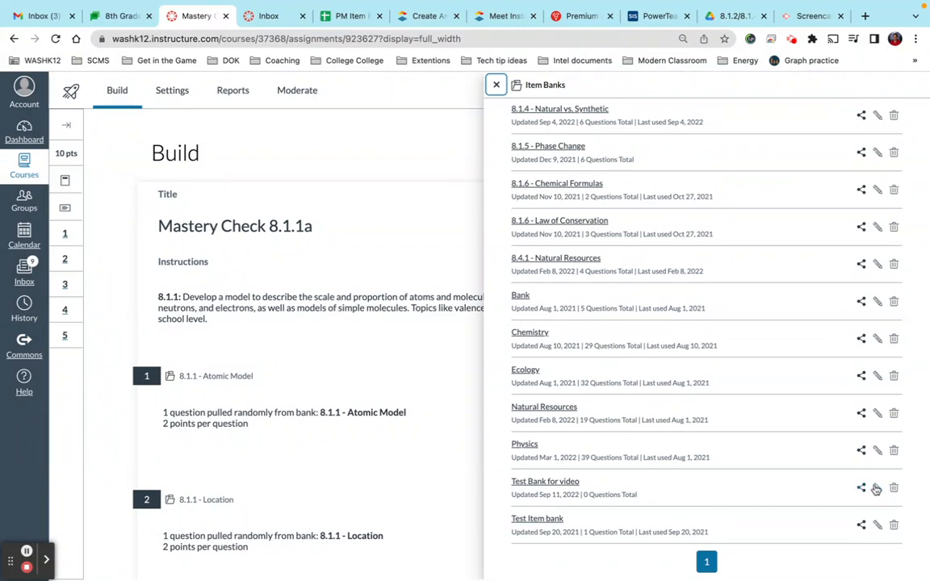
pyautogui.moveTo(893, 488)
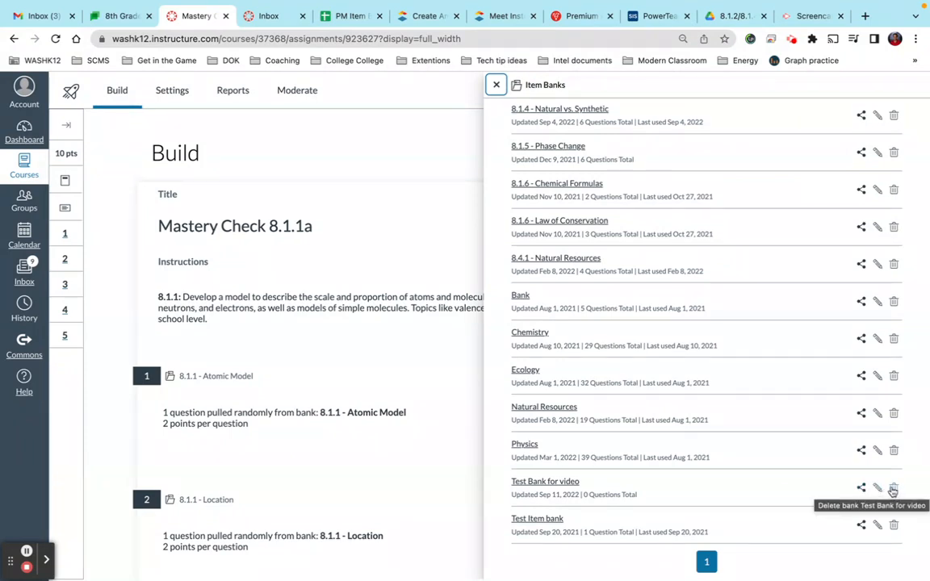
pyautogui.moveTo(860, 487)
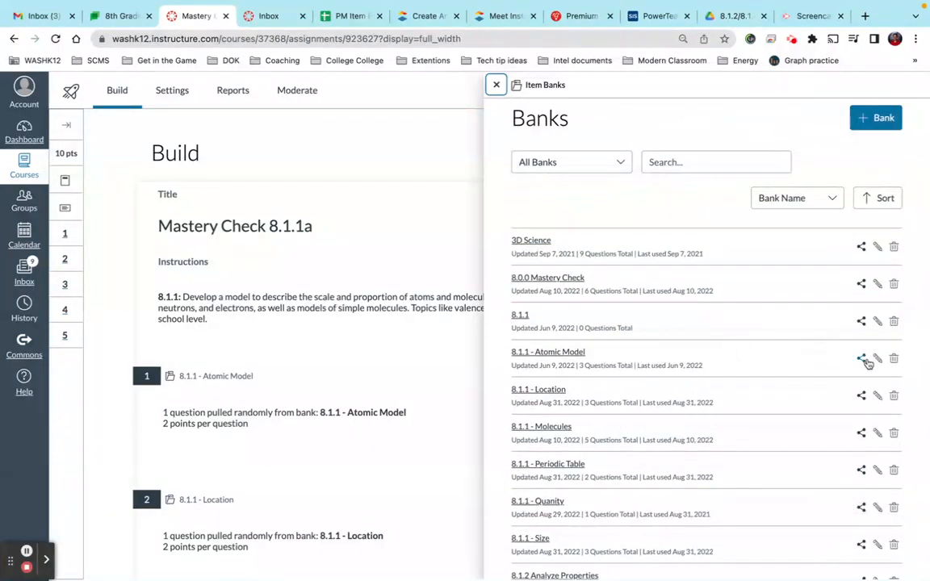
pyautogui.click(861, 359)
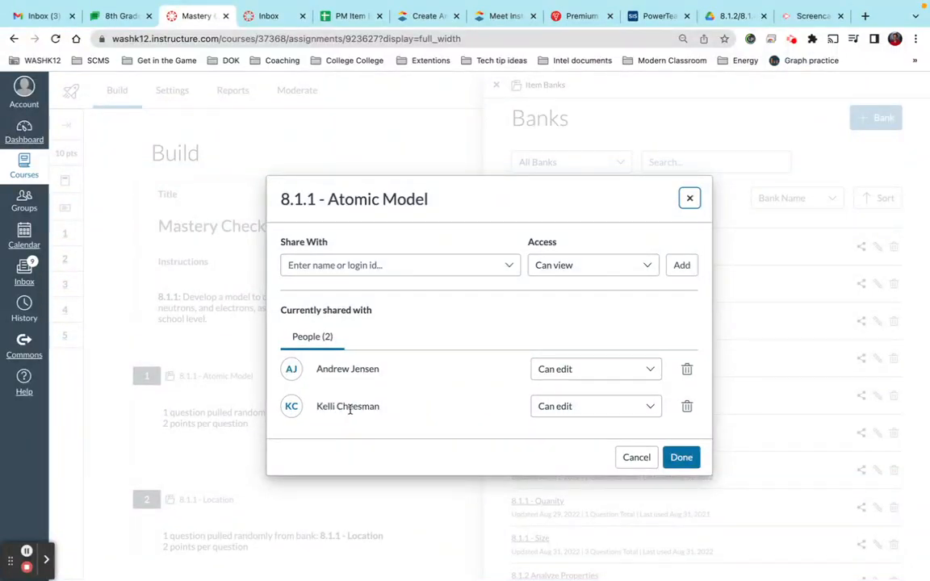
pyautogui.click(595, 407)
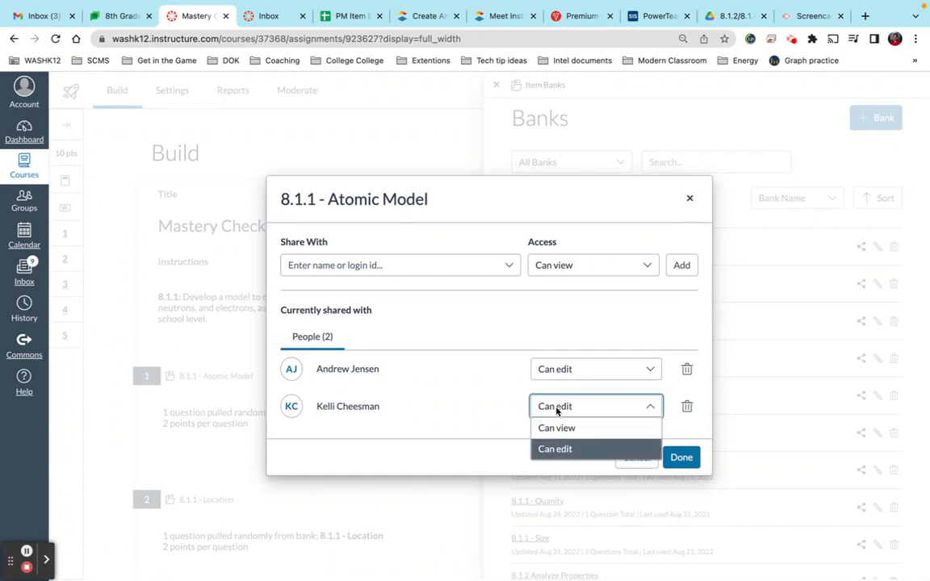
pyautogui.click(556, 428)
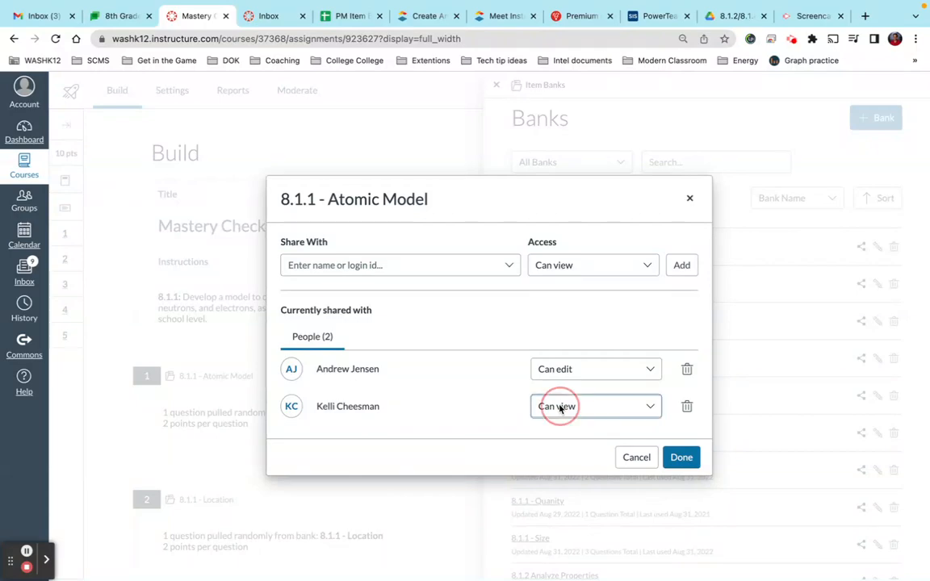
pyautogui.click(595, 407)
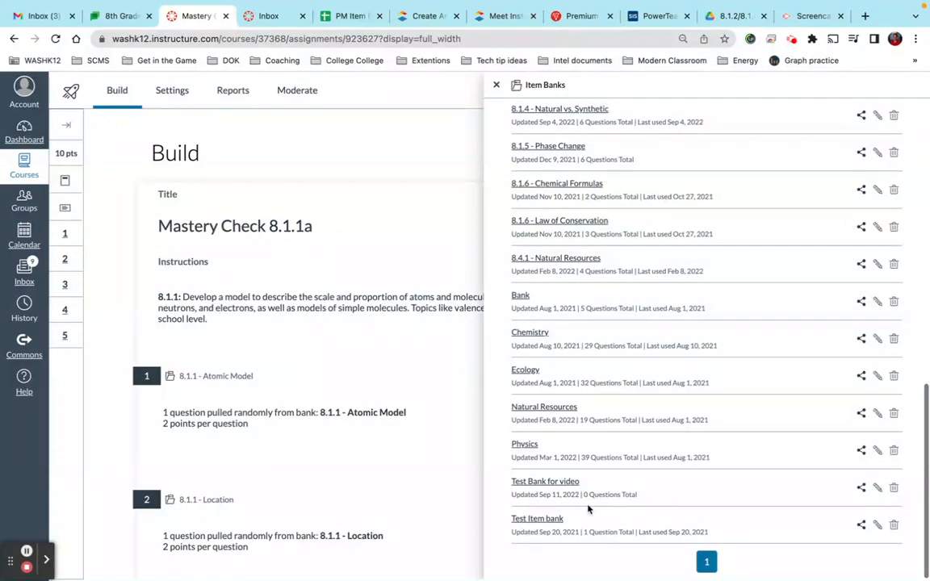
# View the empty Test Bank for video, then close the Item Banks panel to return to the quiz questions.
pyautogui.click(546, 481)
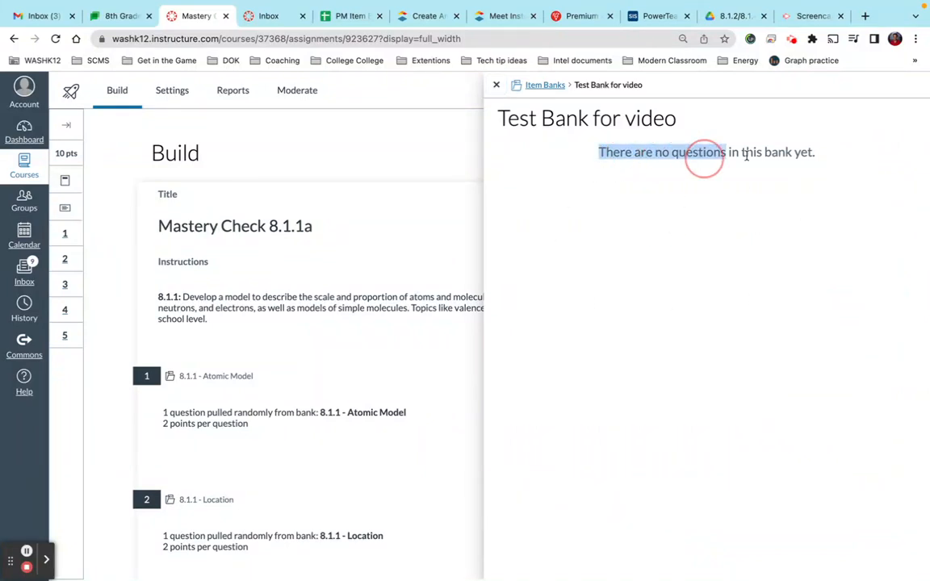
pyautogui.click(612, 365)
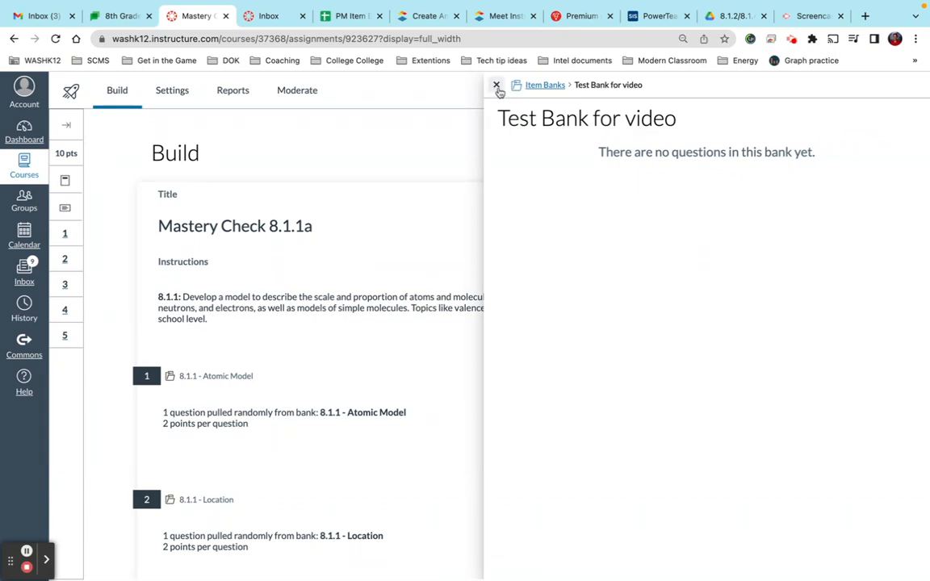
pyautogui.click(497, 84)
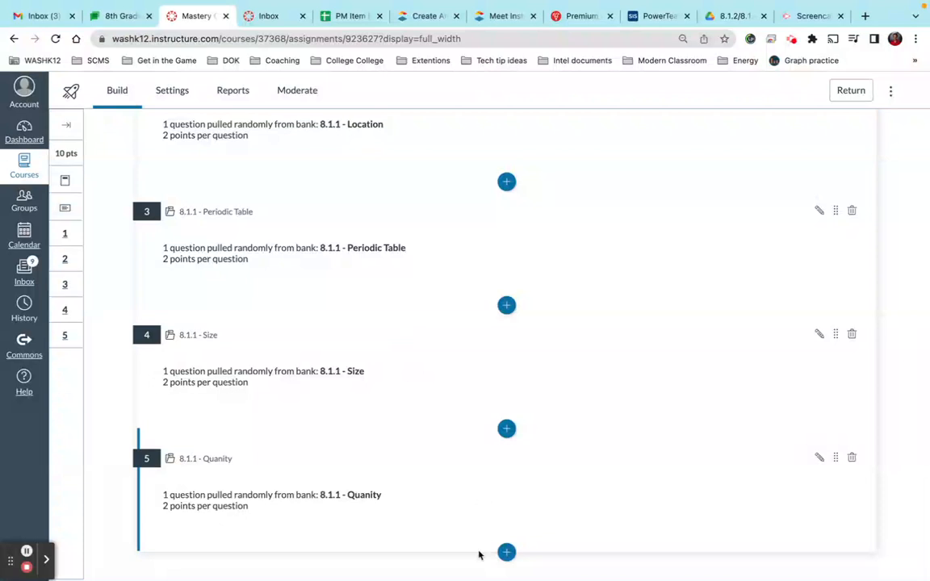
# Insert a Categorization question after question 5 with stem 'Categorize the number correctly'.
pyautogui.click(507, 552)
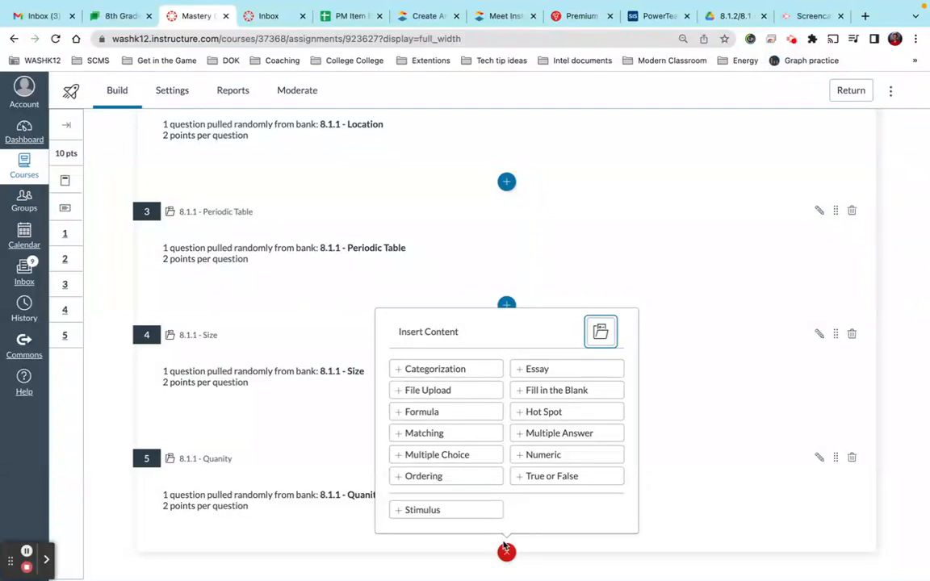
pyautogui.moveTo(467, 384)
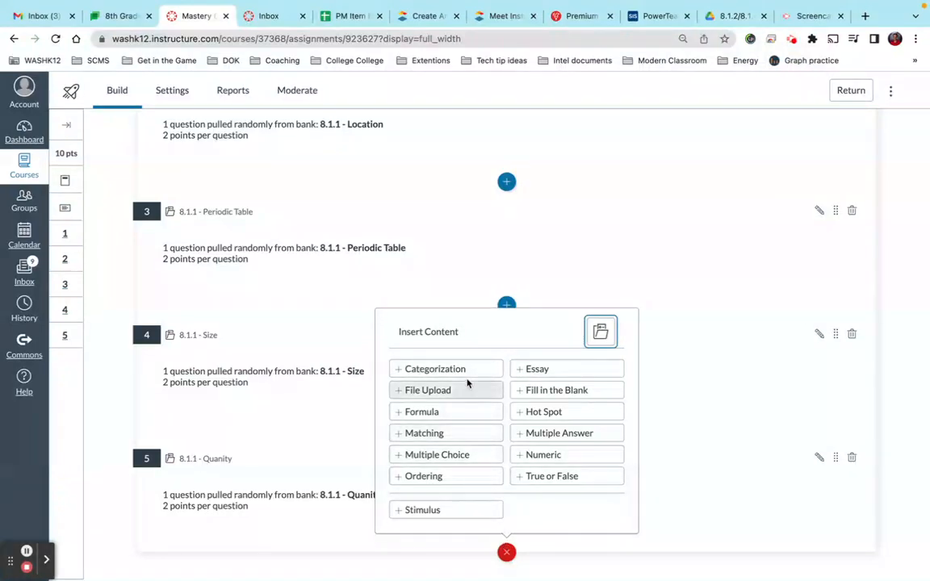
pyautogui.click(436, 368)
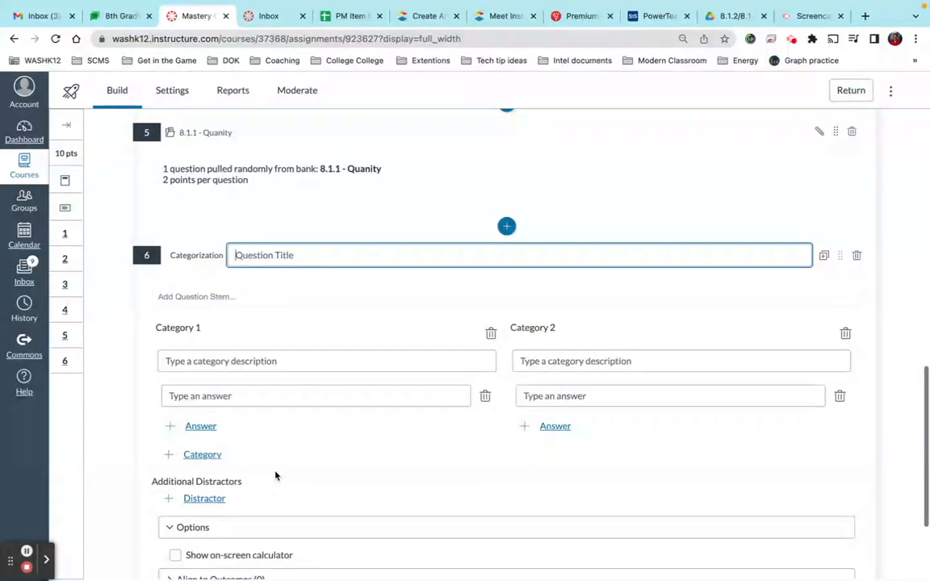
pyautogui.click(197, 297)
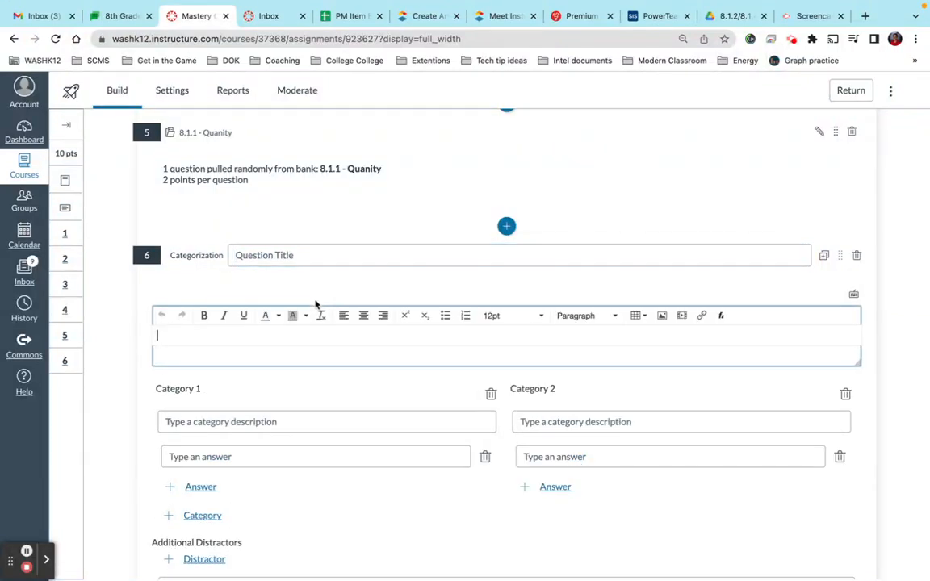
pyautogui.moveTo(281, 281)
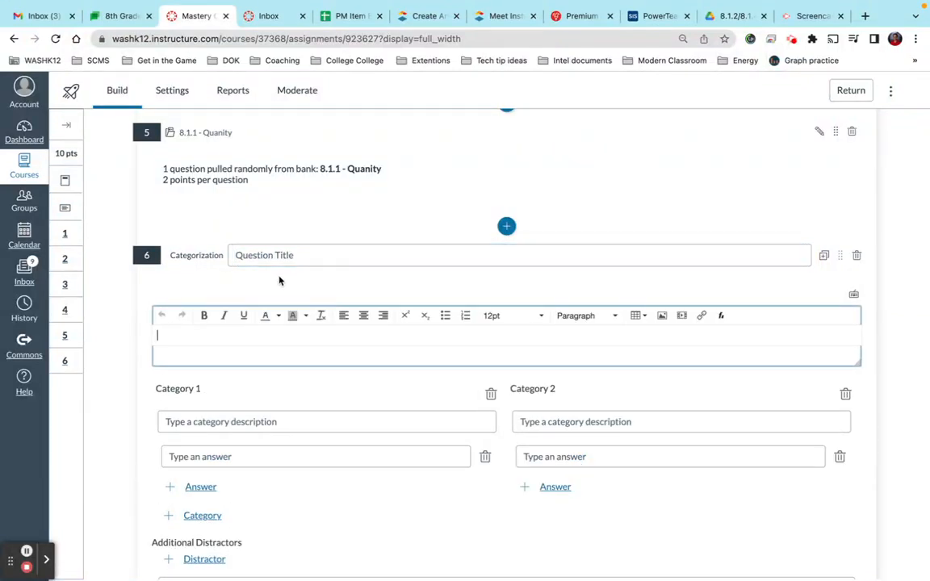
pyautogui.write('Categ')
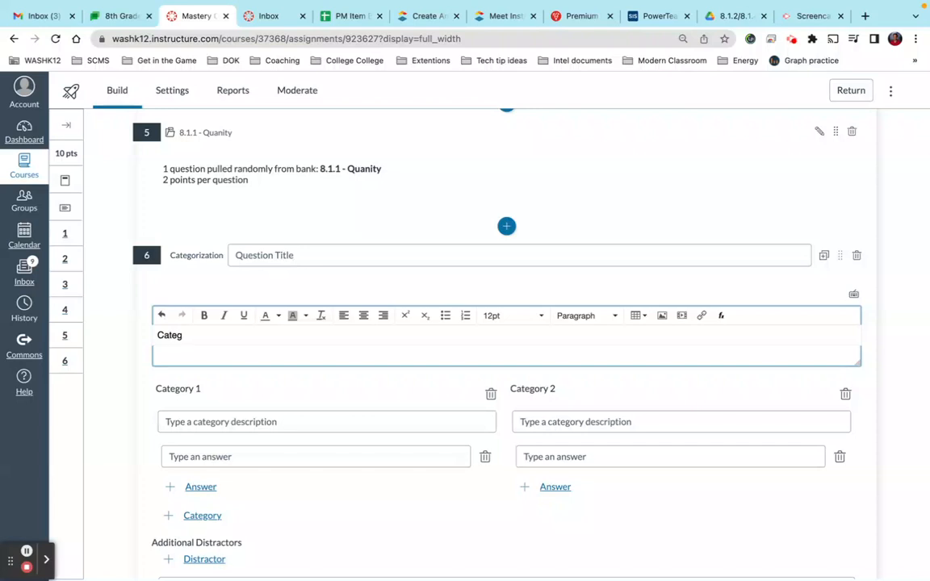
pyautogui.write('orize')
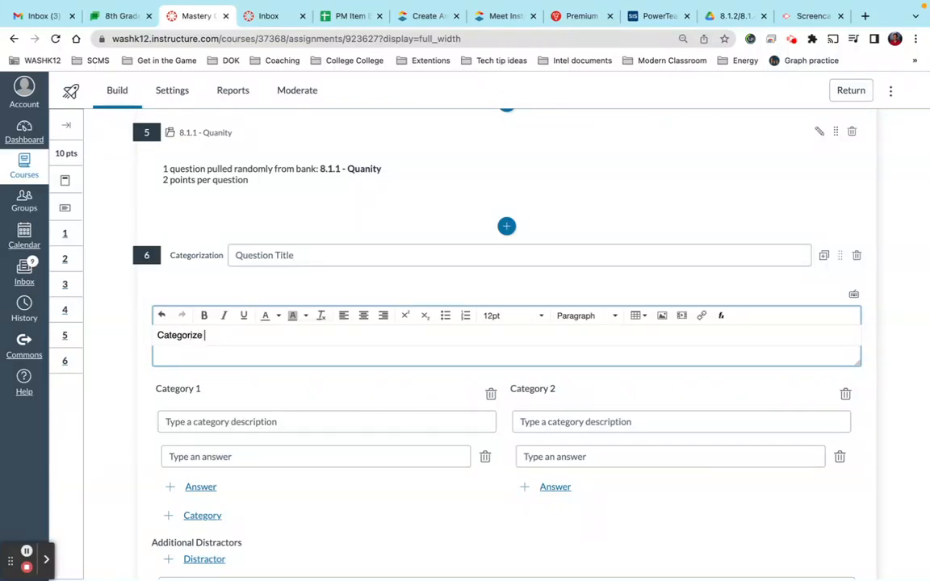
pyautogui.write('the numbers')
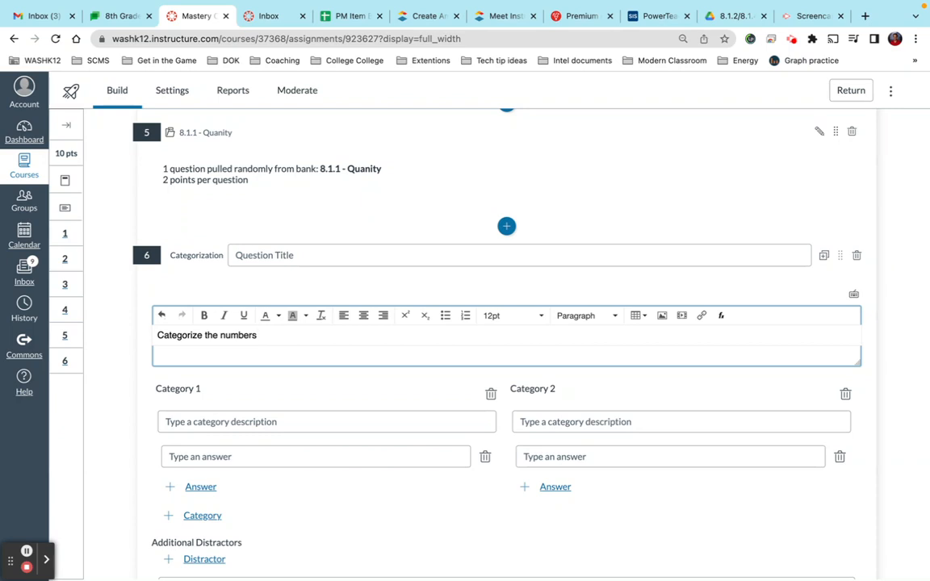
pyautogui.write('correctly')
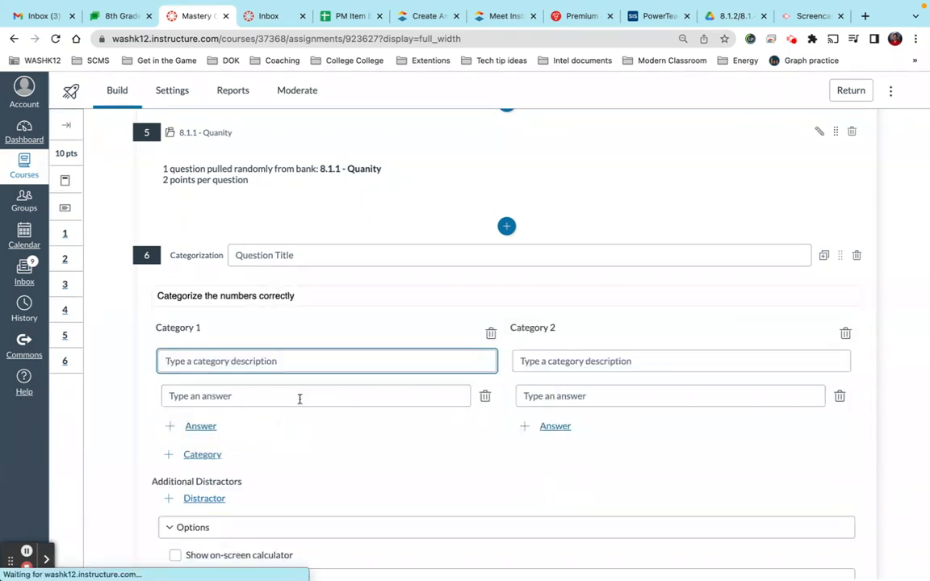
# Name the categories Even and Odd, with answers 12, 8, 6 under Even and 3, 5, 13 under Odd.
pyautogui.write('Even')
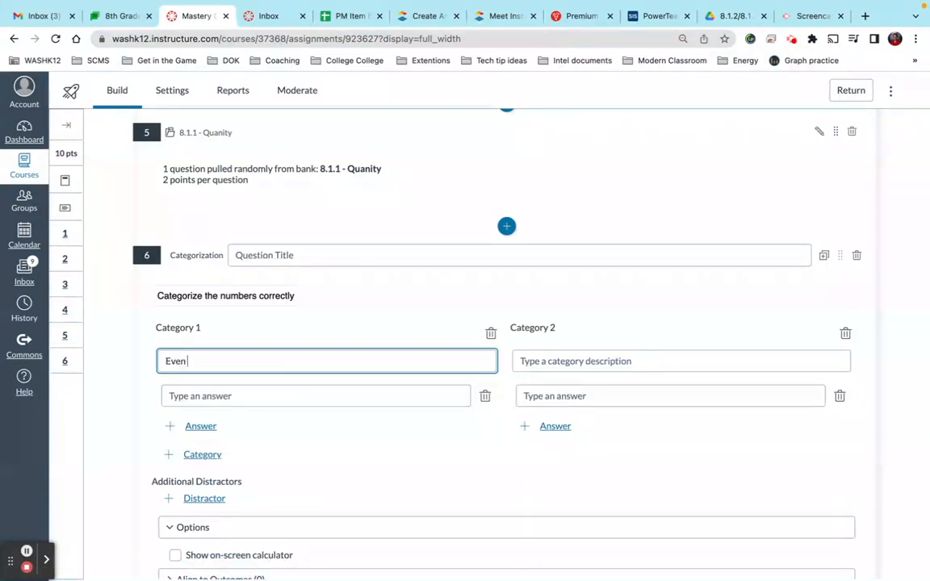
pyautogui.write('Odd')
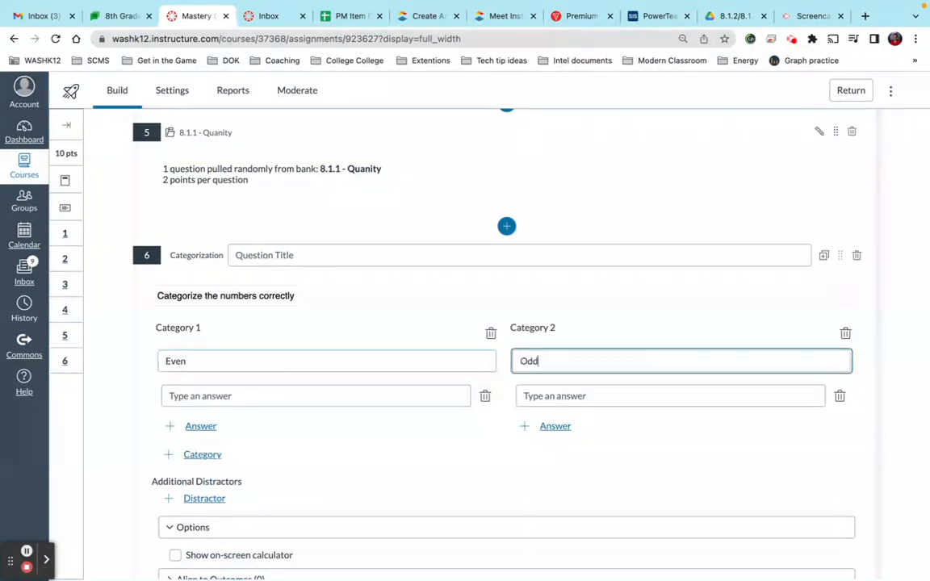
pyautogui.click(315, 396)
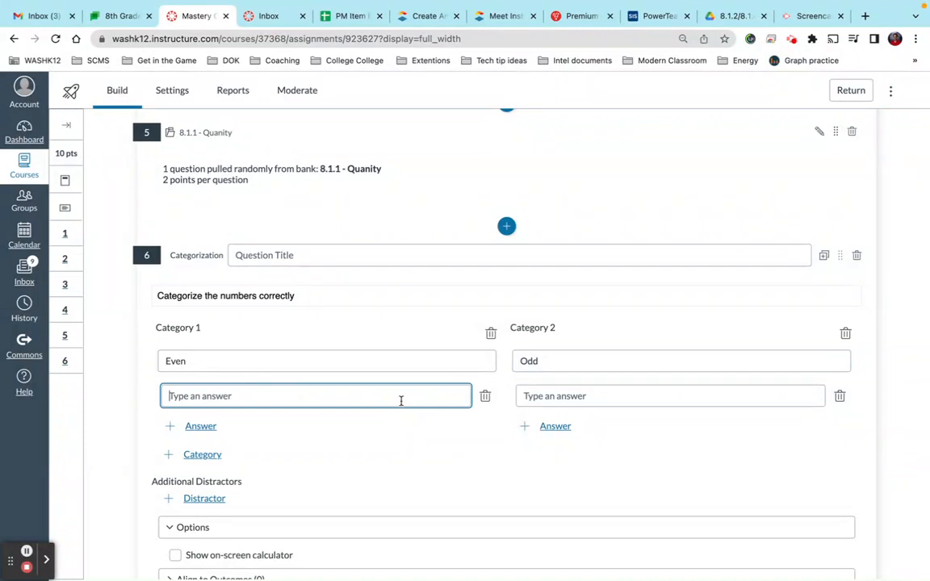
pyautogui.write('12')
pyautogui.write('6')
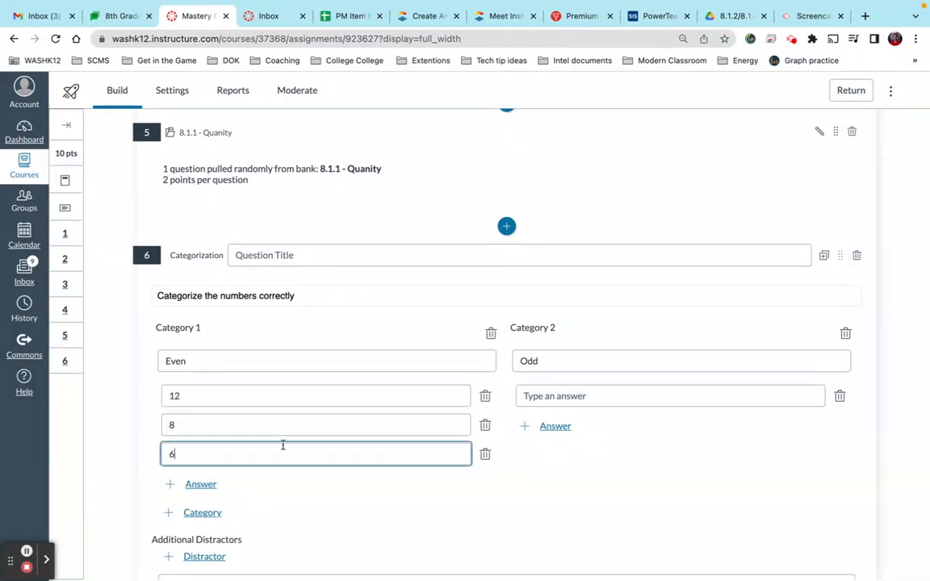
pyautogui.click(671, 396)
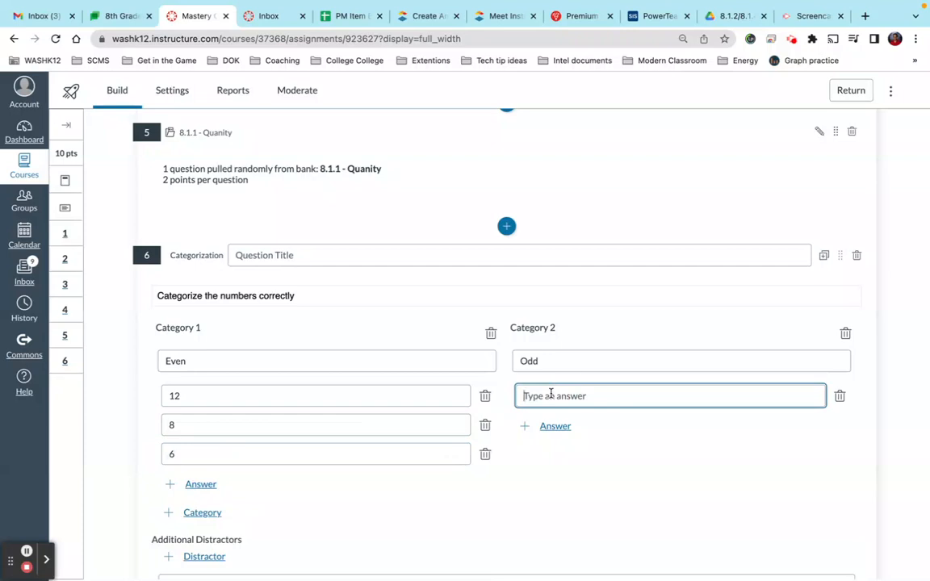
pyautogui.write('3')
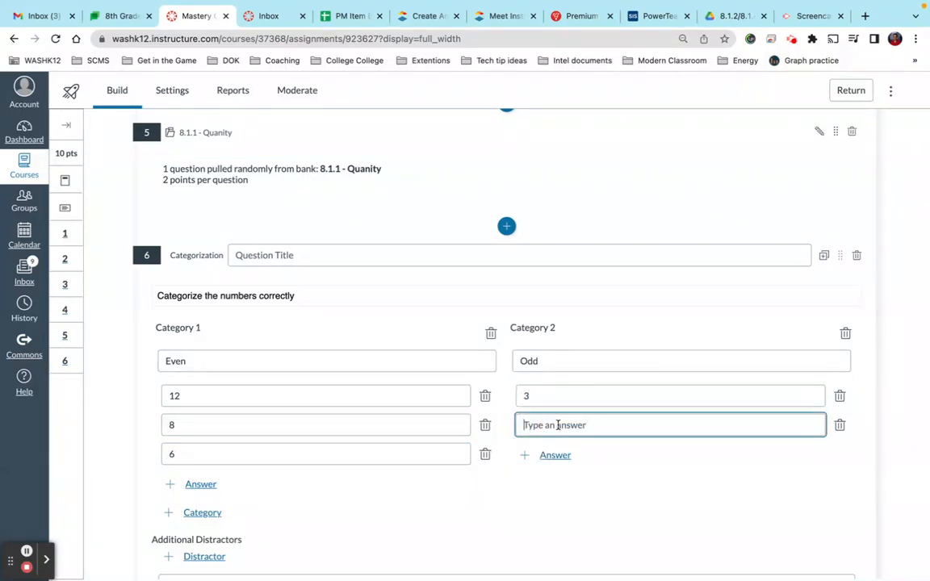
pyautogui.write('5')
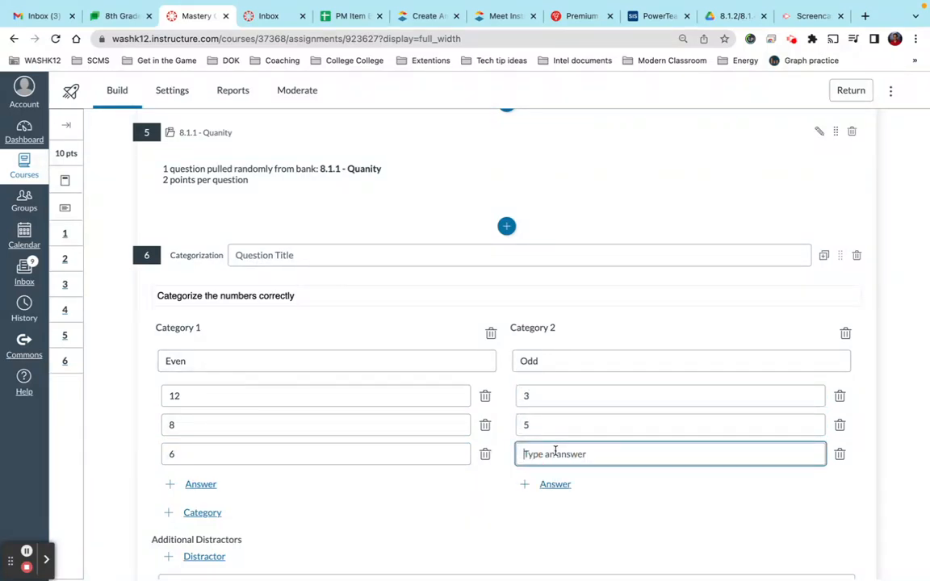
pyautogui.write('13')
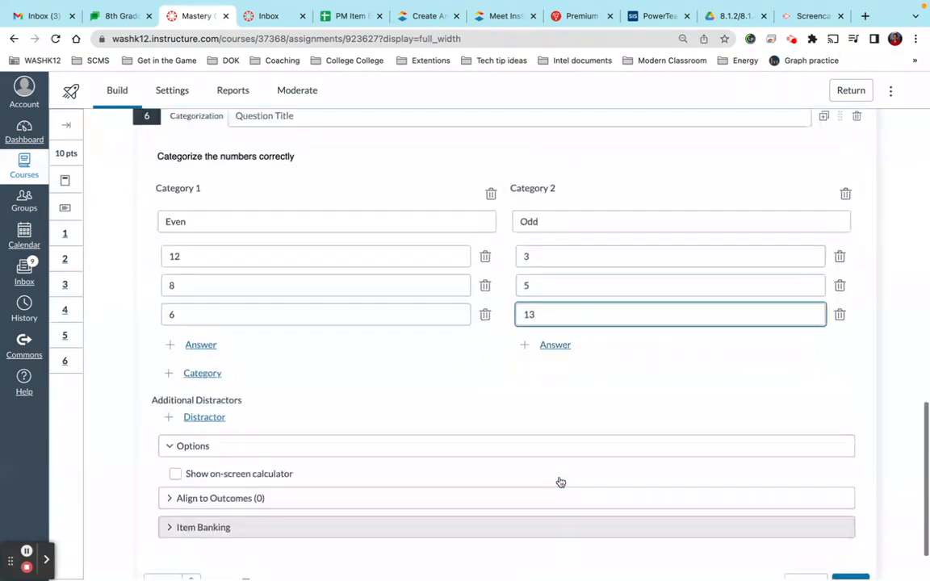
pyautogui.scroll(-3)
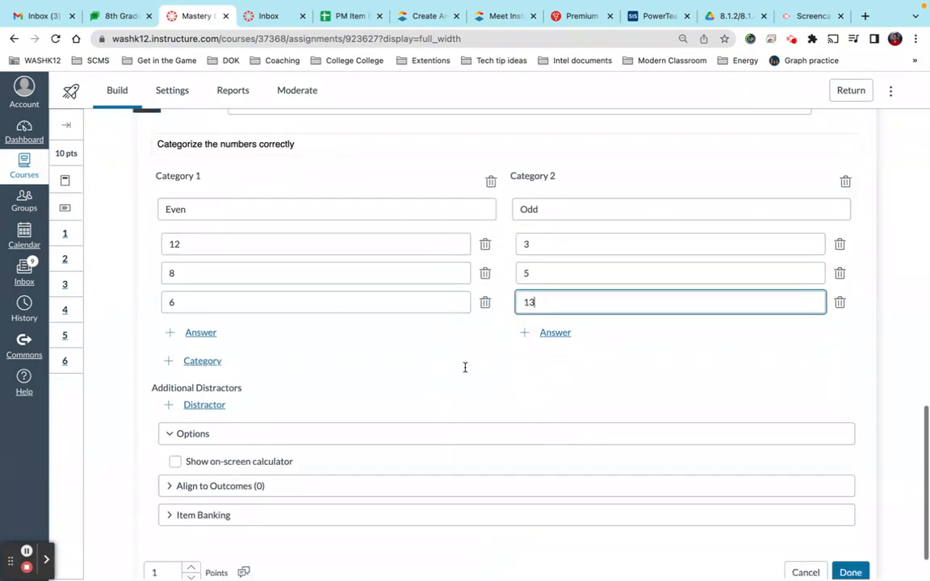
pyautogui.scroll(-3)
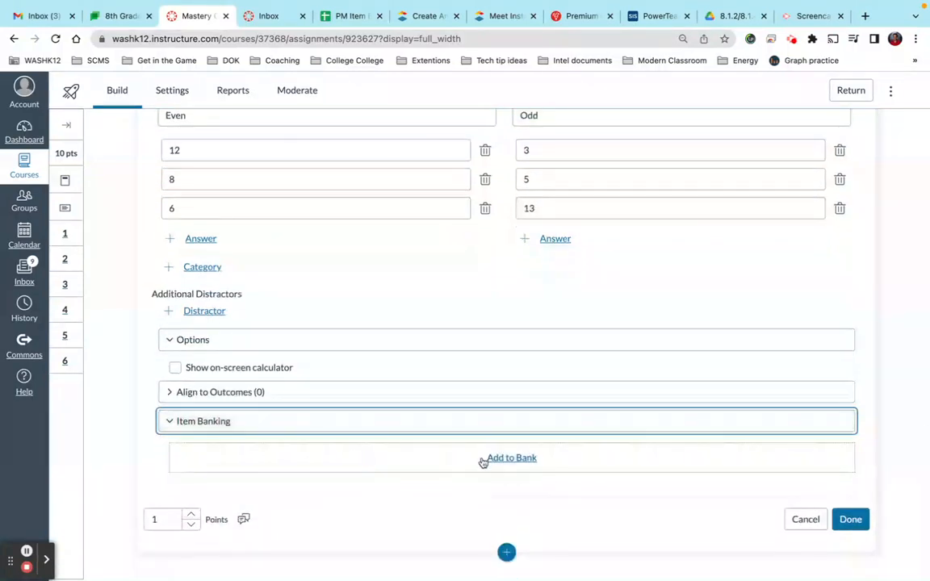
pyautogui.click(511, 459)
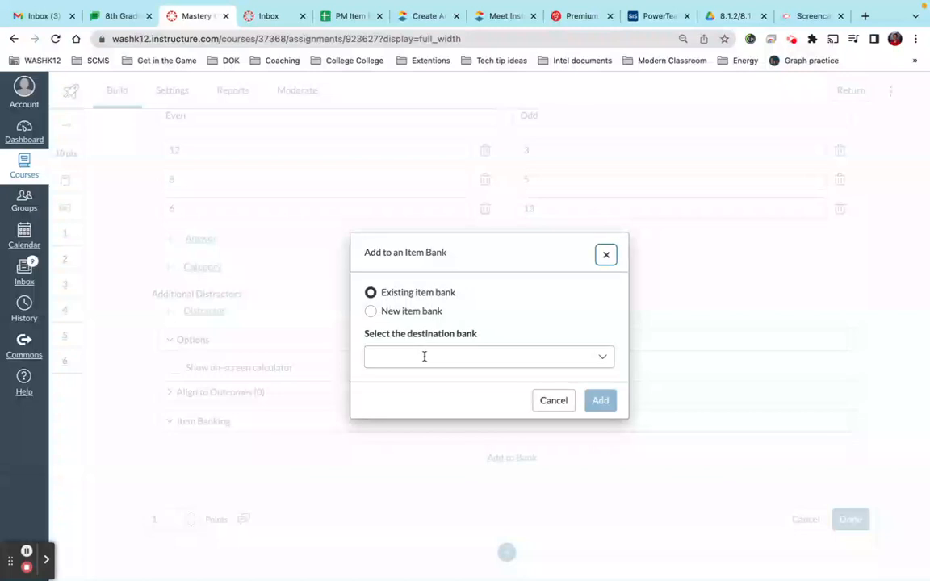
pyautogui.click(488, 357)
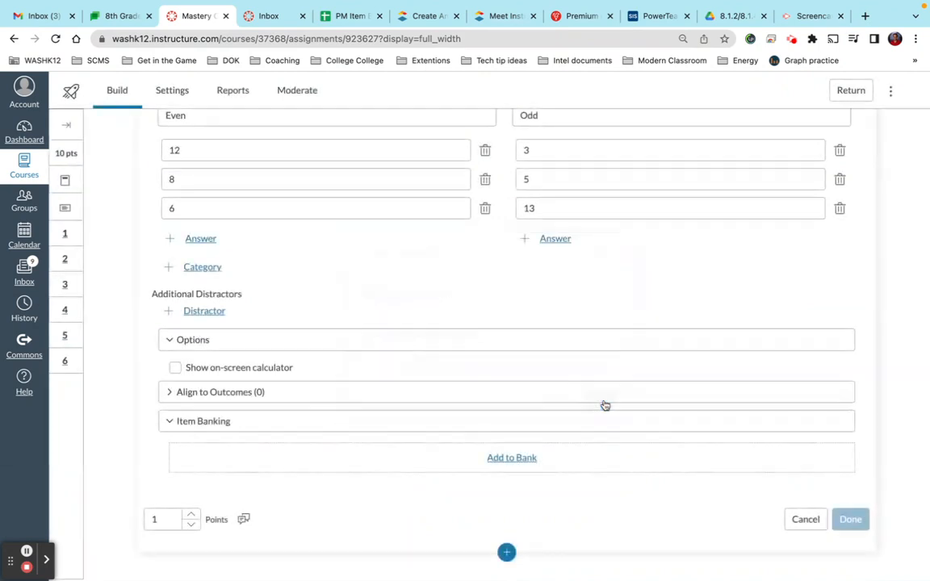
pyautogui.click(849, 520)
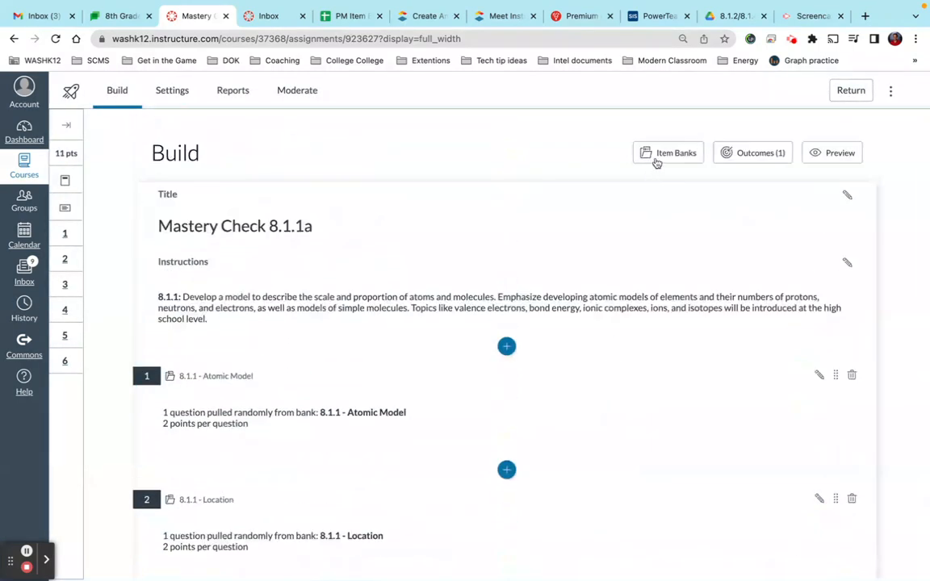
# Begin editing question 6, revealing the Banked Item notice that edits happen in the bank.
pyautogui.click(669, 152)
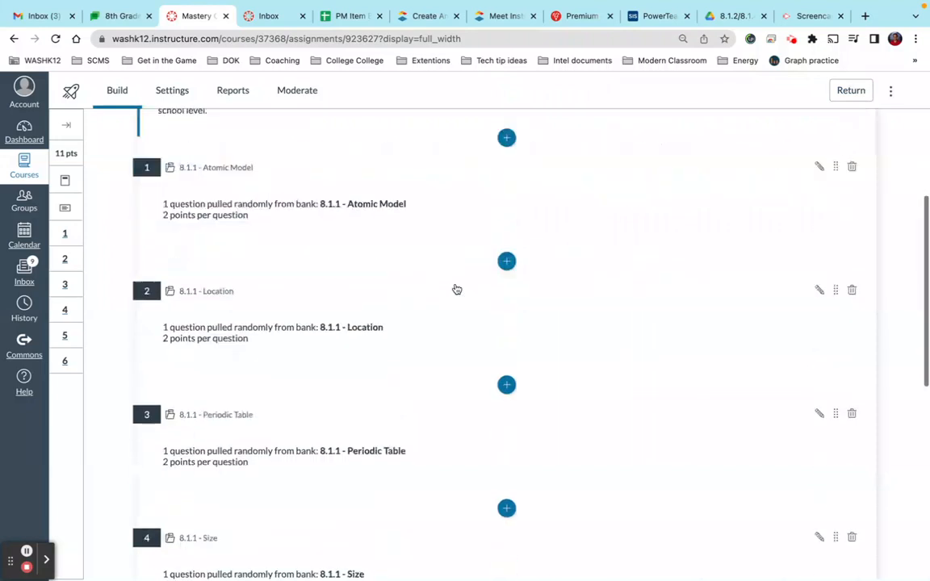
pyautogui.scroll(-3)
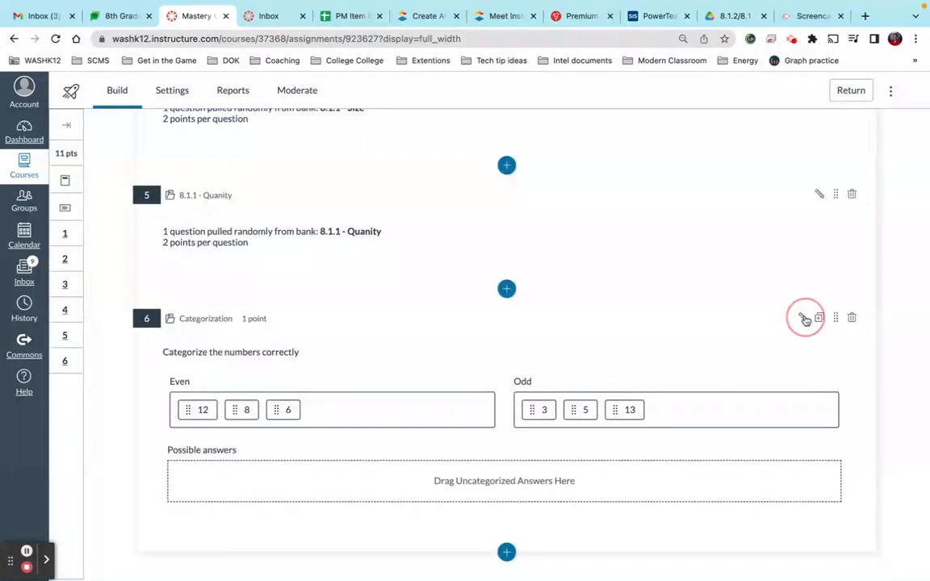
pyautogui.click(804, 317)
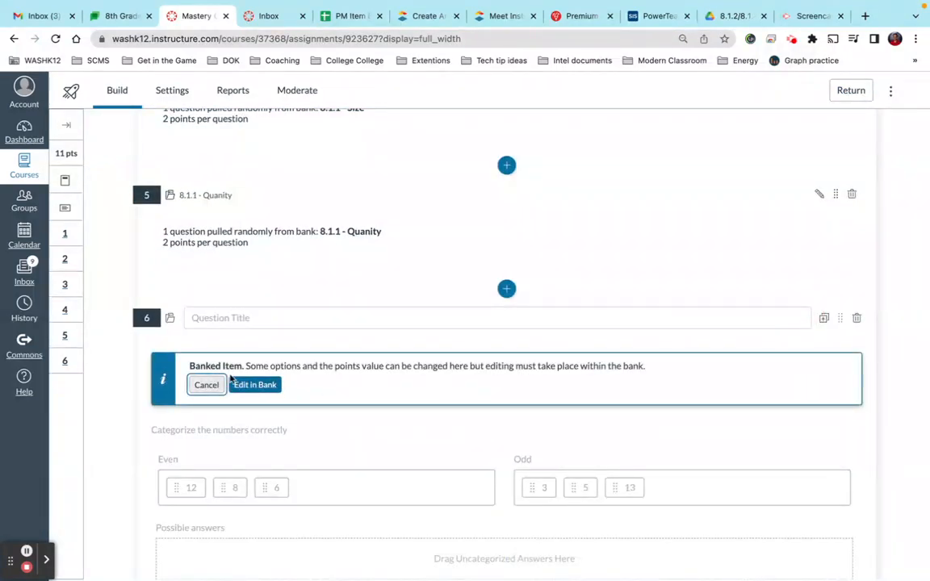
pyautogui.moveTo(278, 397)
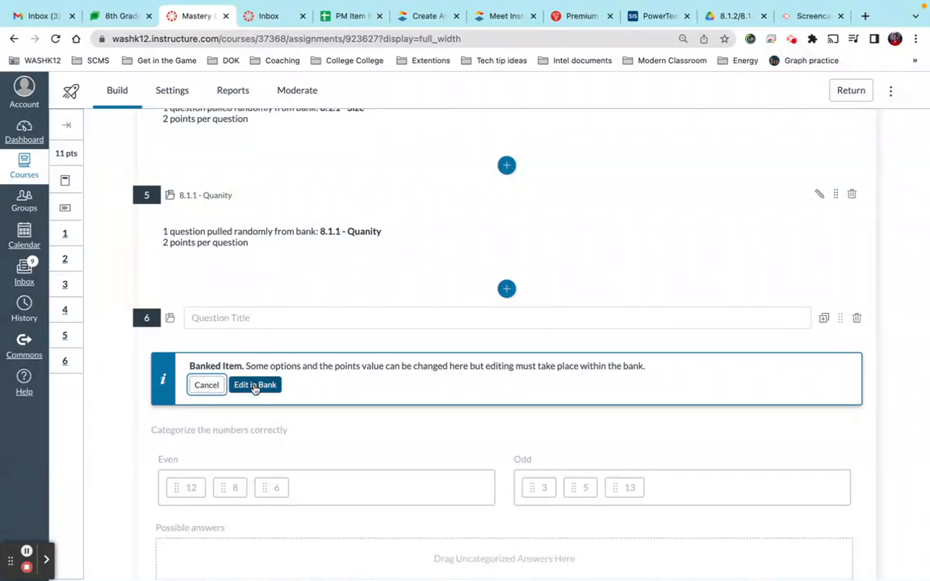
# Edit the item in its bank to add 18 under Even and 19 under Odd, then close the bank panel.
pyautogui.click(255, 384)
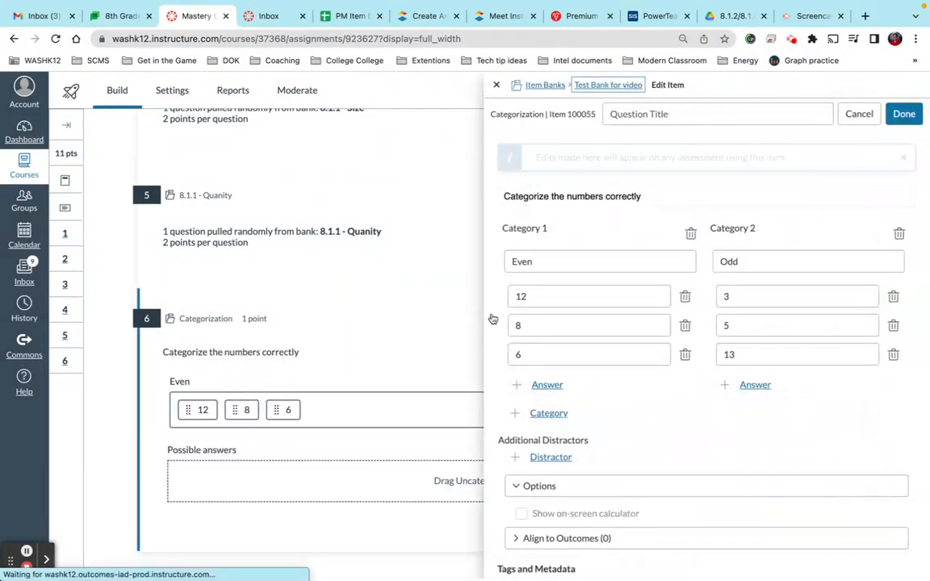
pyautogui.scroll(-3)
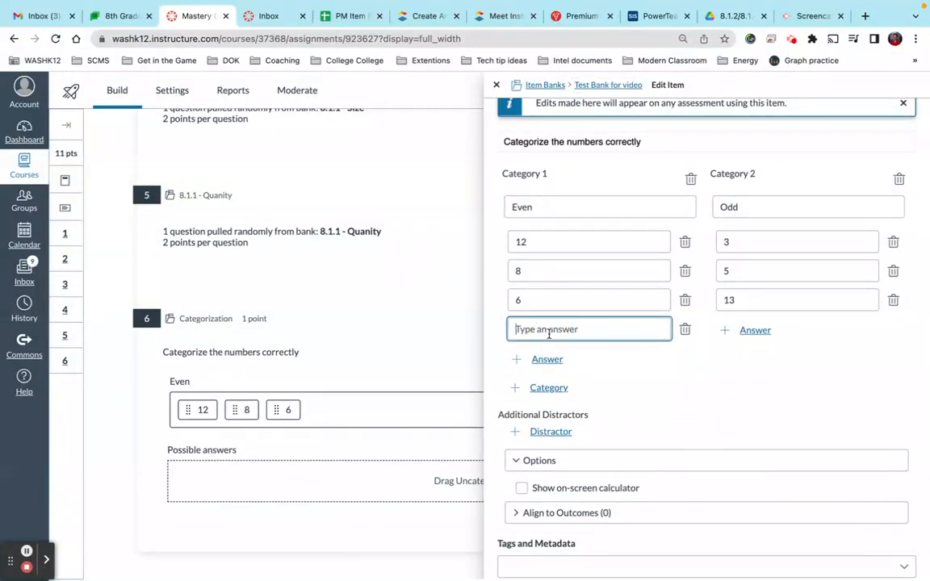
pyautogui.write('18')
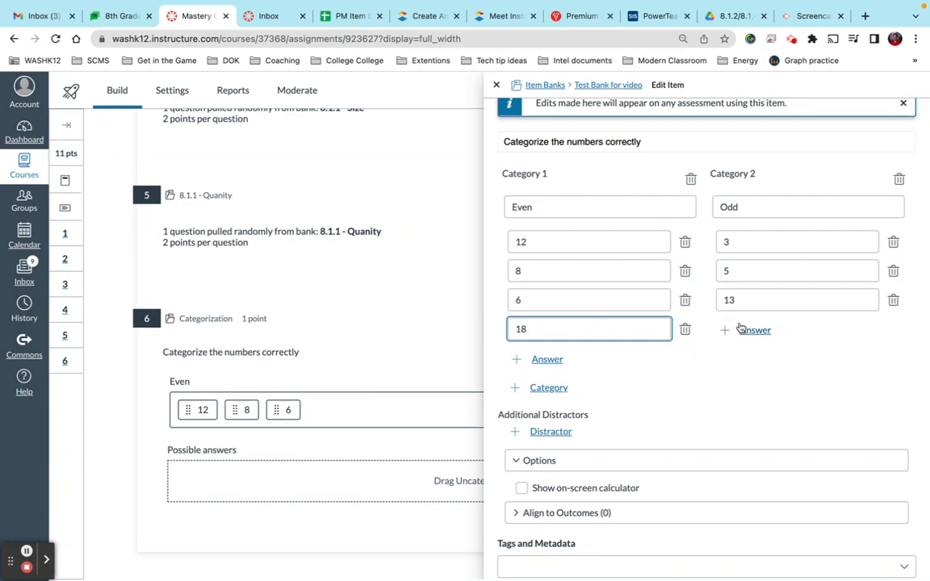
pyautogui.click(753, 329)
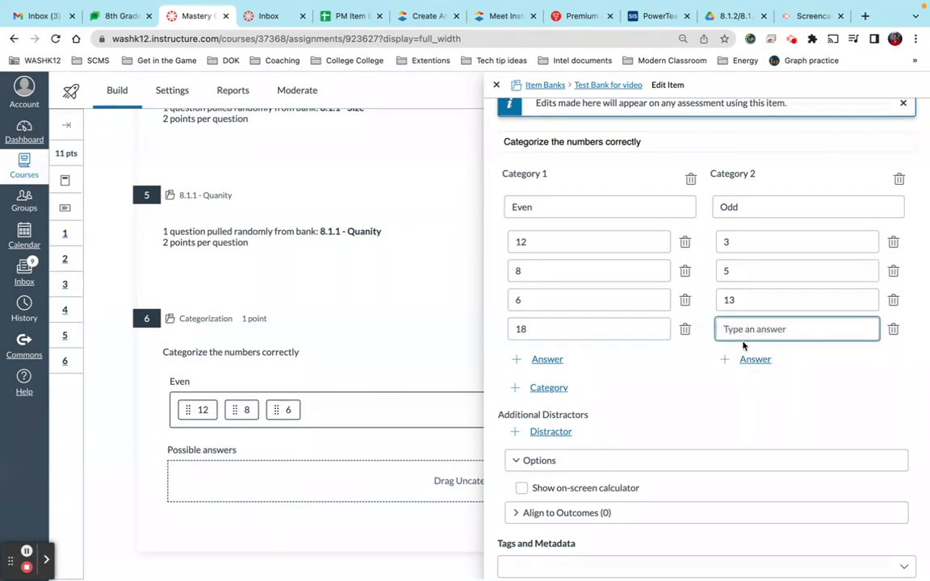
pyautogui.write('19')
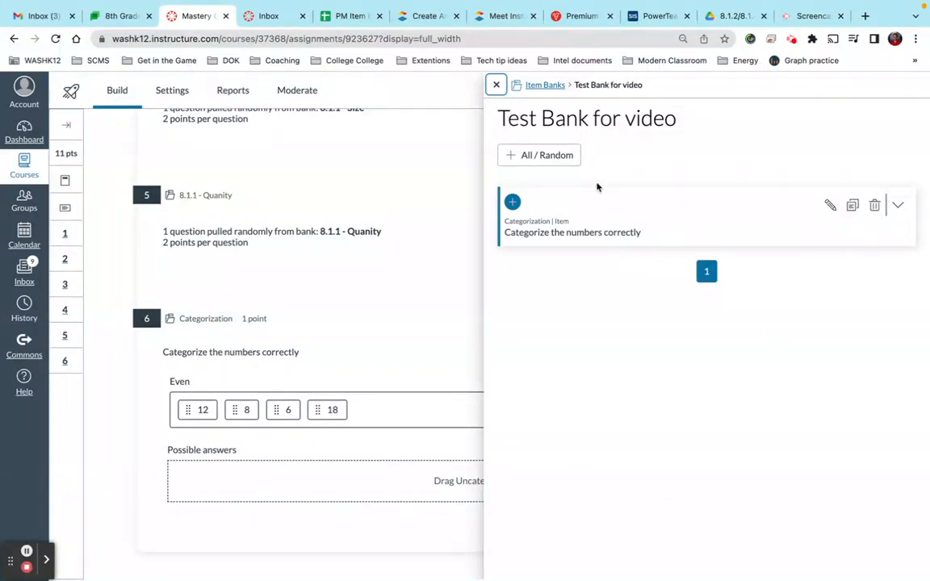
pyautogui.click(495, 84)
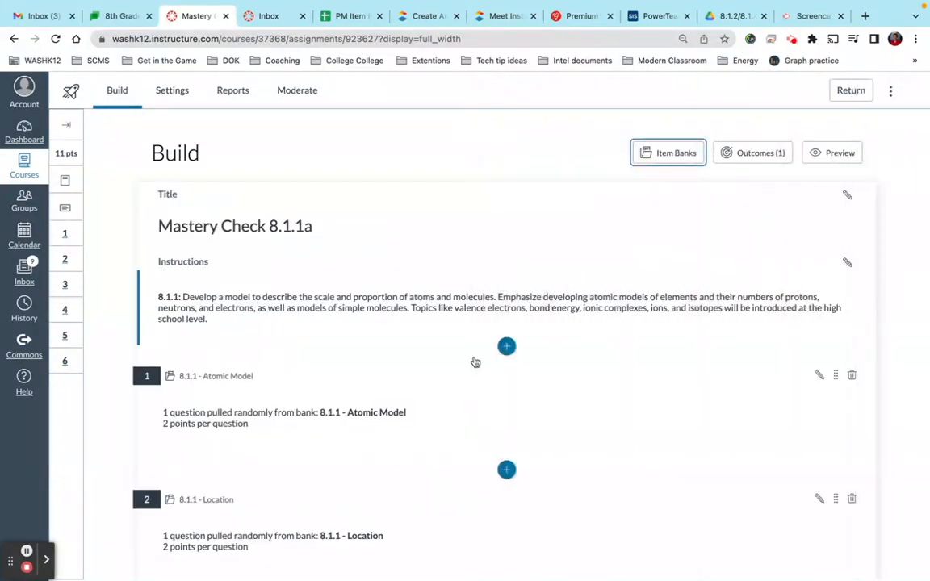
# Remove question 6 from the quiz, confirming Remove Item so the quiz totals 10 points.
pyautogui.scroll(-3)
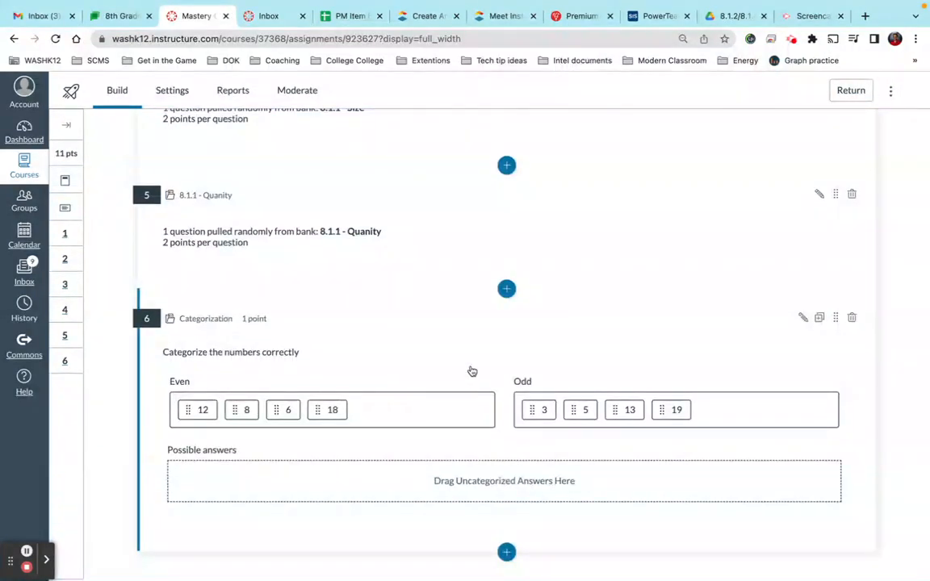
pyautogui.click(851, 316)
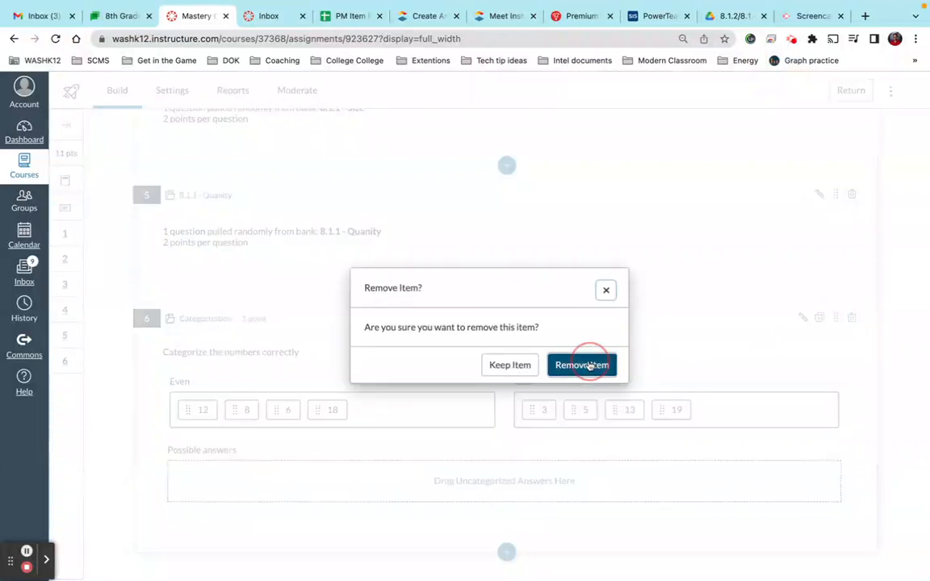
pyautogui.click(582, 365)
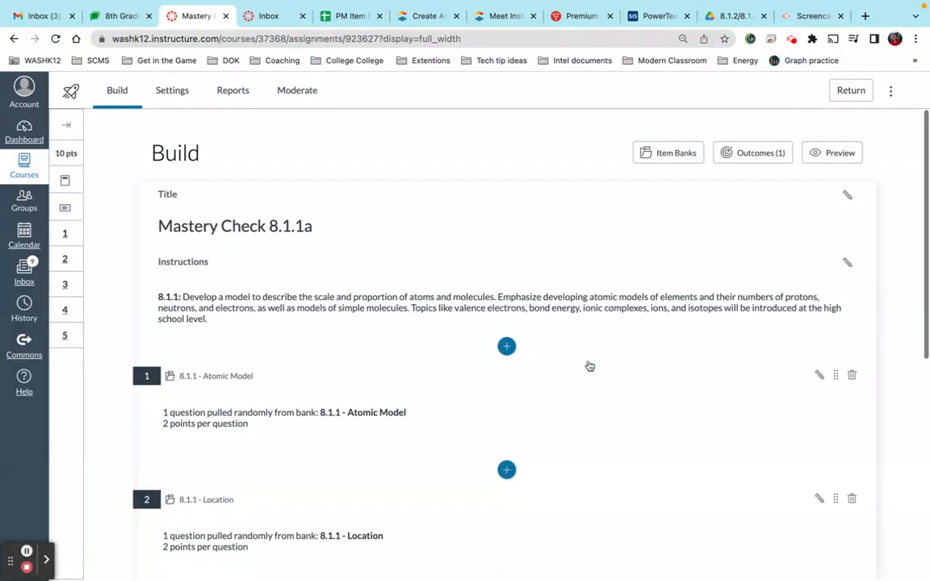
# Create a new quiz named 'Test for video' from the Quizzes page and save it to open its empty Build view.
pyautogui.click(850, 90)
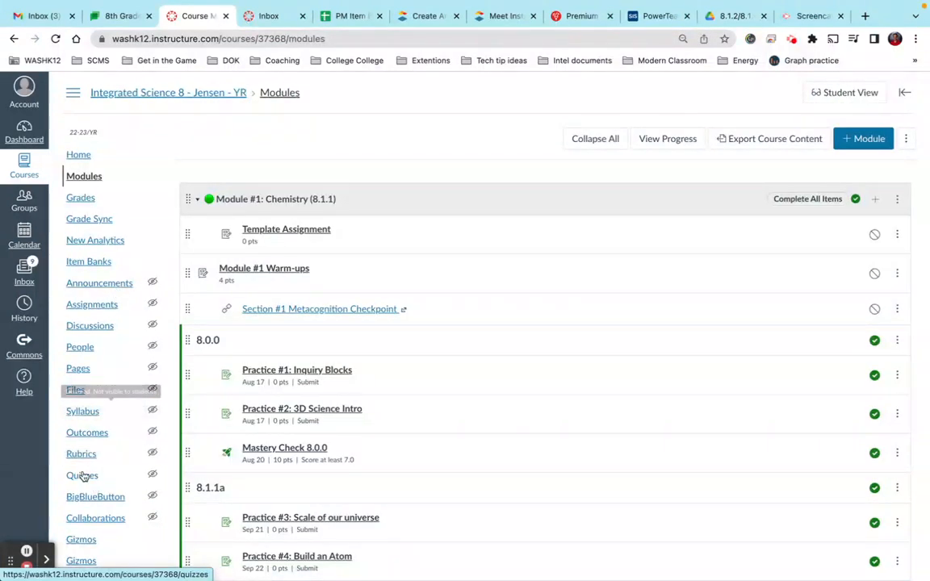
pyautogui.click(82, 475)
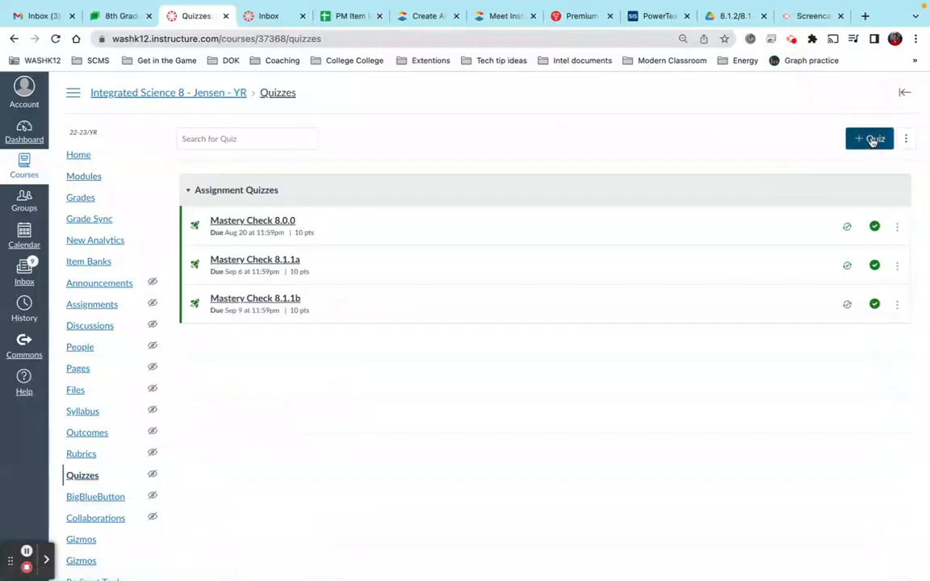
pyautogui.click(868, 139)
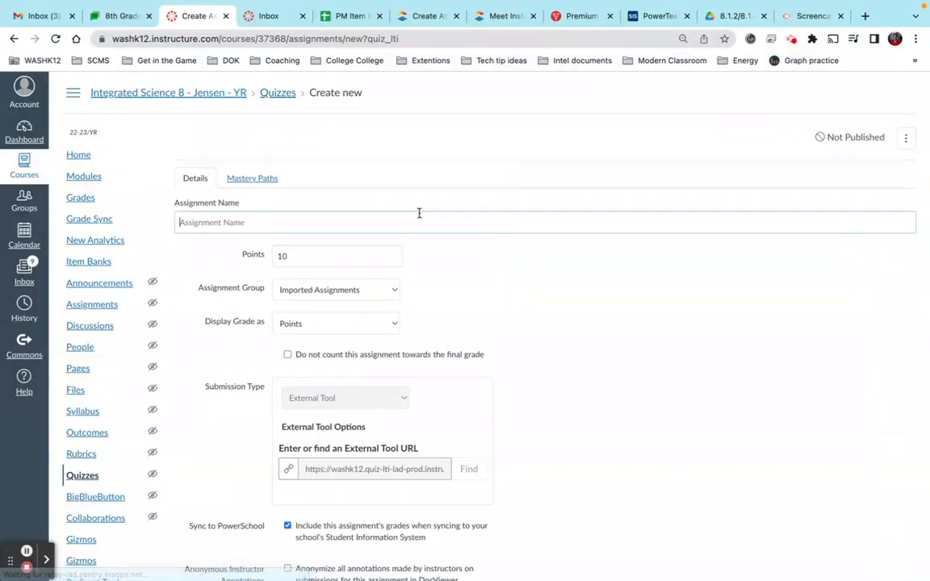
pyautogui.write('Test')
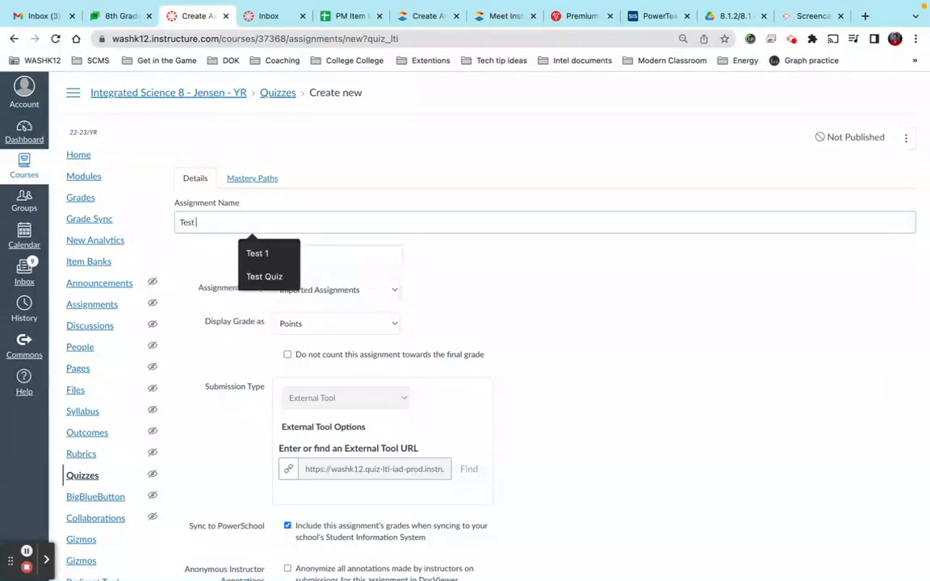
pyautogui.scroll(-3)
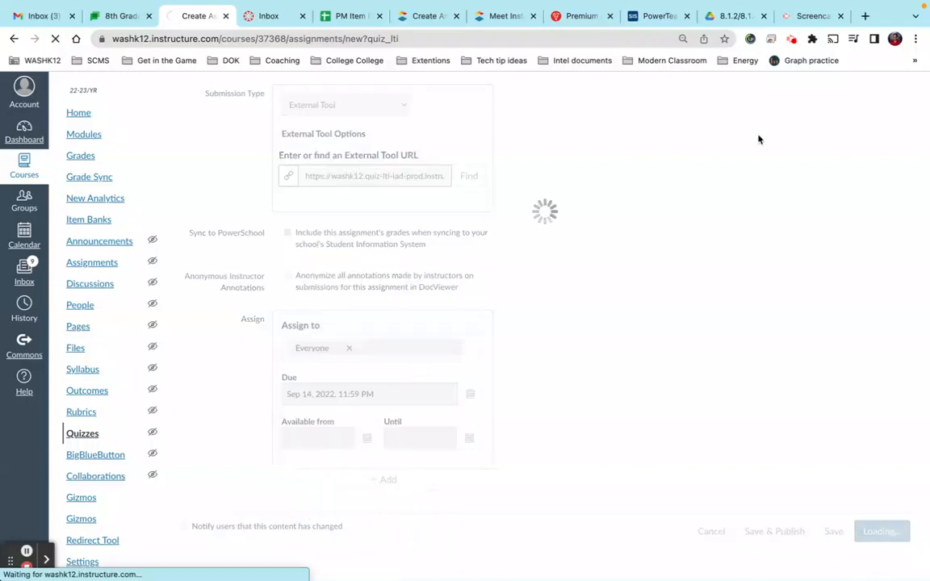
pyautogui.click(833, 531)
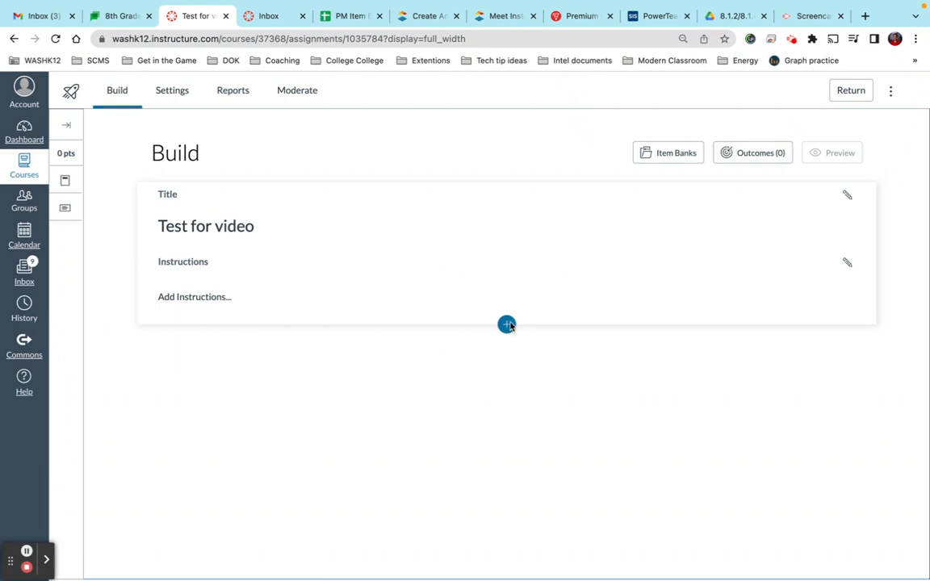
# Browse Item Banks filtered to All Banks and open the 8.1.1 - Atomic Model bank.
pyautogui.click(507, 323)
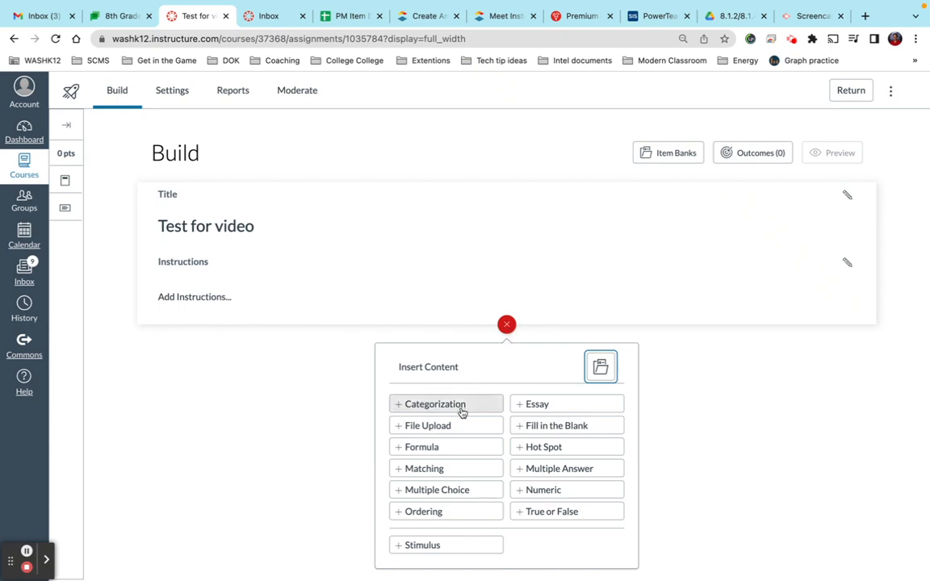
pyautogui.moveTo(454, 465)
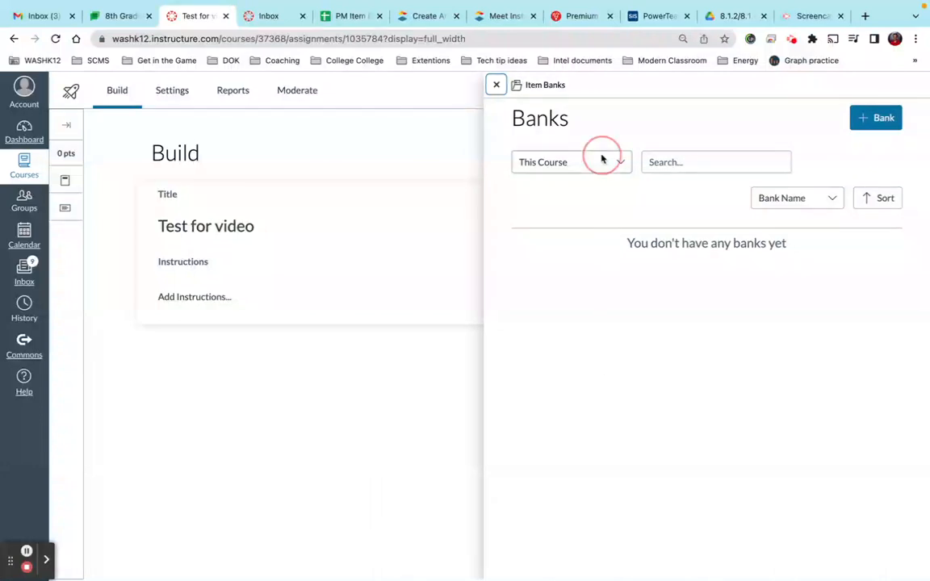
pyautogui.click(572, 161)
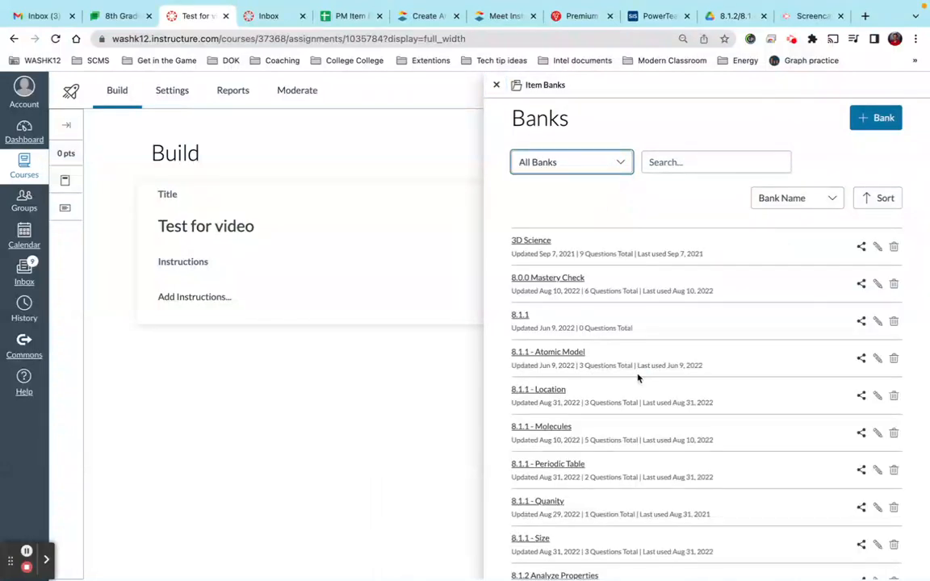
pyautogui.scroll(-3)
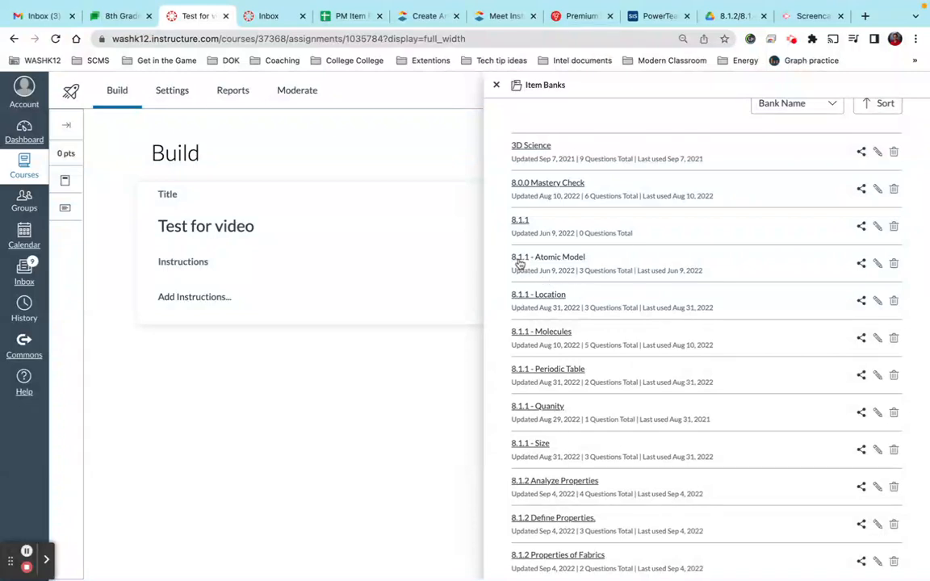
pyautogui.click(548, 257)
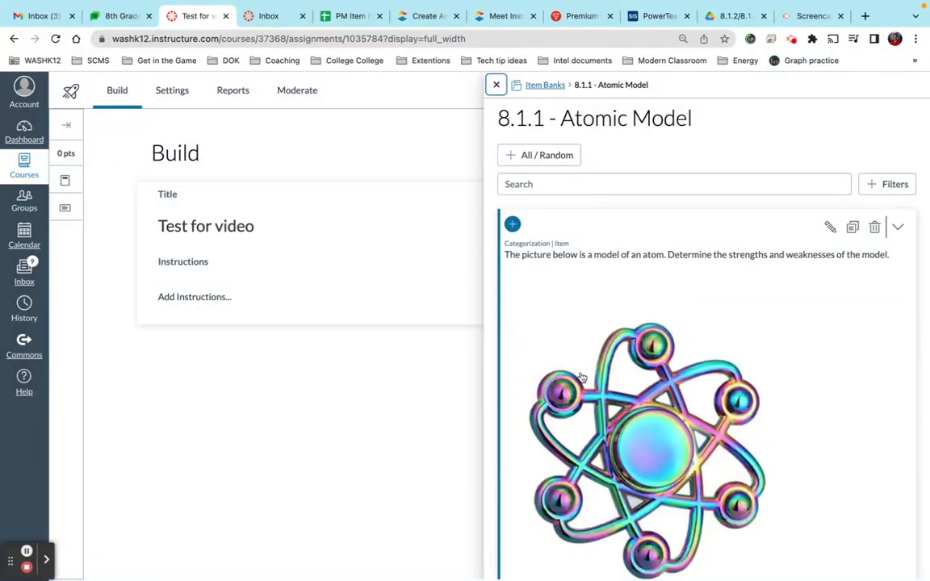
# Remove the single atom question just added and reopen the Atomic Model bank.
pyautogui.scroll(-3)
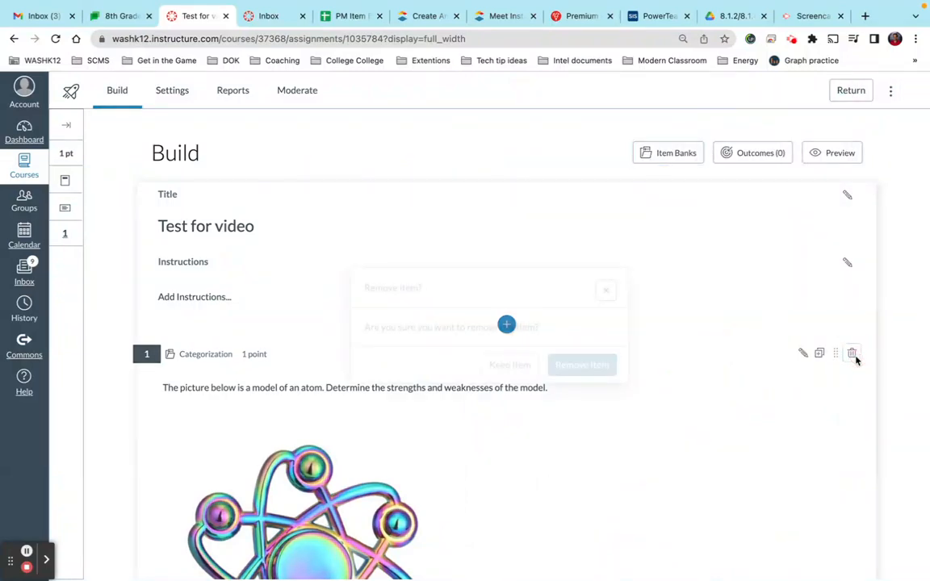
pyautogui.click(582, 365)
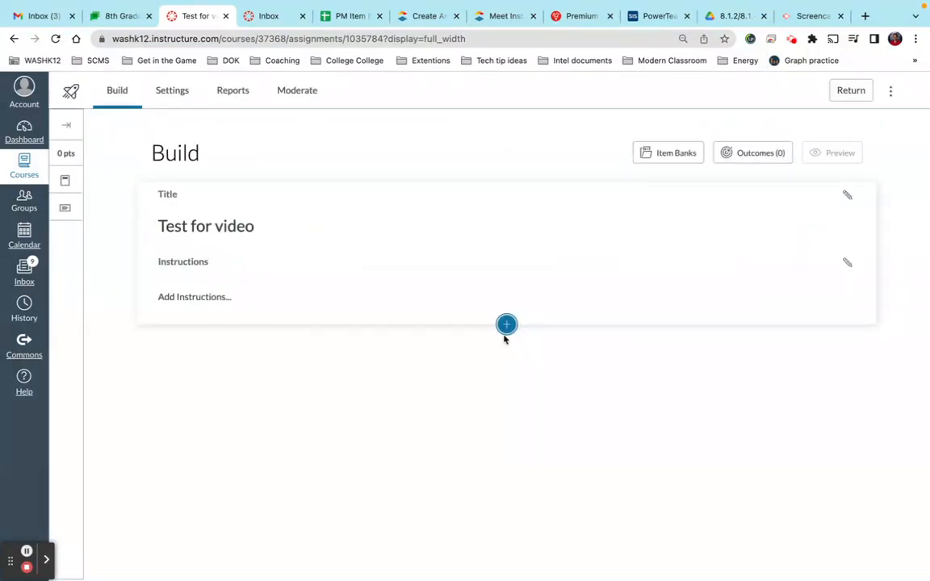
pyautogui.click(507, 325)
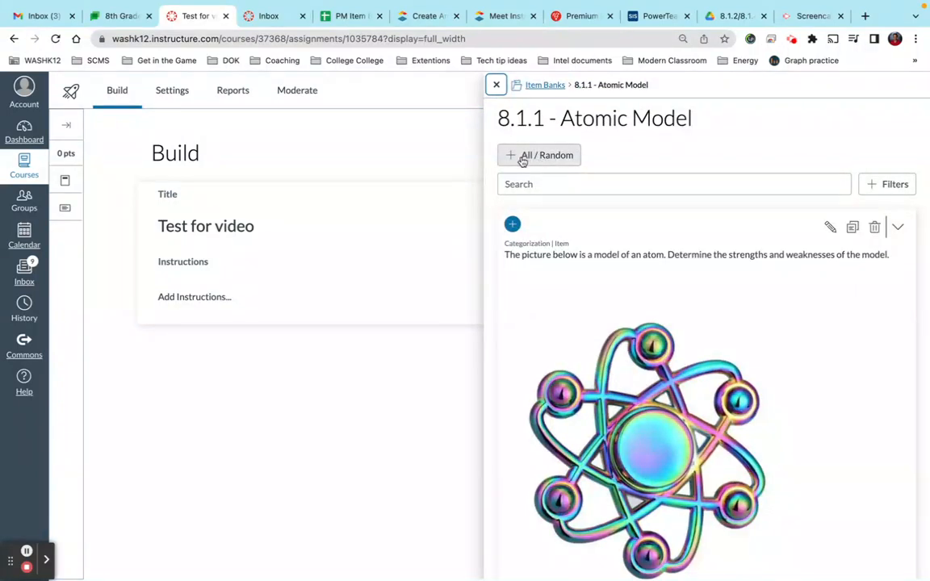
# Add the Atomic Model bank as a group pulling 2 random questions at 2 points each, and save it.
pyautogui.click(539, 155)
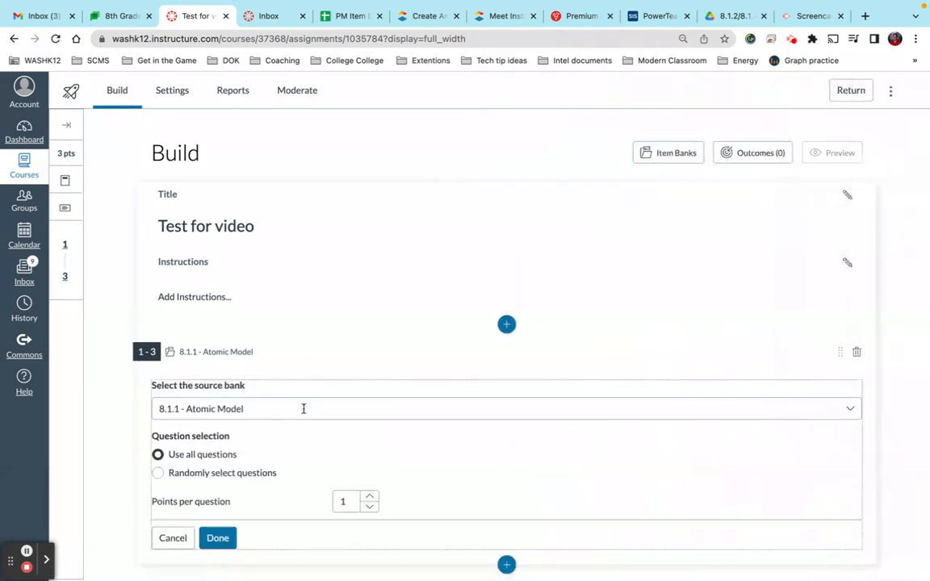
pyautogui.scroll(-3)
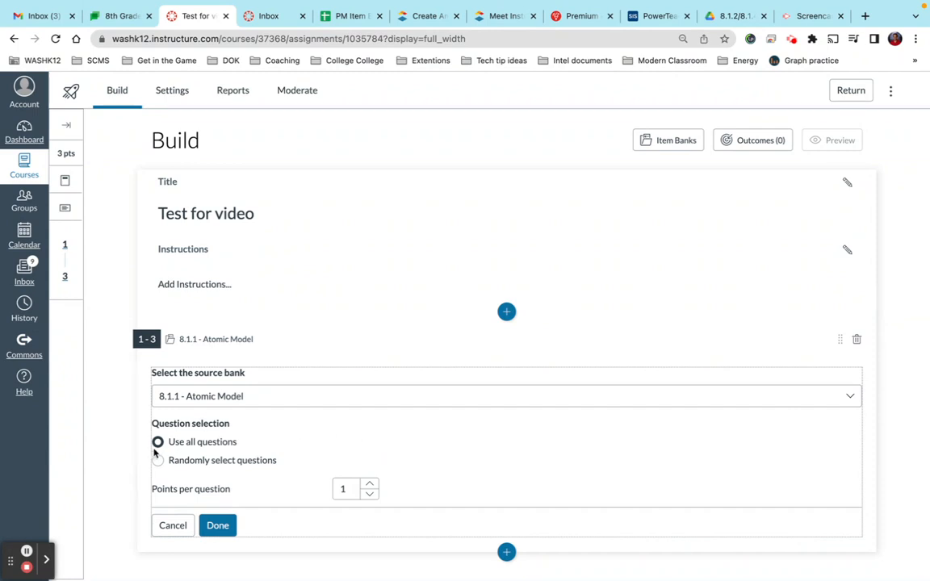
pyautogui.moveTo(260, 456)
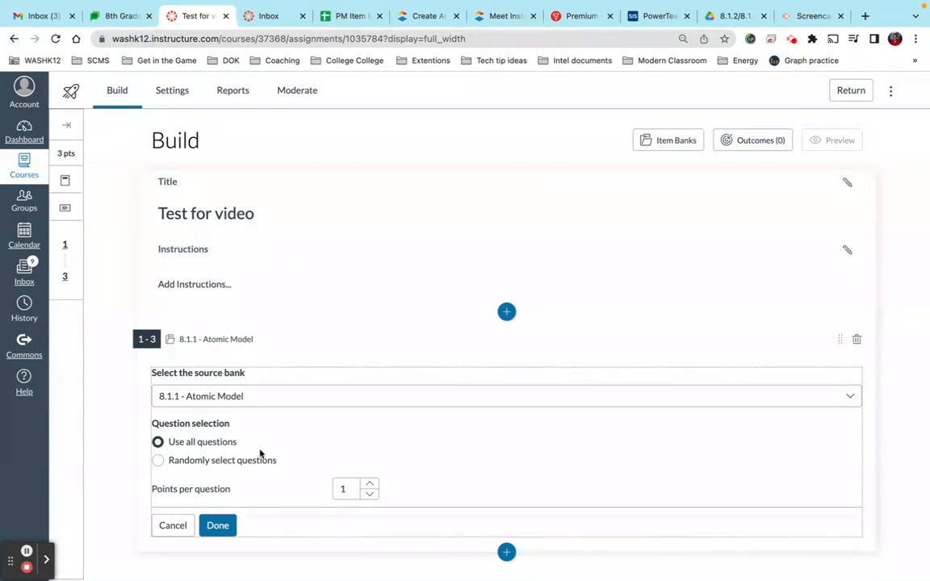
pyautogui.click(159, 461)
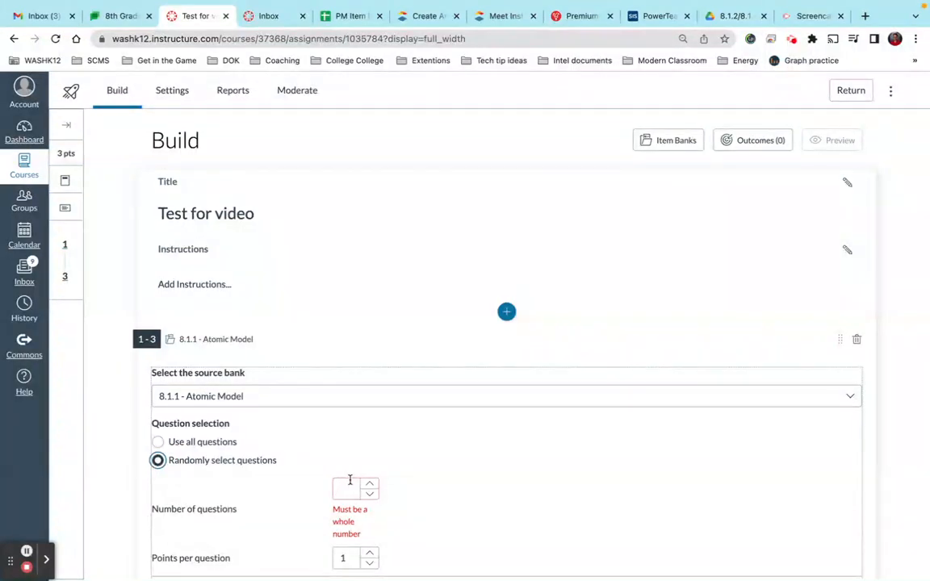
pyautogui.write('2')
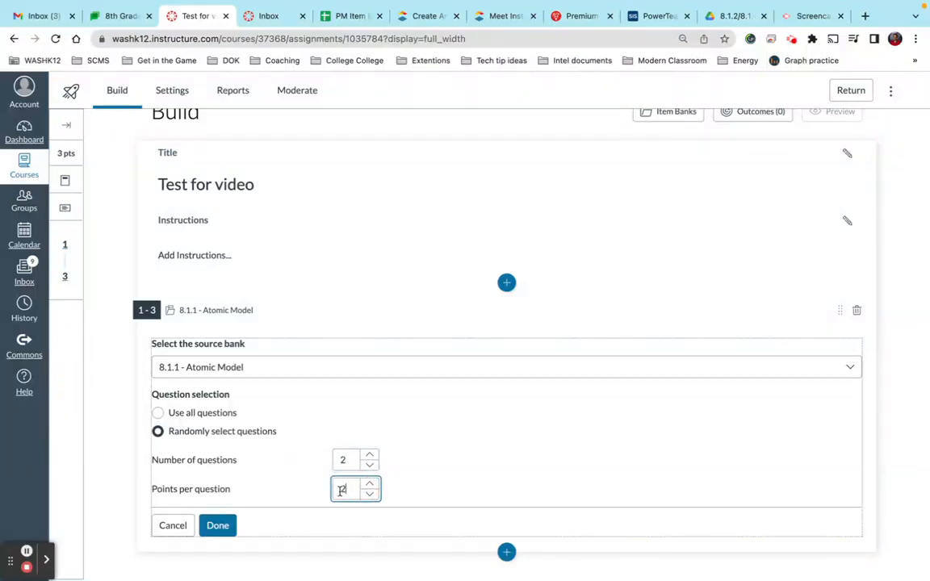
pyautogui.write('1')
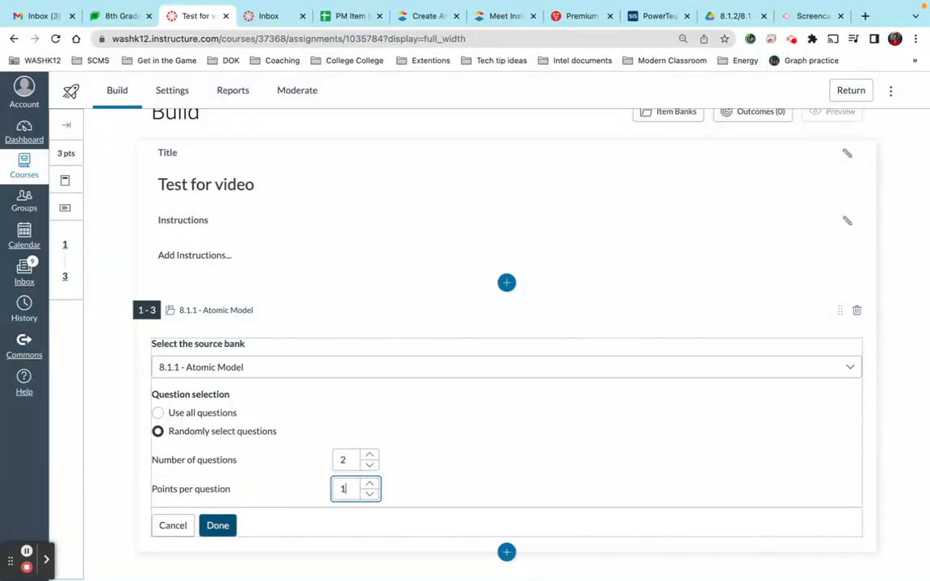
pyautogui.click(368, 485)
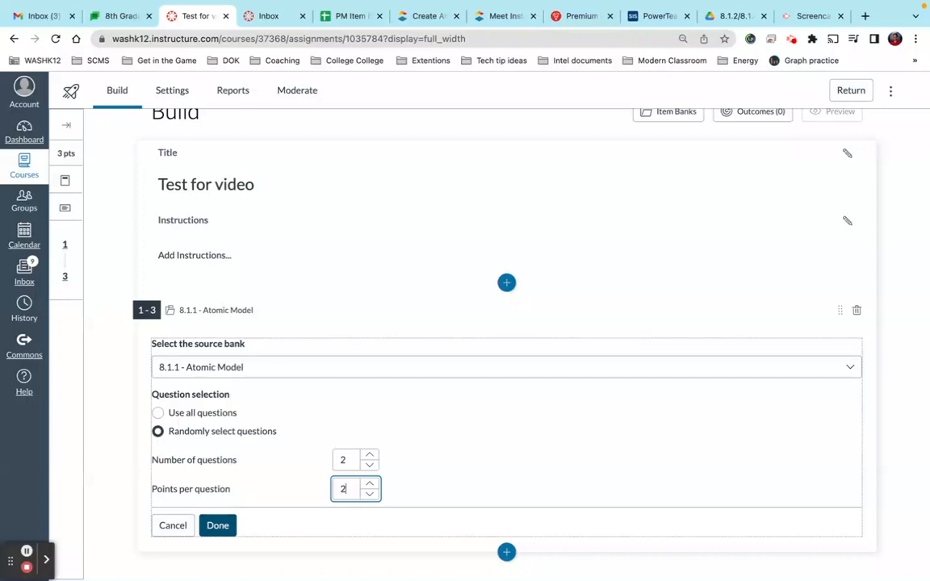
pyautogui.click(217, 524)
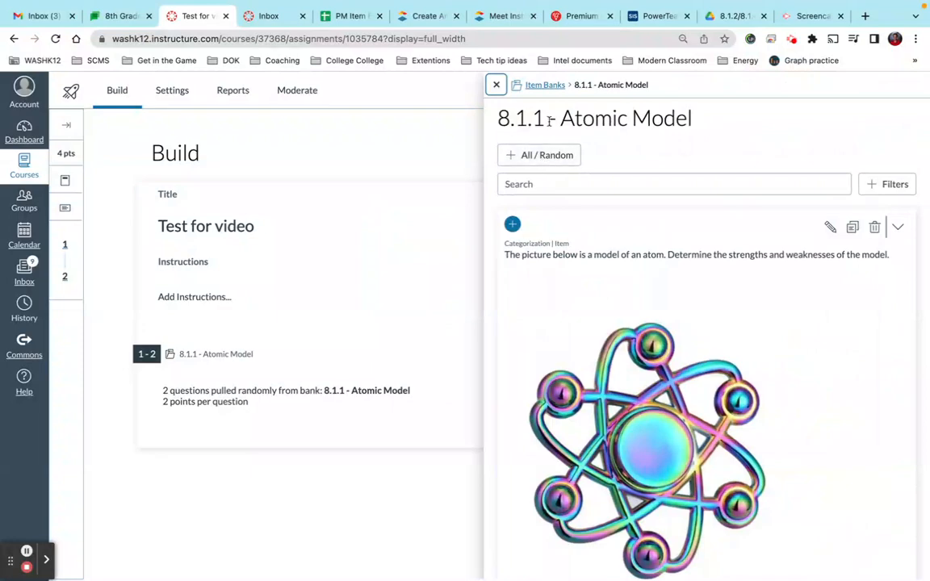
# Add the 8.1.1 - Molecules bank as a second question group and open it for editing.
pyautogui.click(546, 84)
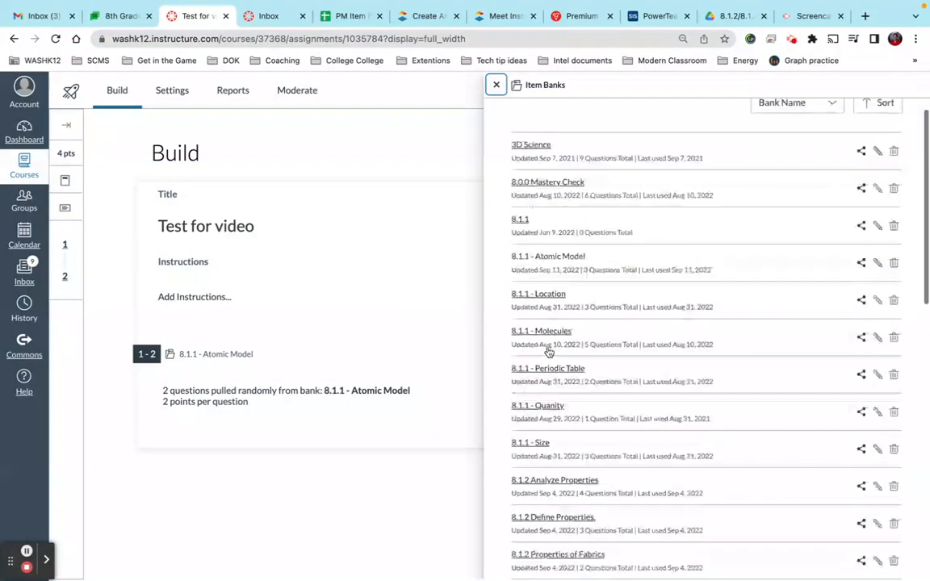
pyautogui.click(541, 331)
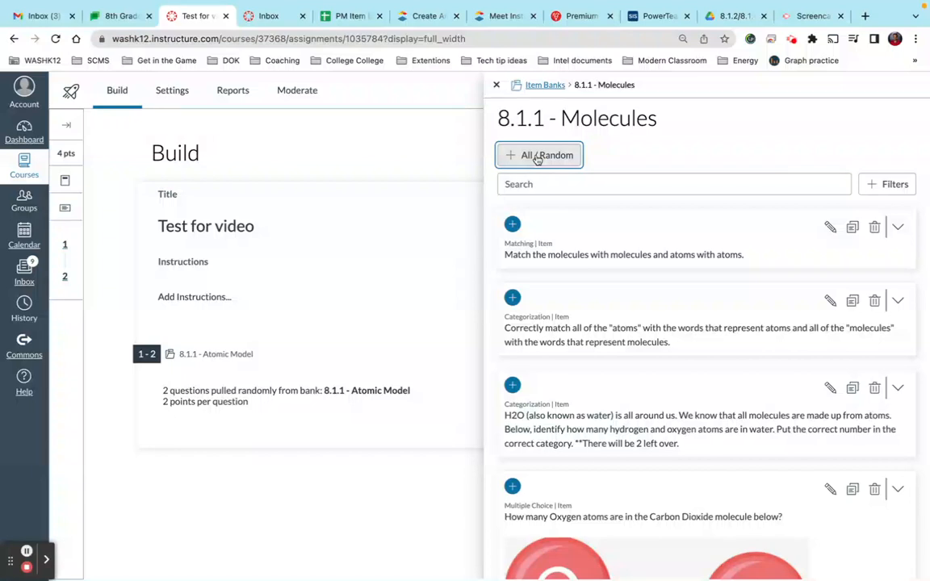
pyautogui.click(547, 155)
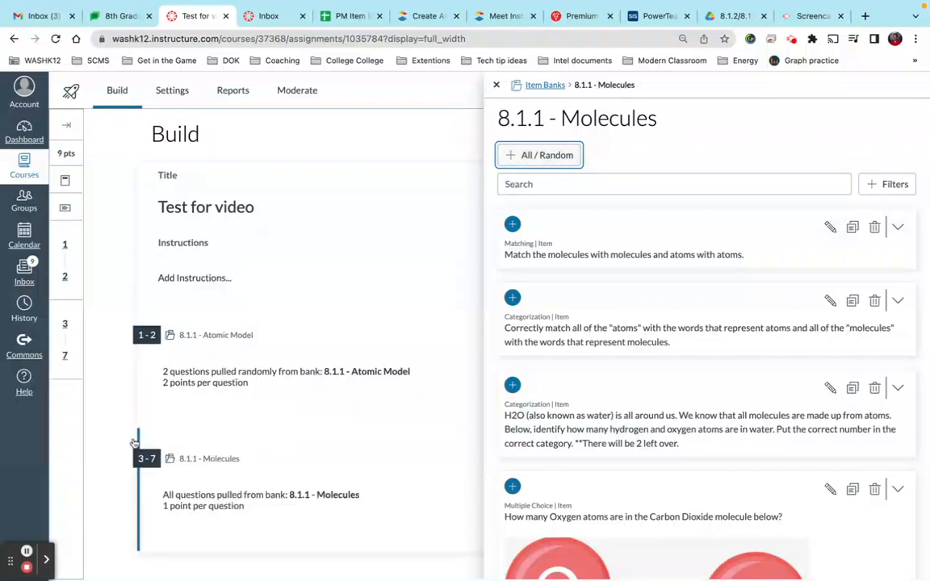
pyautogui.click(495, 84)
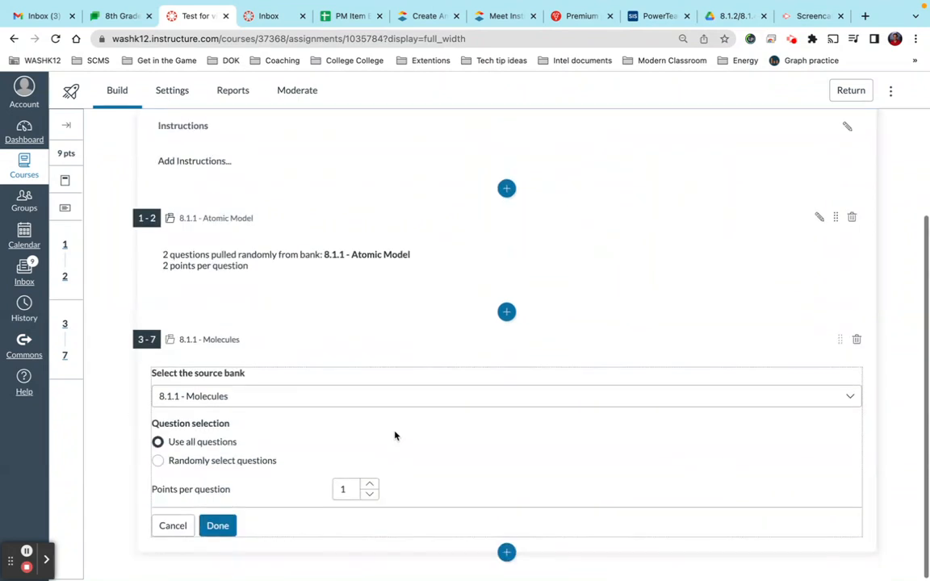
# Set the Molecules group to randomly select 3 questions worth 4 points each.
pyautogui.click(159, 460)
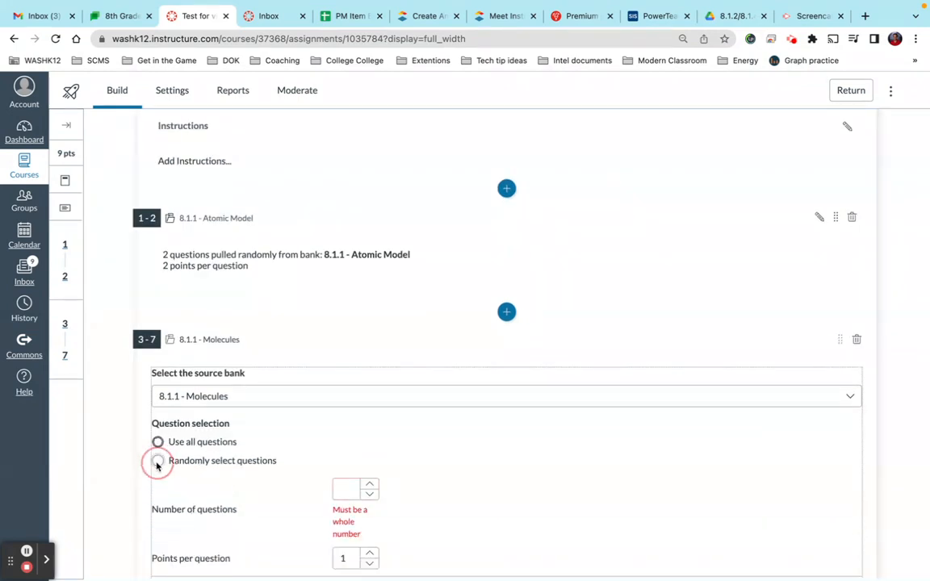
pyautogui.click(158, 460)
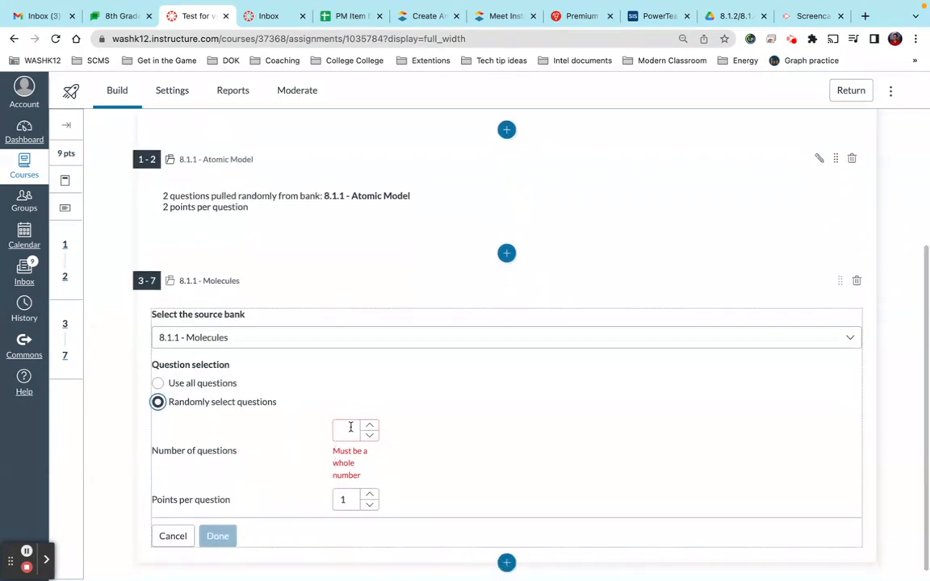
pyautogui.write('3')
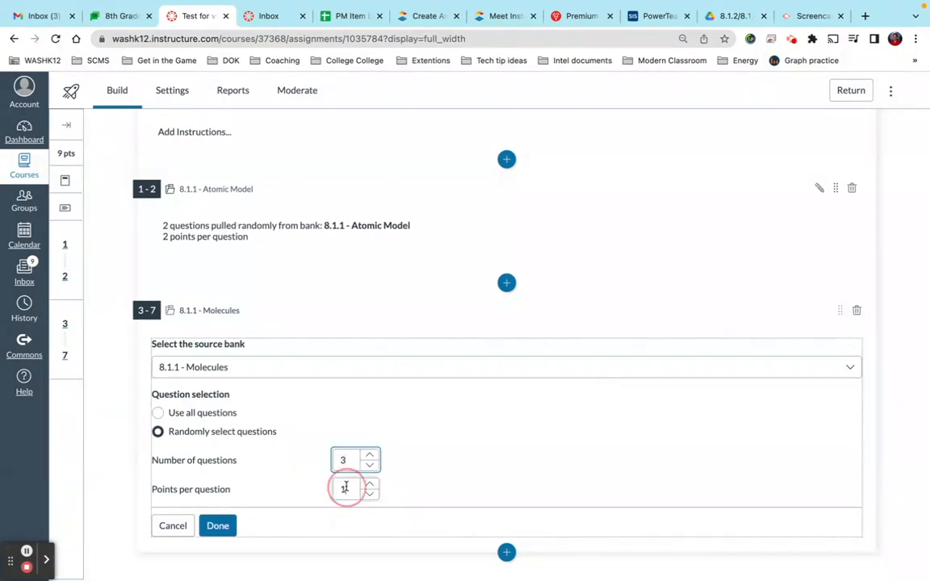
pyautogui.write('4')
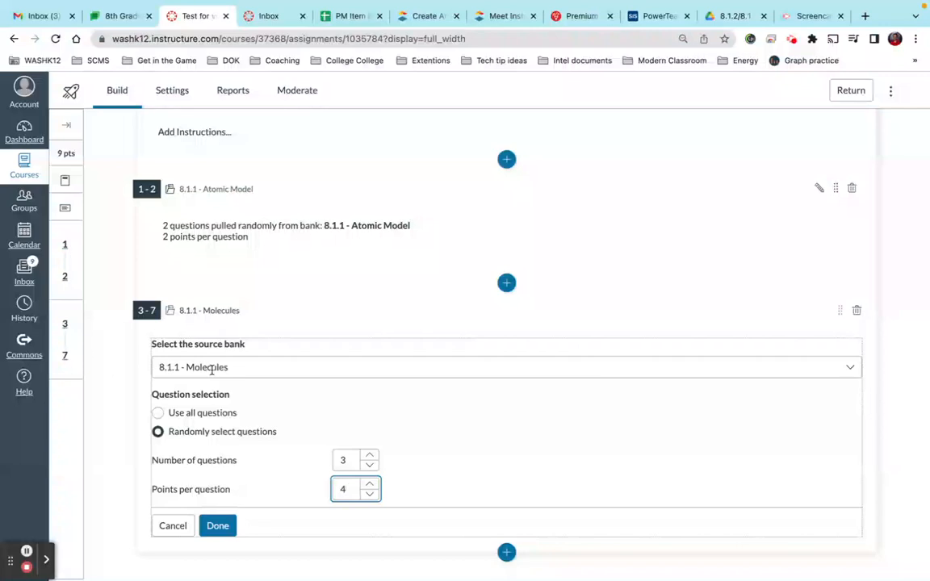
pyautogui.moveTo(258, 384)
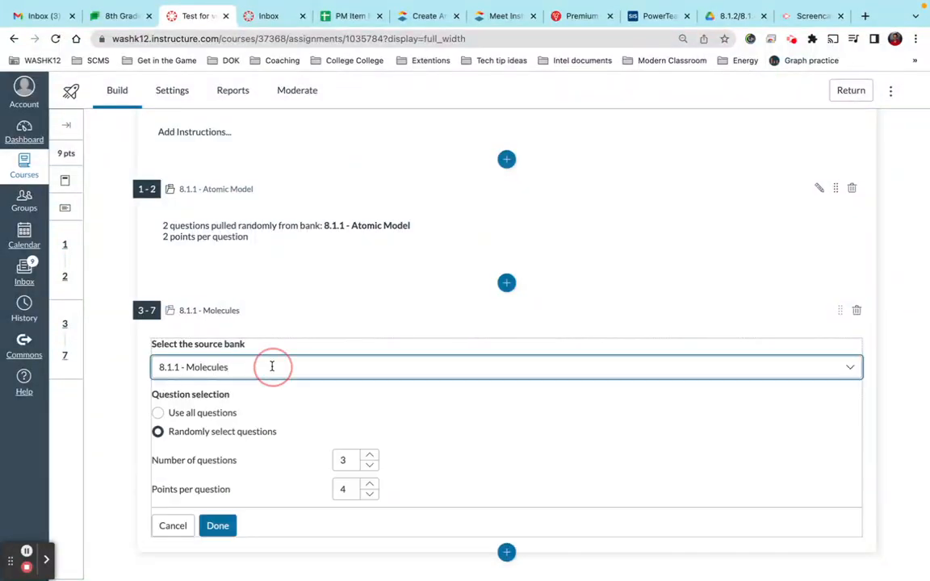
# Review the source bank choices, keep 8.1.1 - Molecules, and save the group for a 16-point quiz.
pyautogui.click(271, 367)
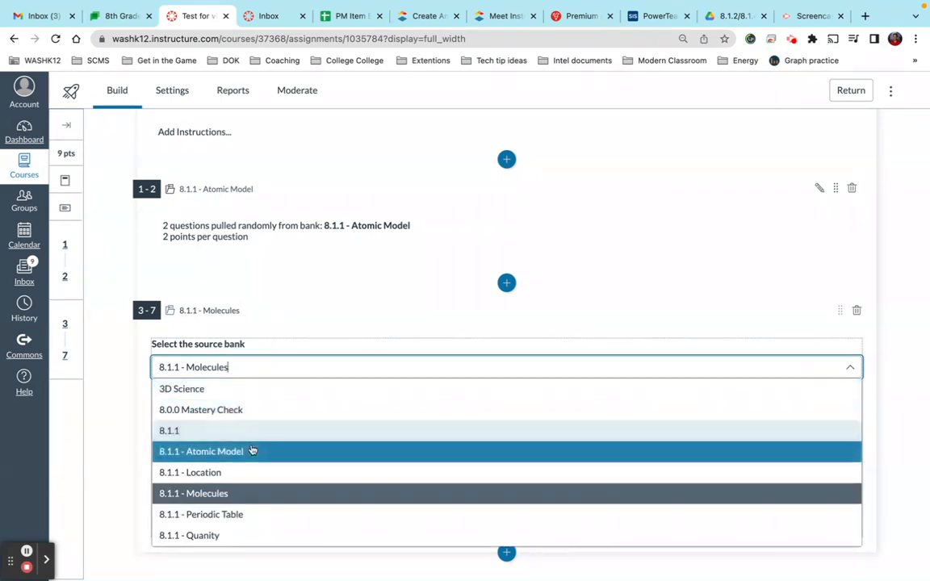
pyautogui.click(190, 472)
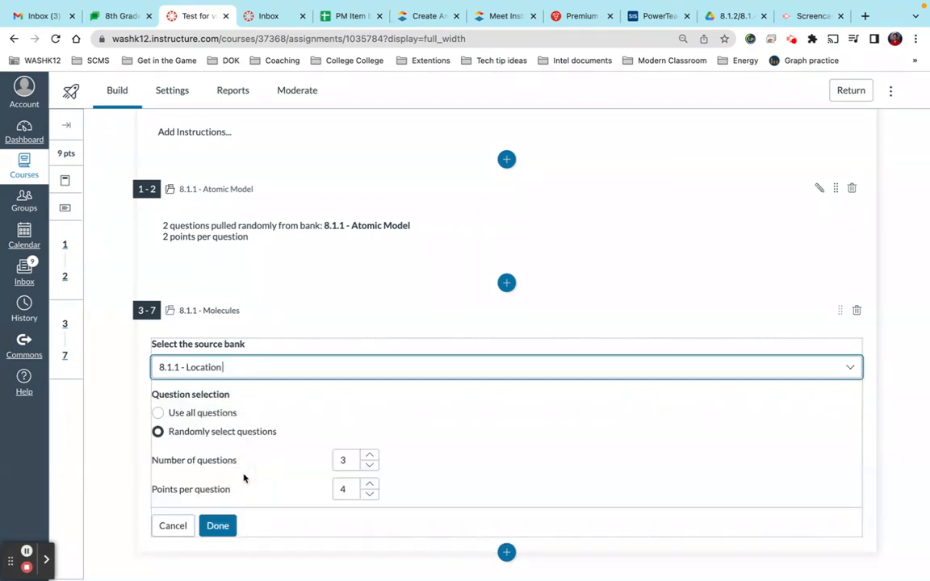
pyautogui.click(507, 366)
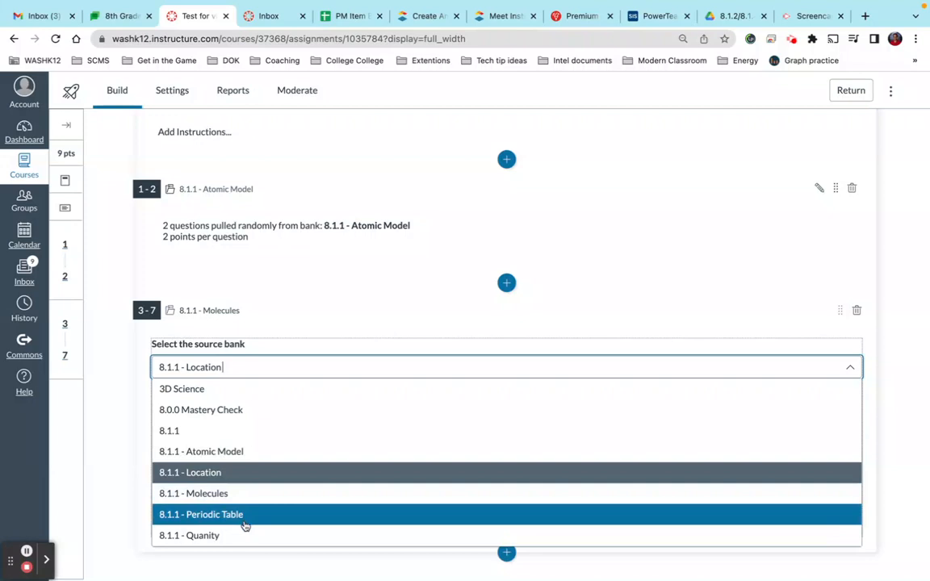
pyautogui.click(189, 536)
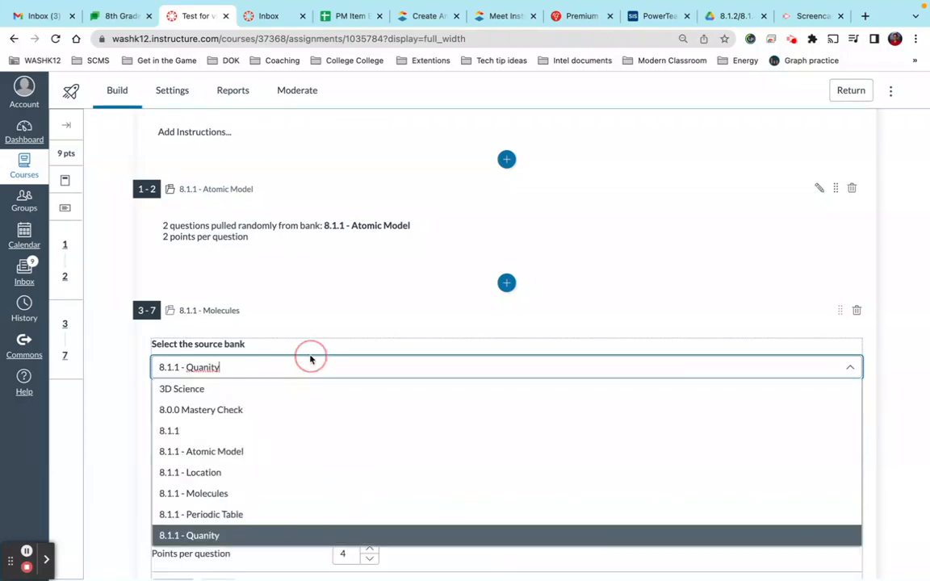
pyautogui.click(193, 494)
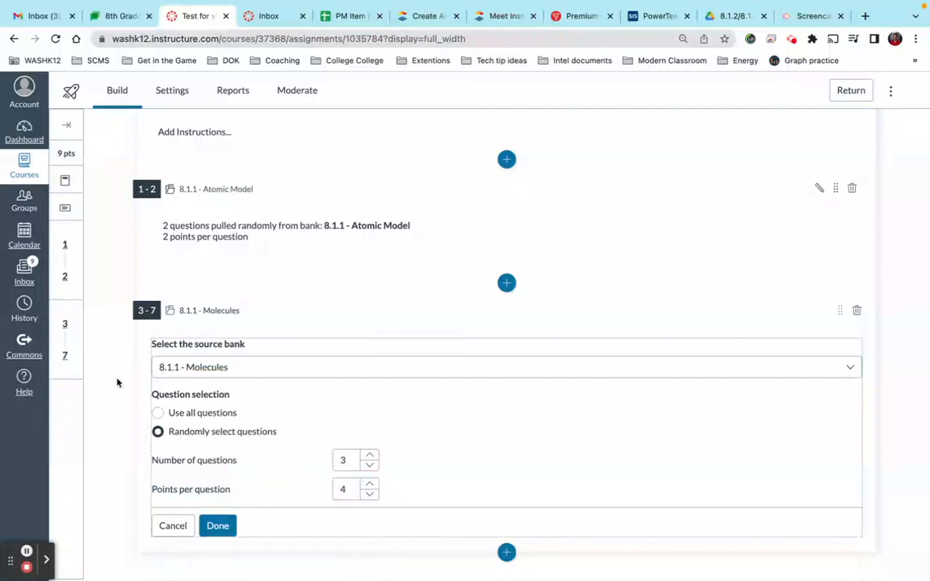
pyautogui.click(216, 527)
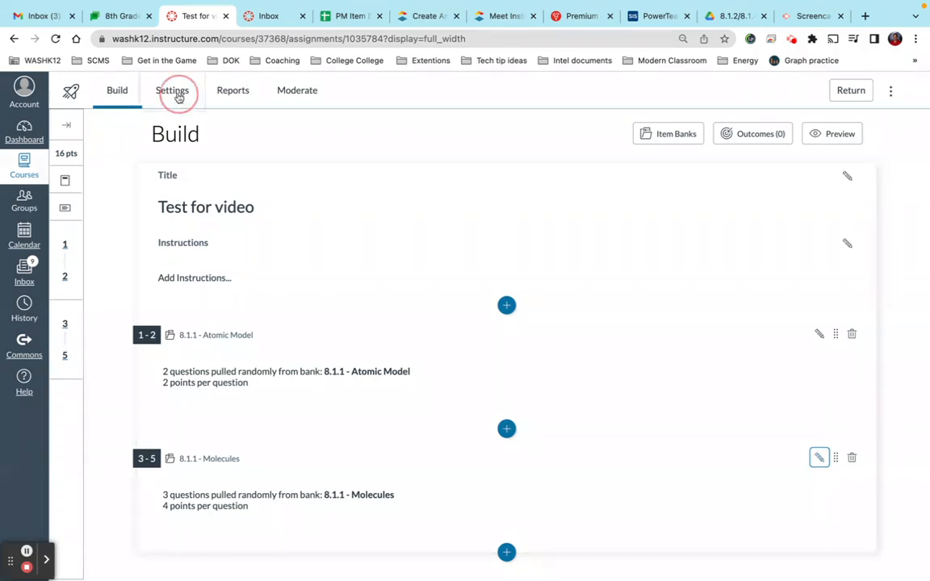
# In quiz Settings, allow multiple attempts limited to 2.
pyautogui.click(171, 90)
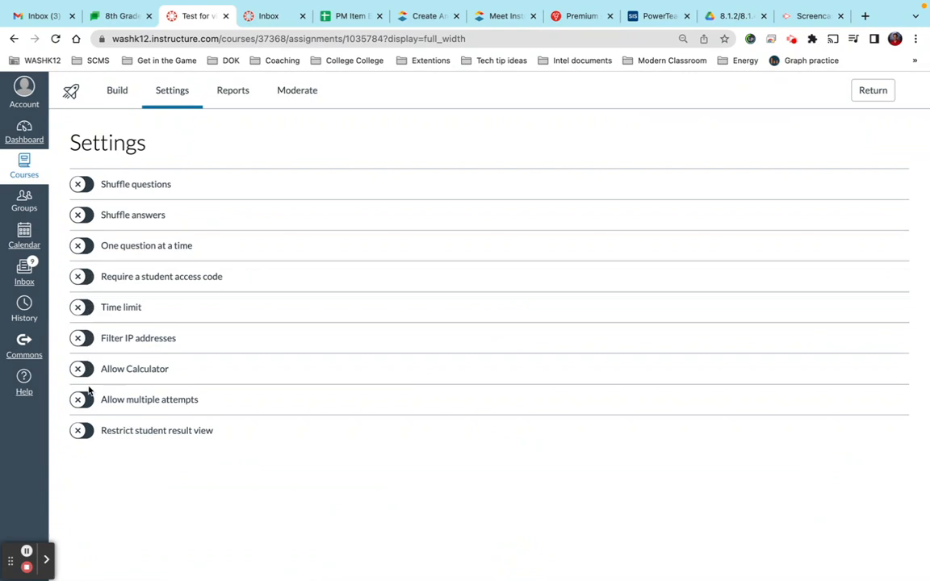
pyautogui.click(81, 399)
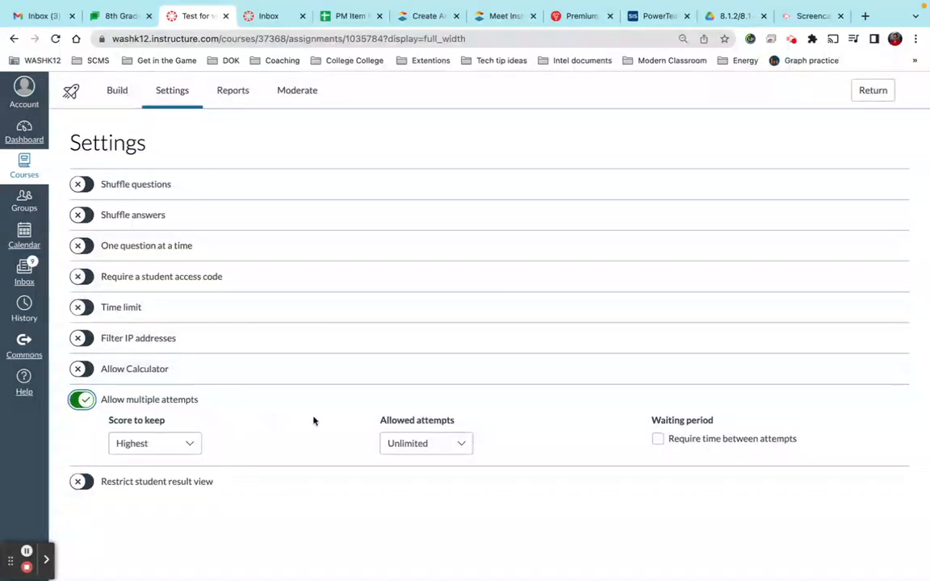
pyautogui.click(427, 442)
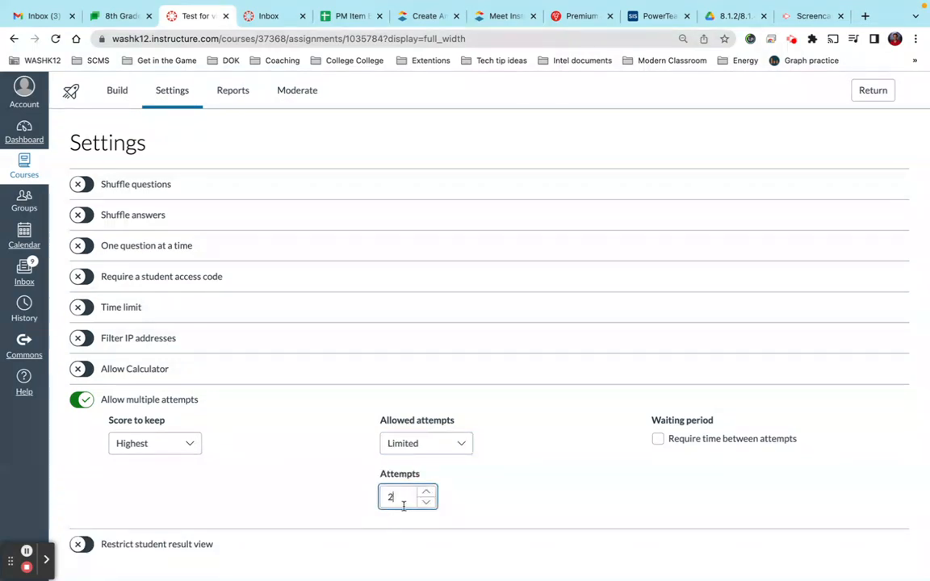
# Require a 1-day wait between attempts and choose which attempt's score to keep.
pyautogui.click(657, 439)
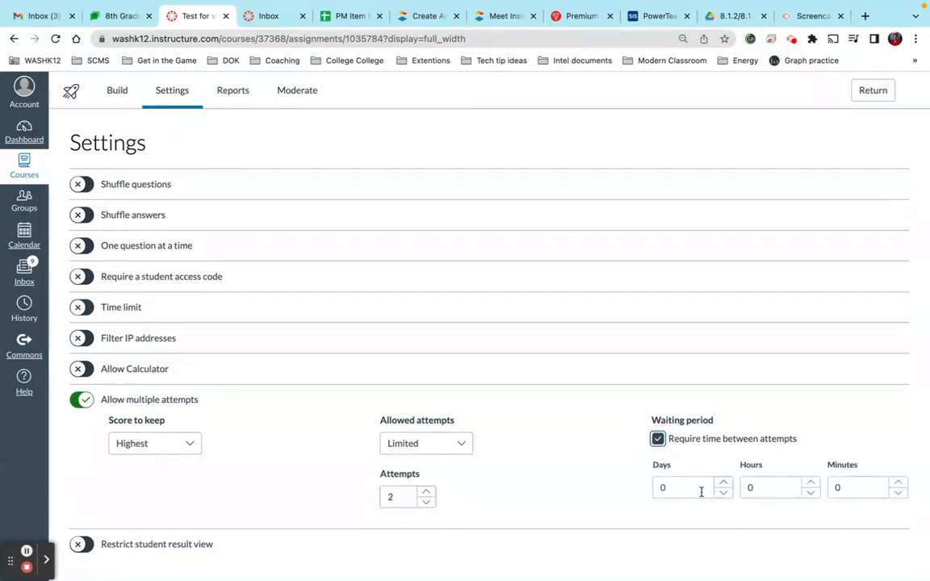
pyautogui.write('1')
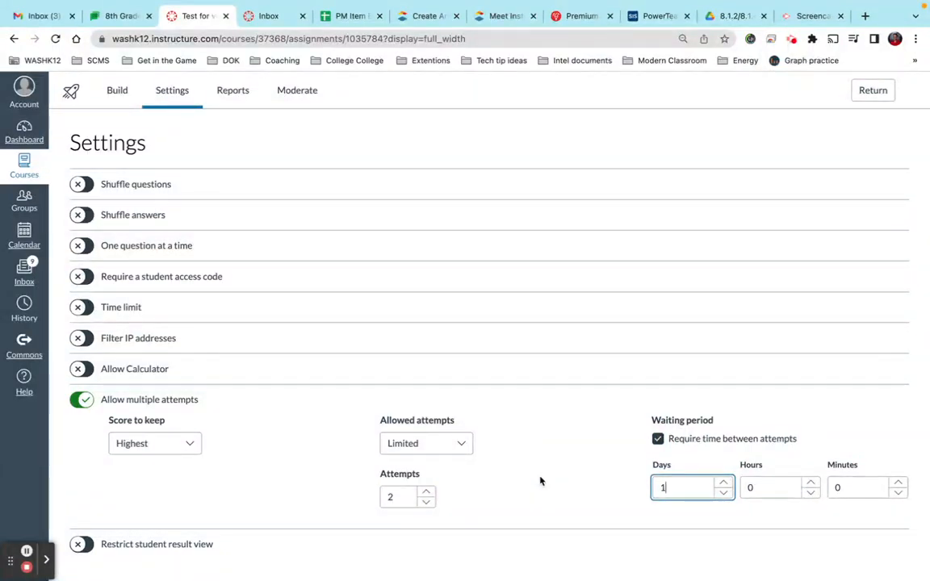
pyautogui.click(155, 443)
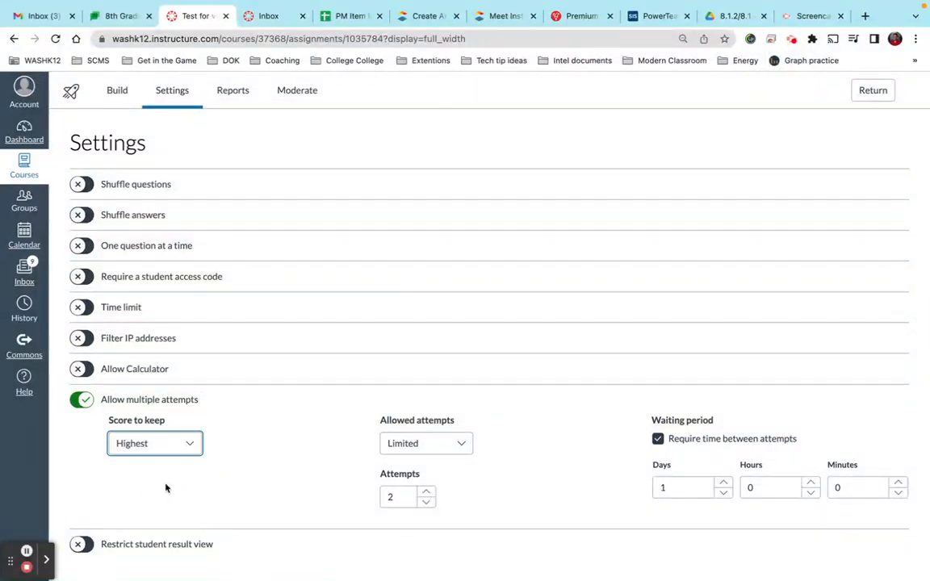
pyautogui.click(155, 443)
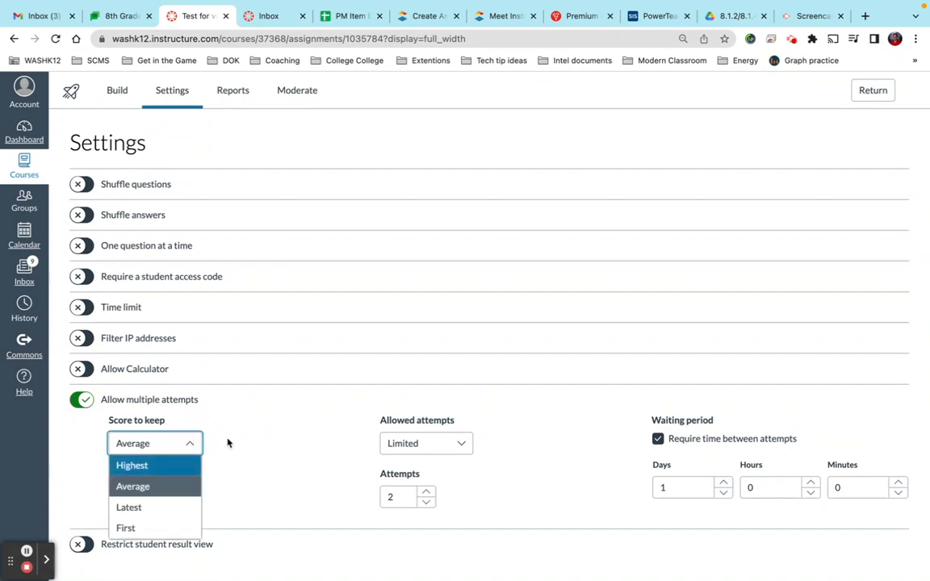
pyautogui.click(116, 90)
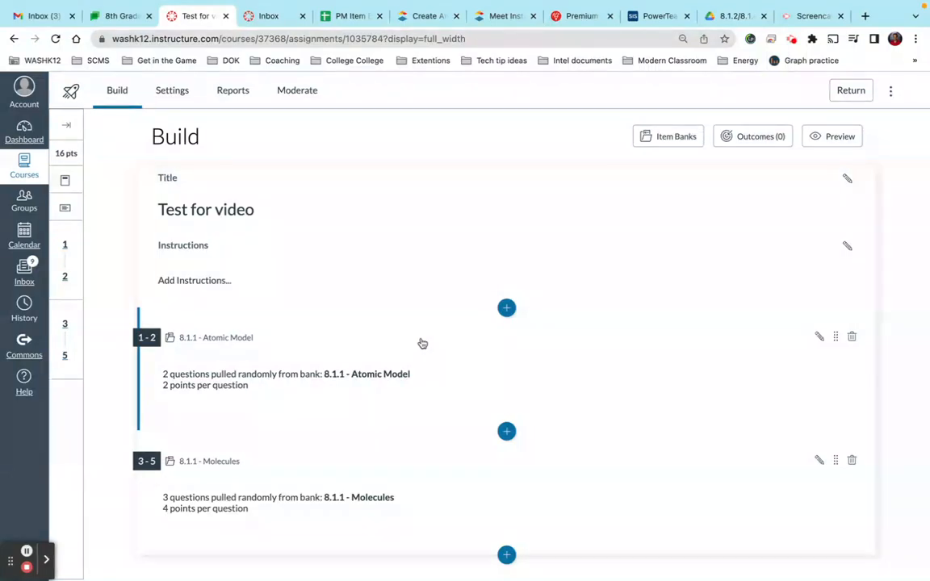
pyautogui.moveTo(375, 394)
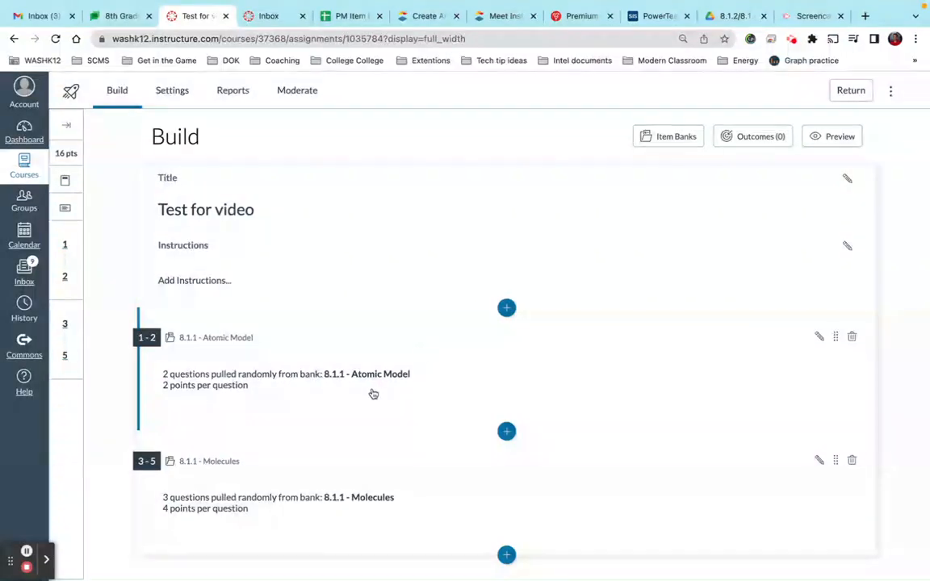
pyautogui.moveTo(291, 378)
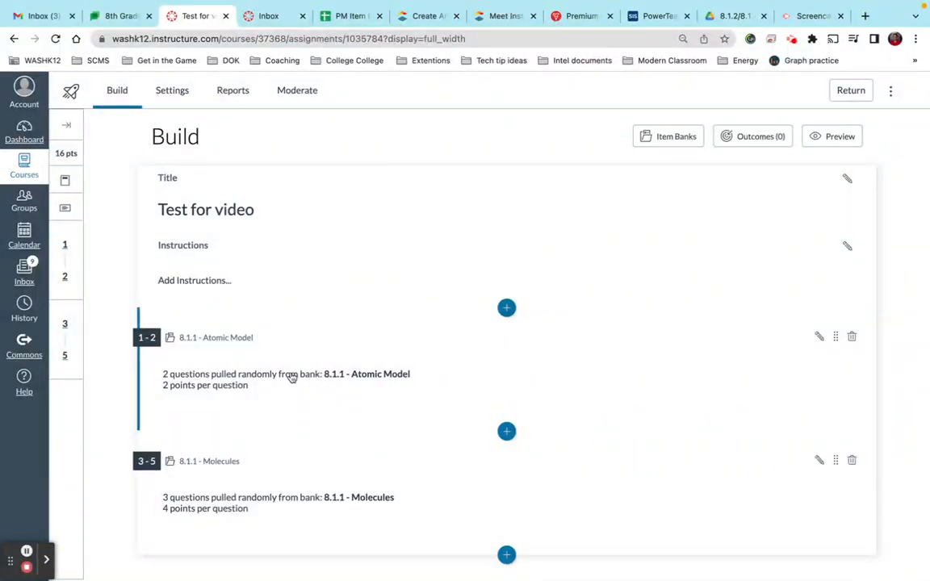
pyautogui.moveTo(720, 245)
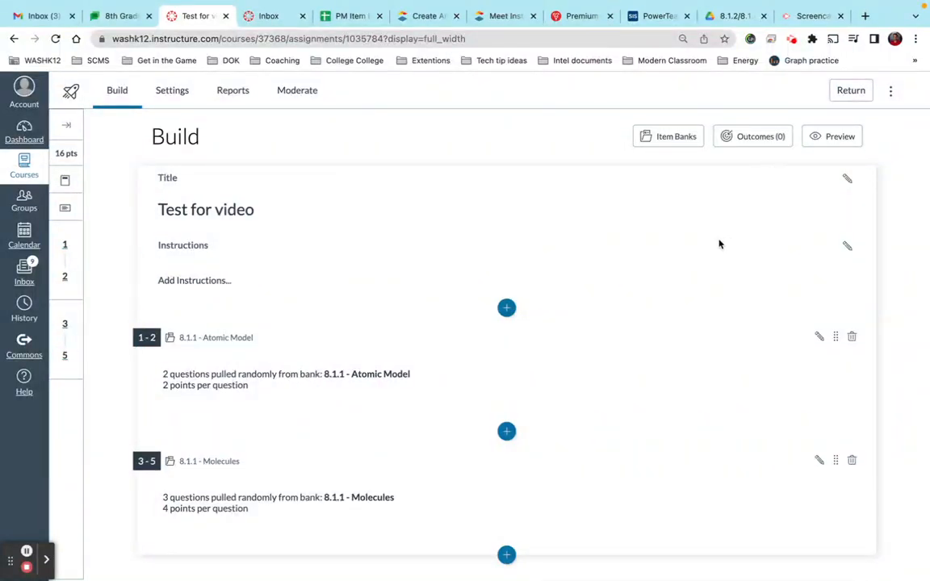